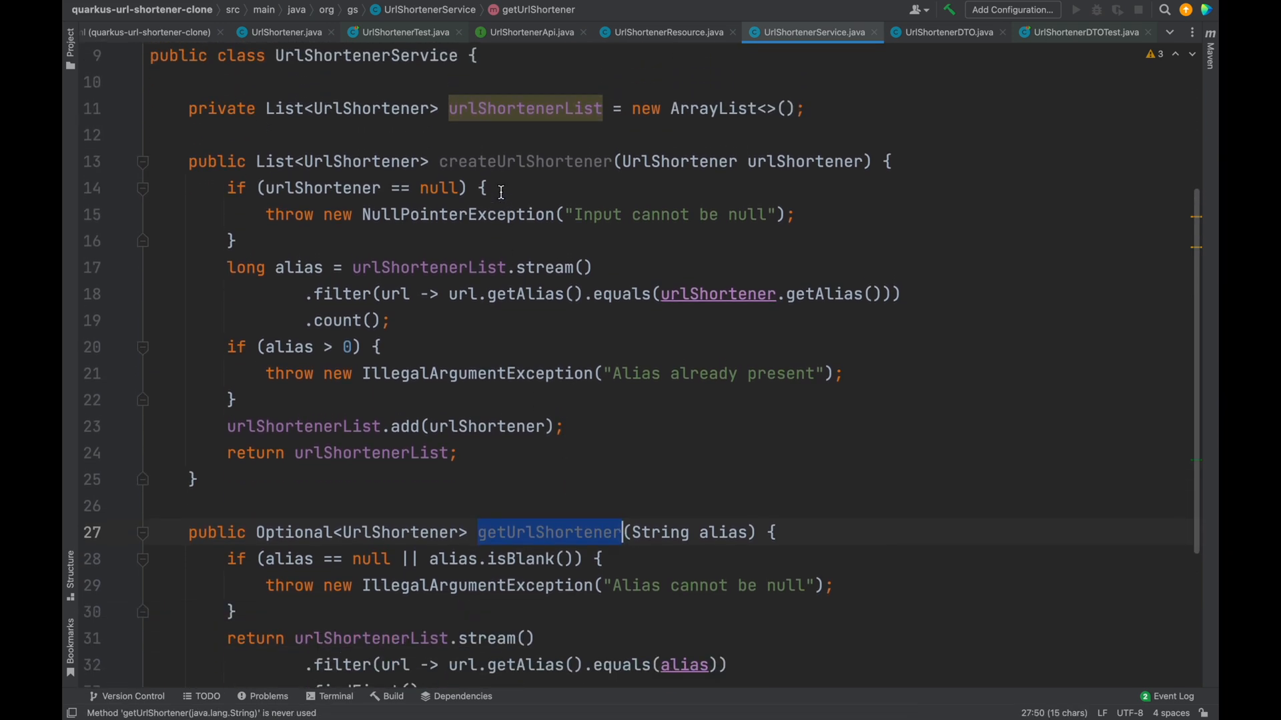
- Create an empty UrlShortenerException Java class in the org.gs package
click(525, 161)
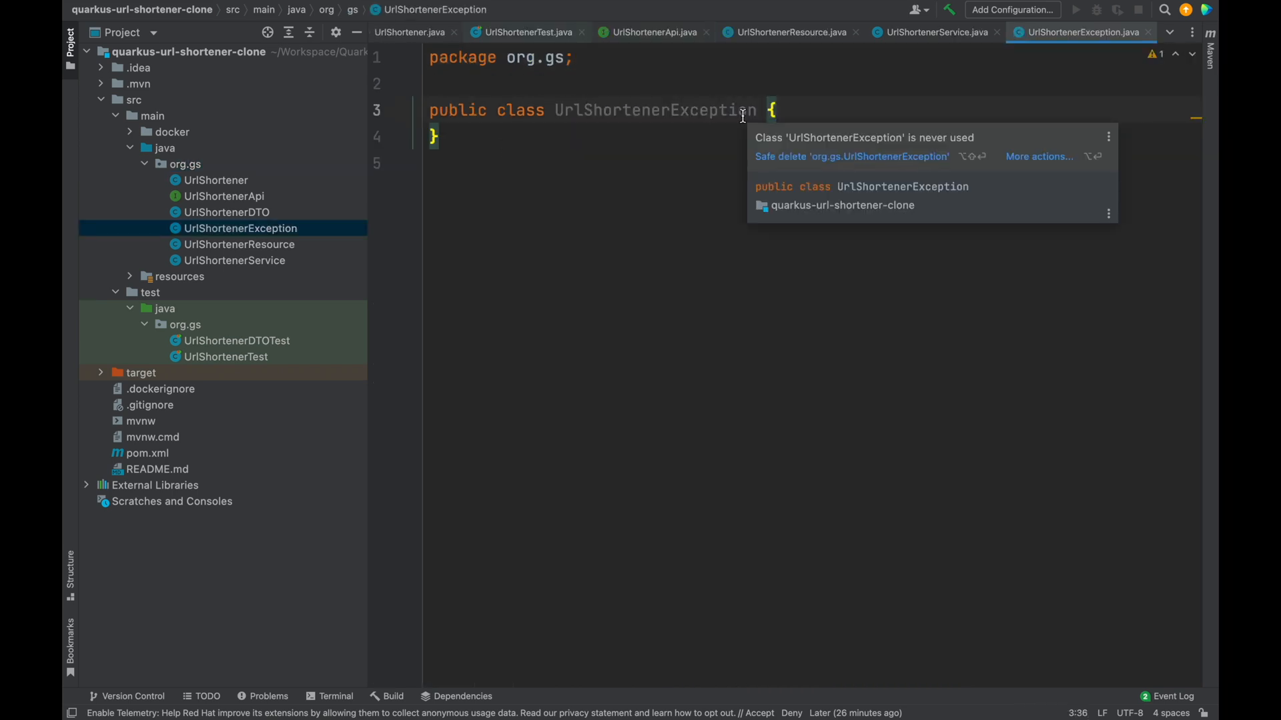
- Make UrlShortenerException extend RuntimeException with all five generated superclass constructors
text(extends RuntimeException)
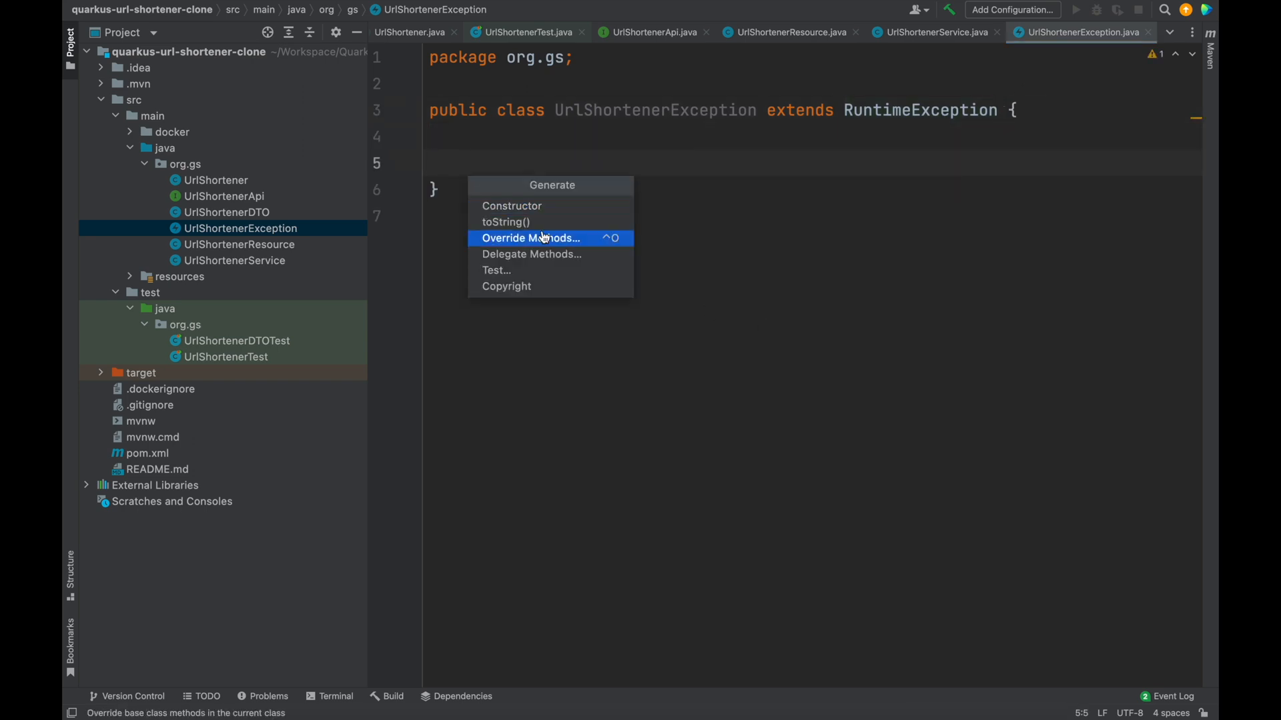
click(512, 206)
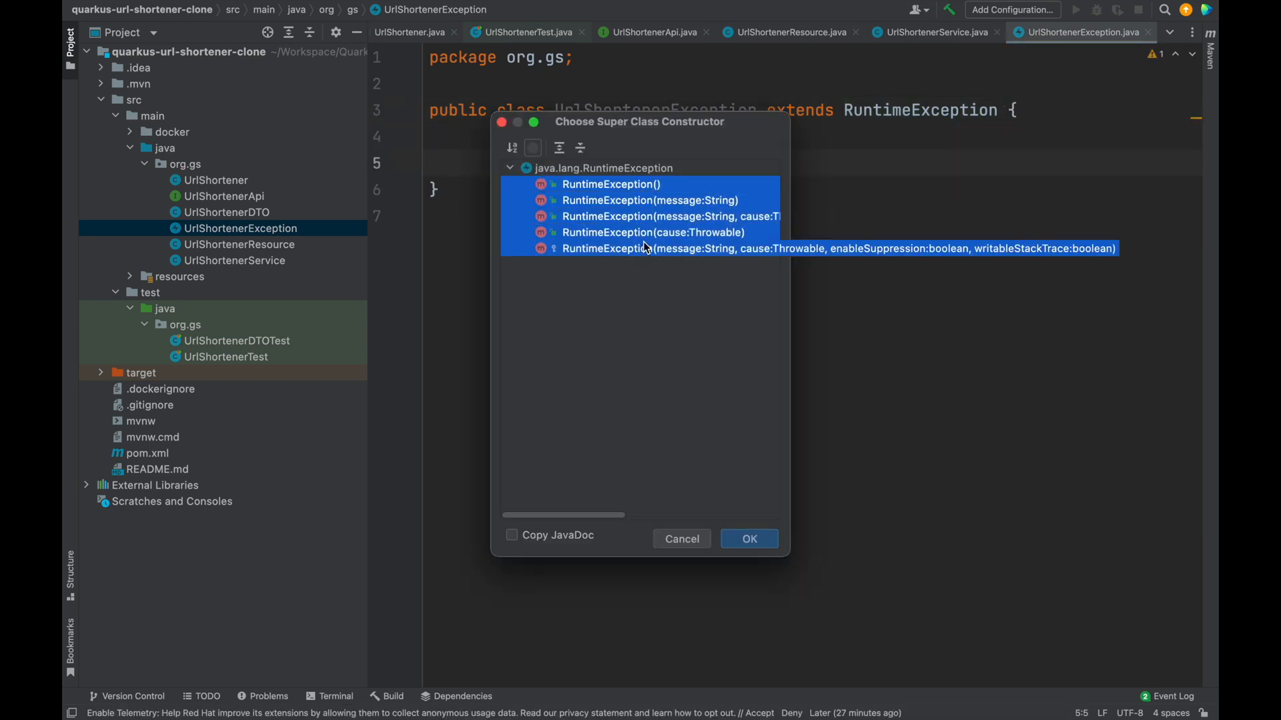
click(747, 540)
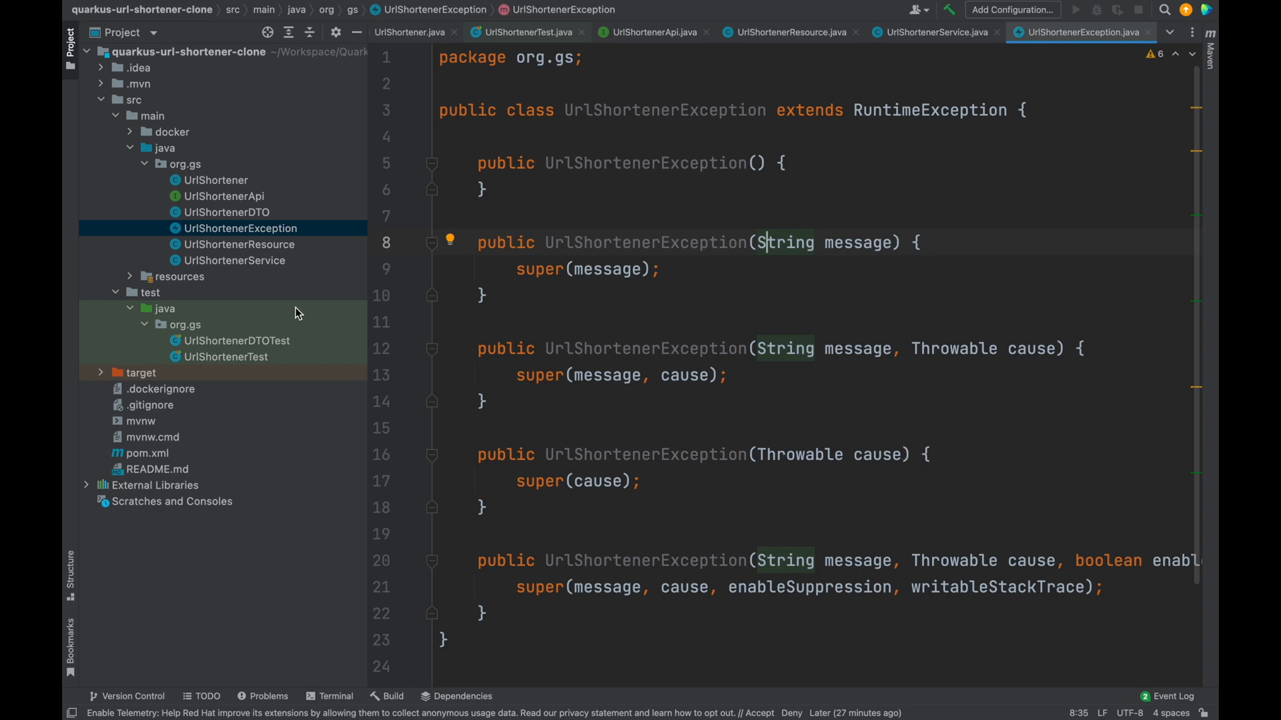
click(230, 260)
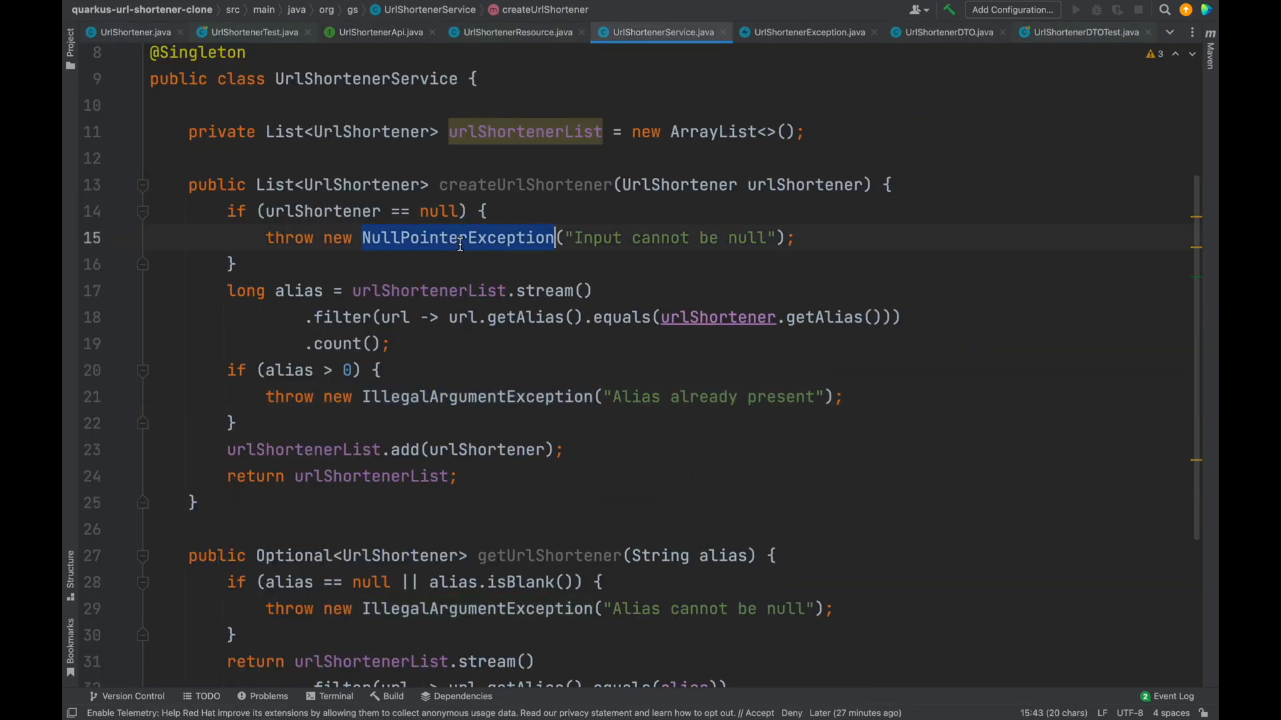
- Swap NullPointerException and IllegalArgumentException in createUrlShortener for UrlShortenerException
text(UrlShortenerException)
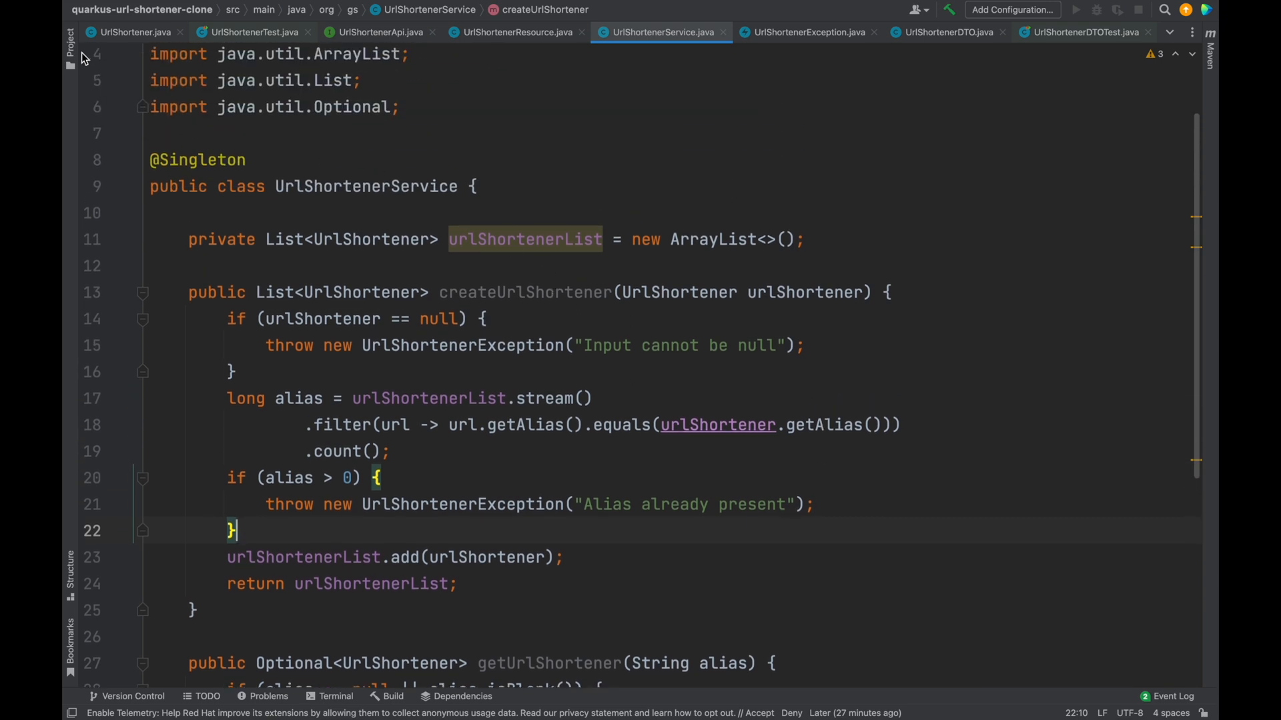
click(68, 45)
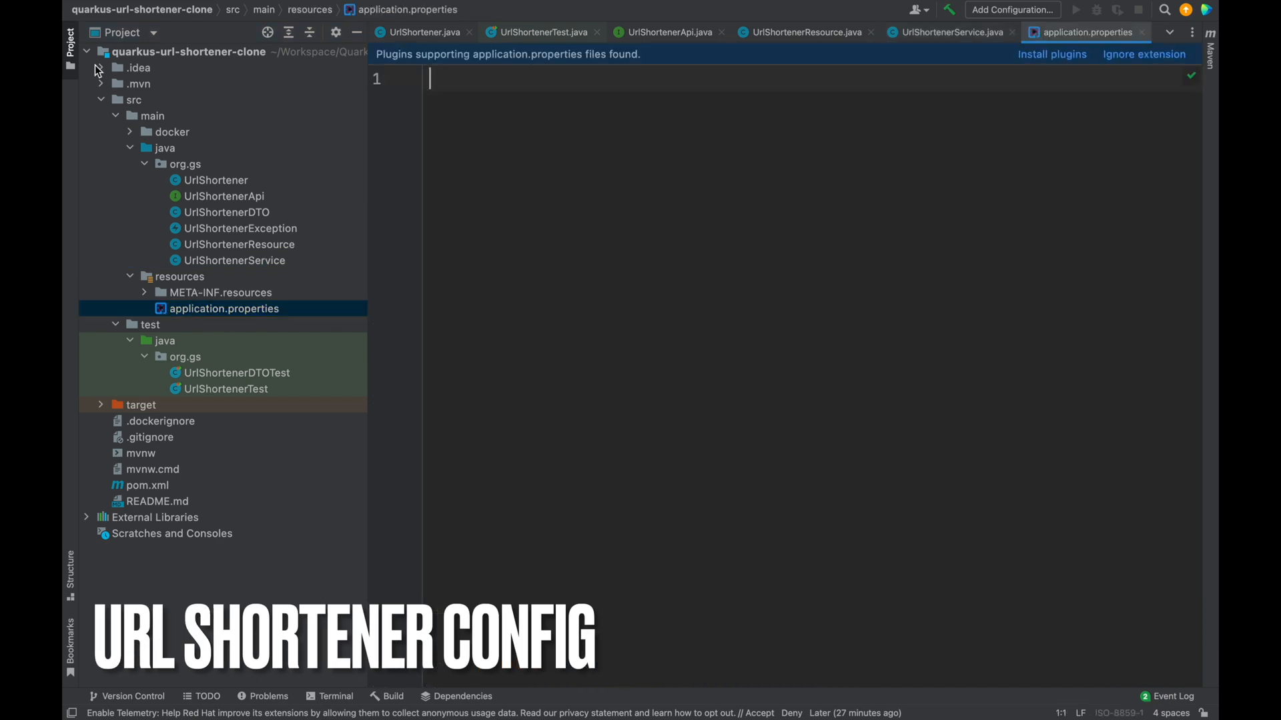
- Add exception.message.alias_null with text 'The alias can not be null or empty'
text(exception)
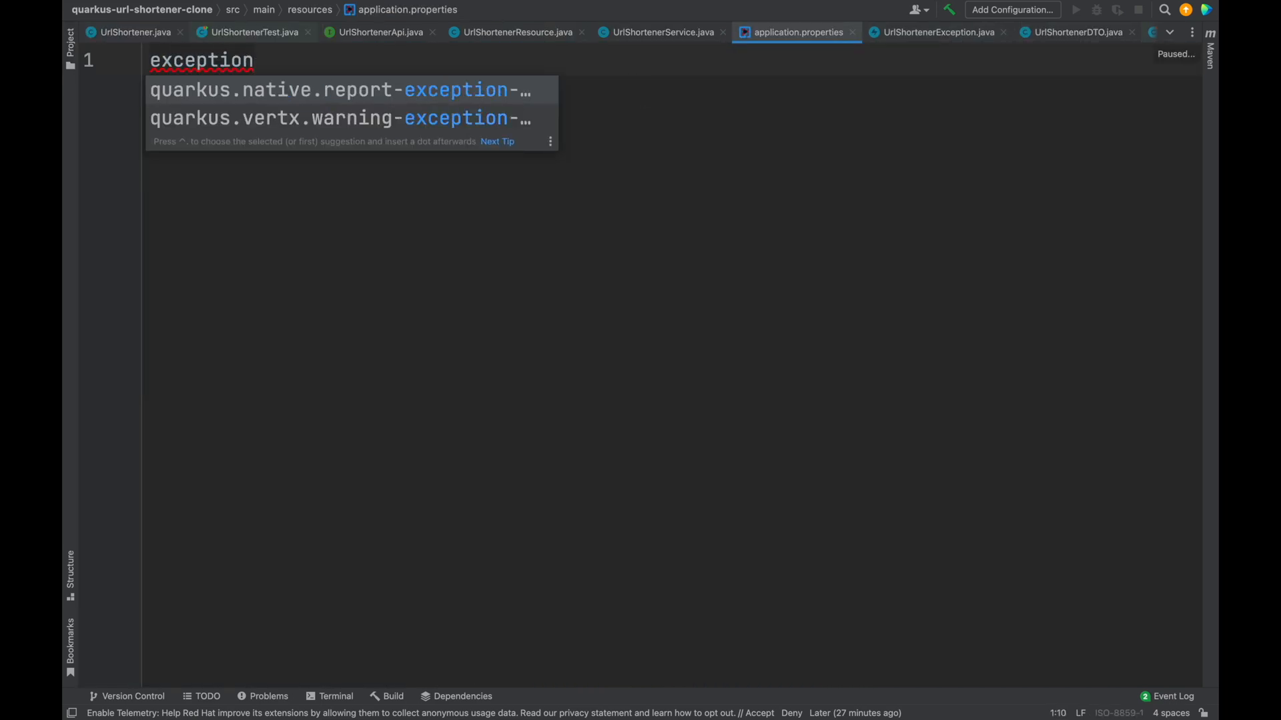
text(.message.a)
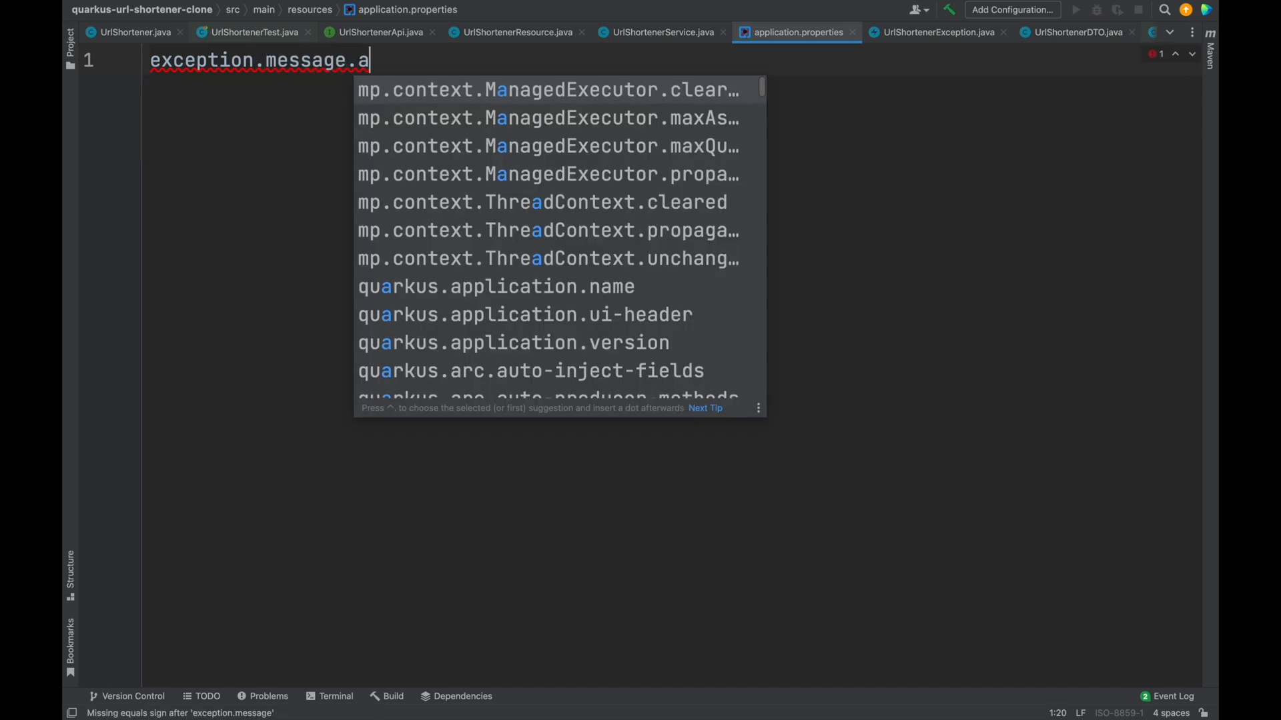
text(lias_n)
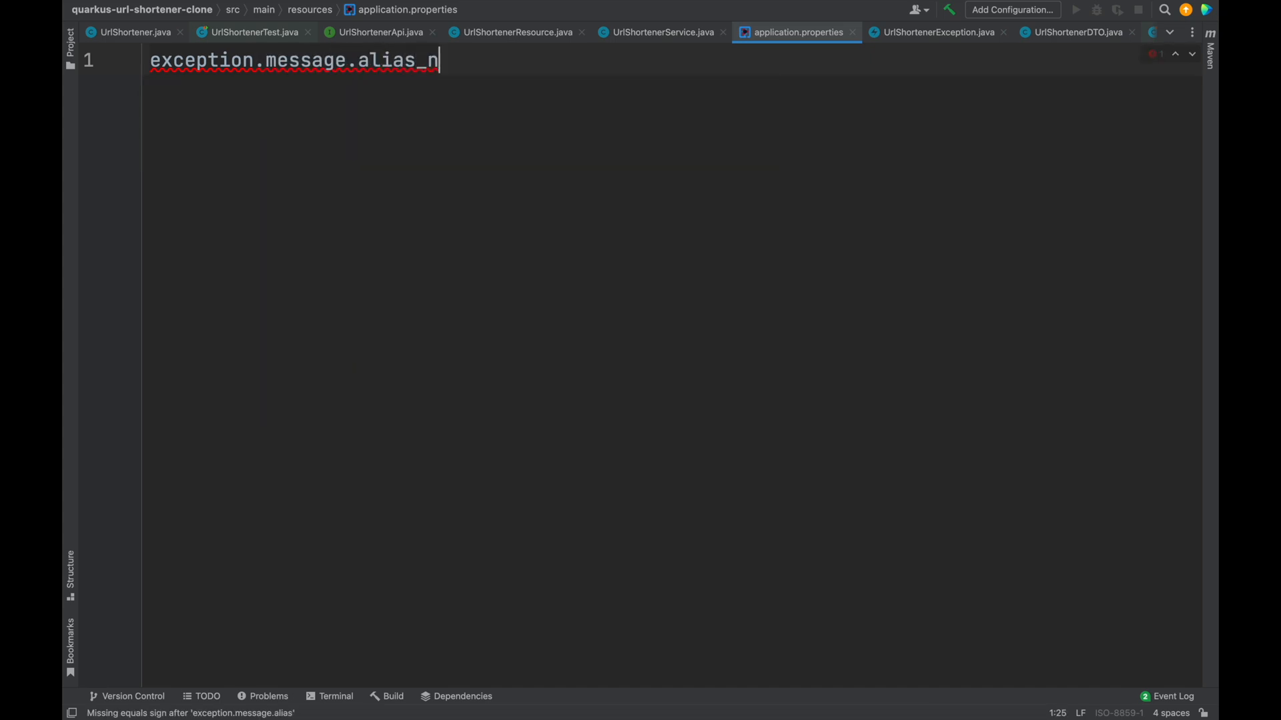
text(ull=)
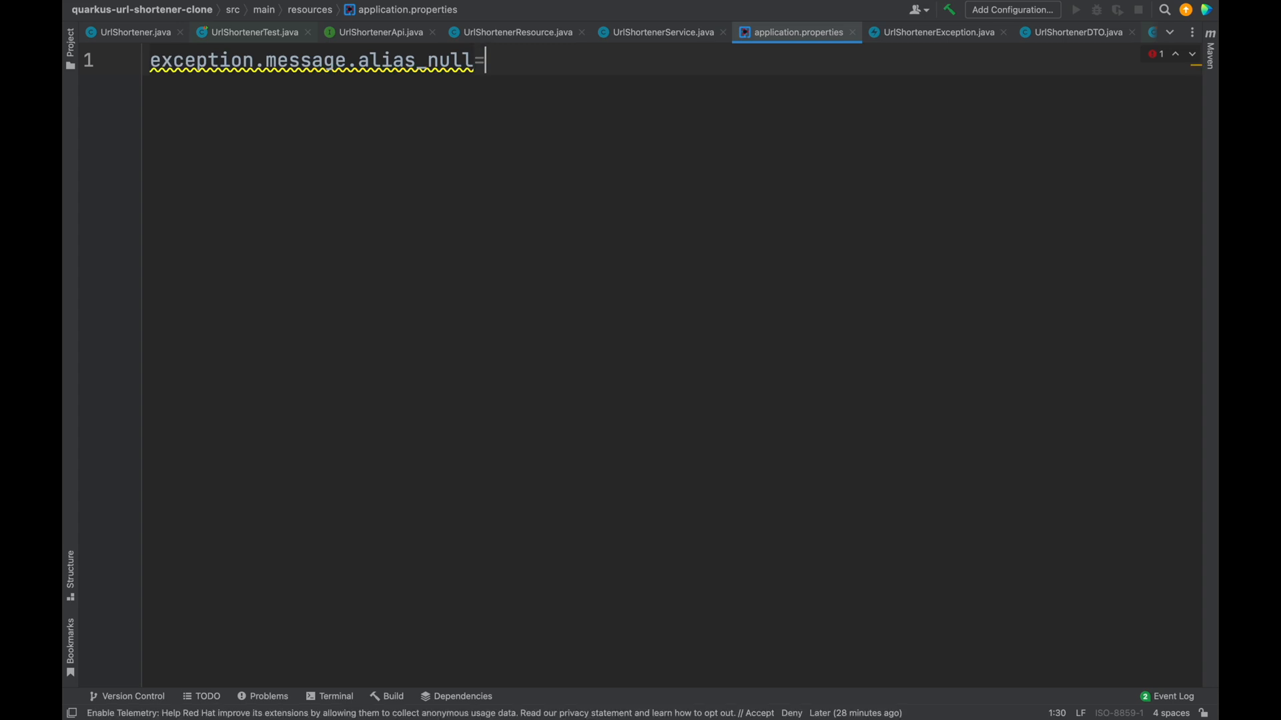
text(The alias can not)
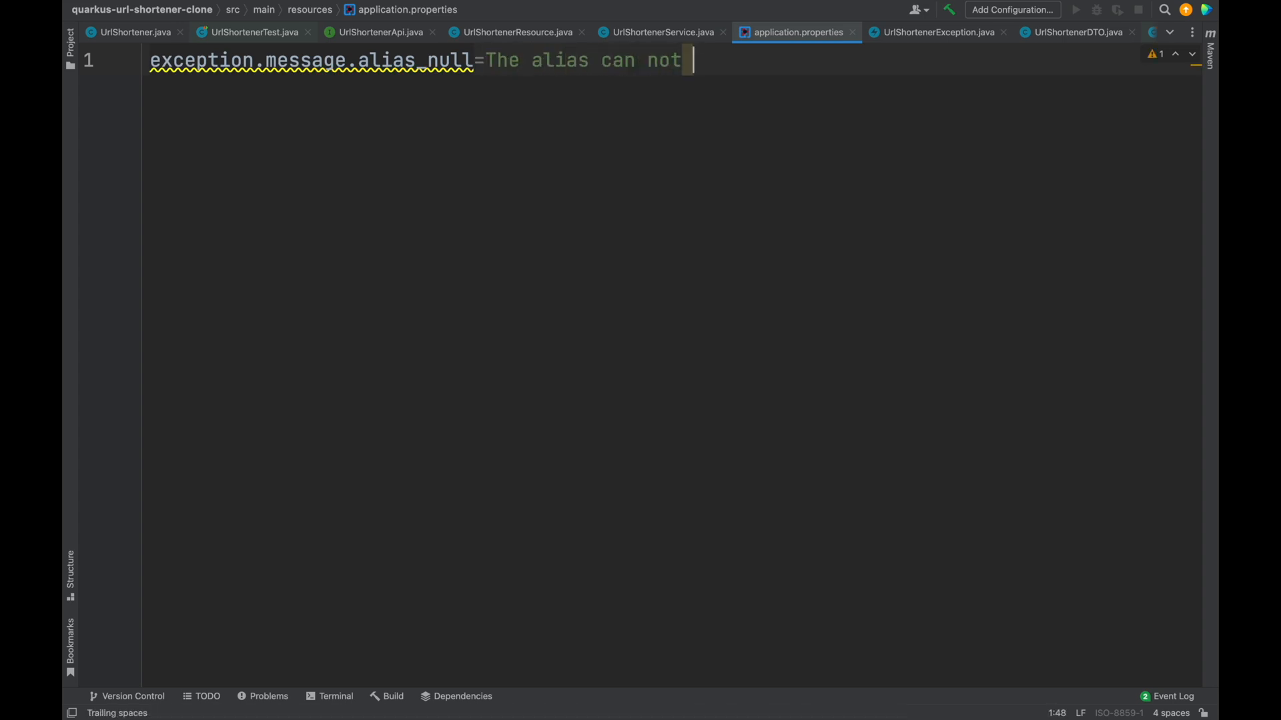
text(be null or em)
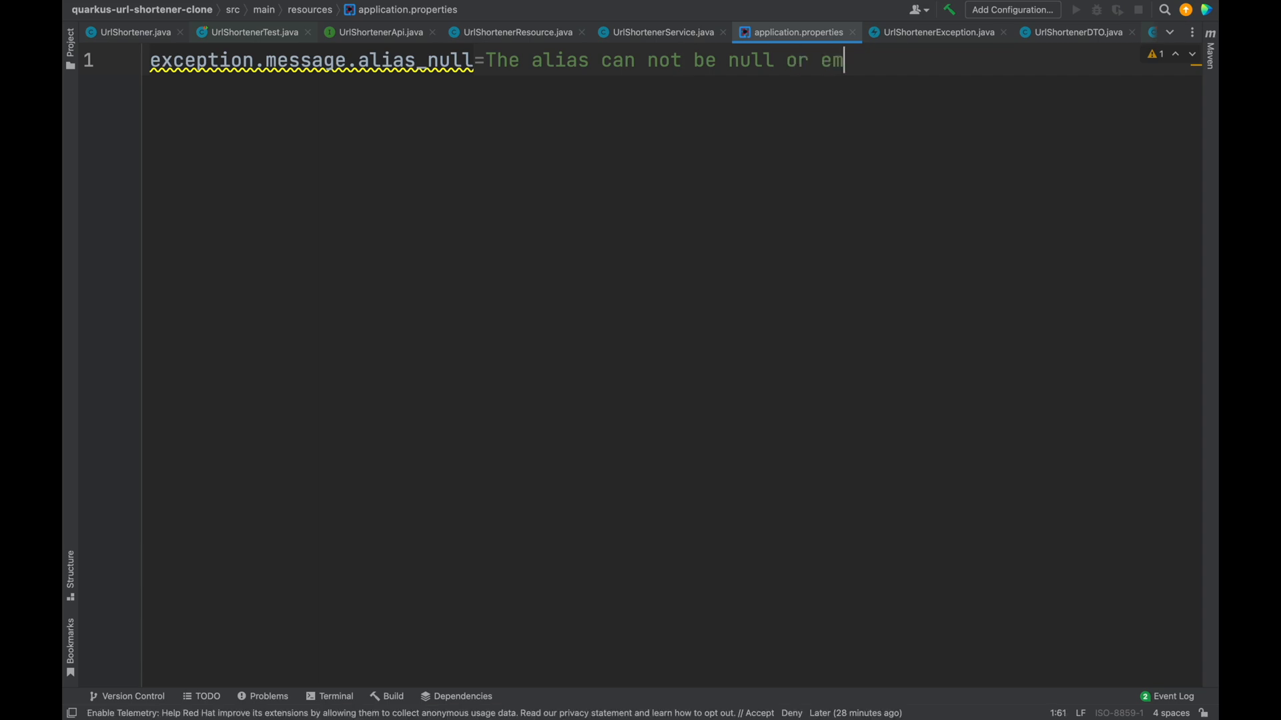
- Add exception.message.url_not_created with text 'The url shortener can not be created'
text(exception.message.url?)
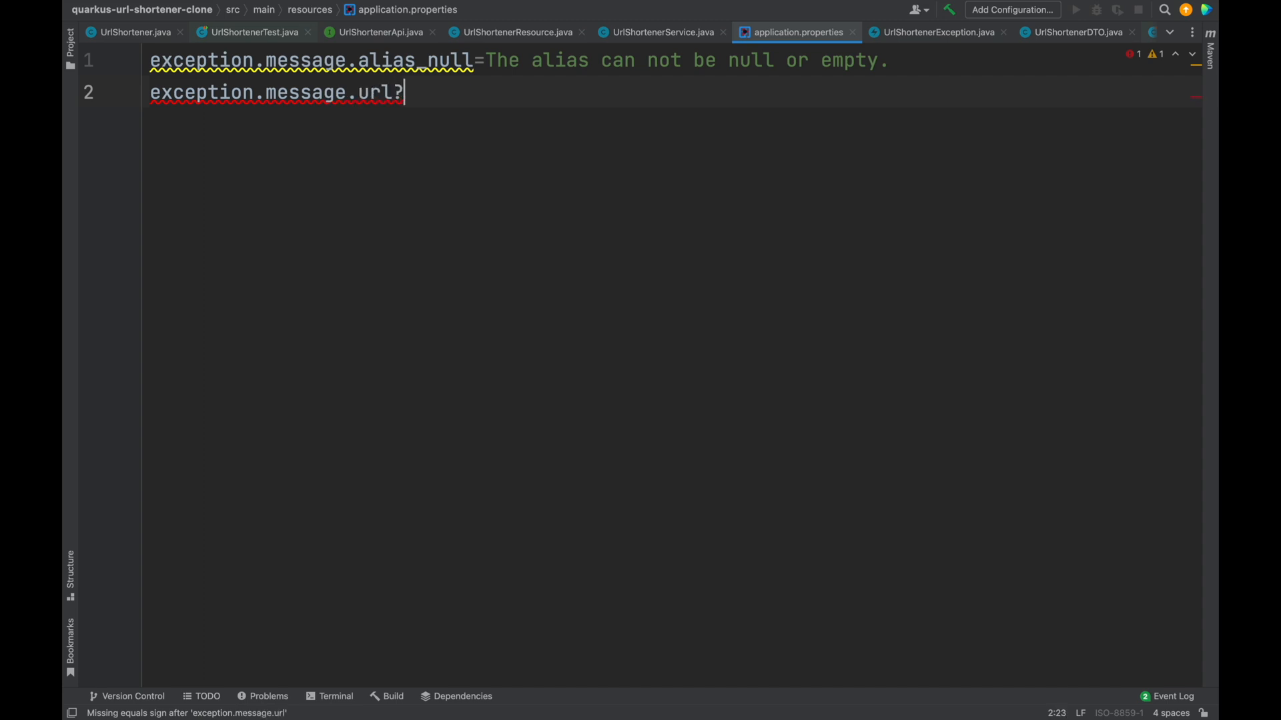
text(_notc)
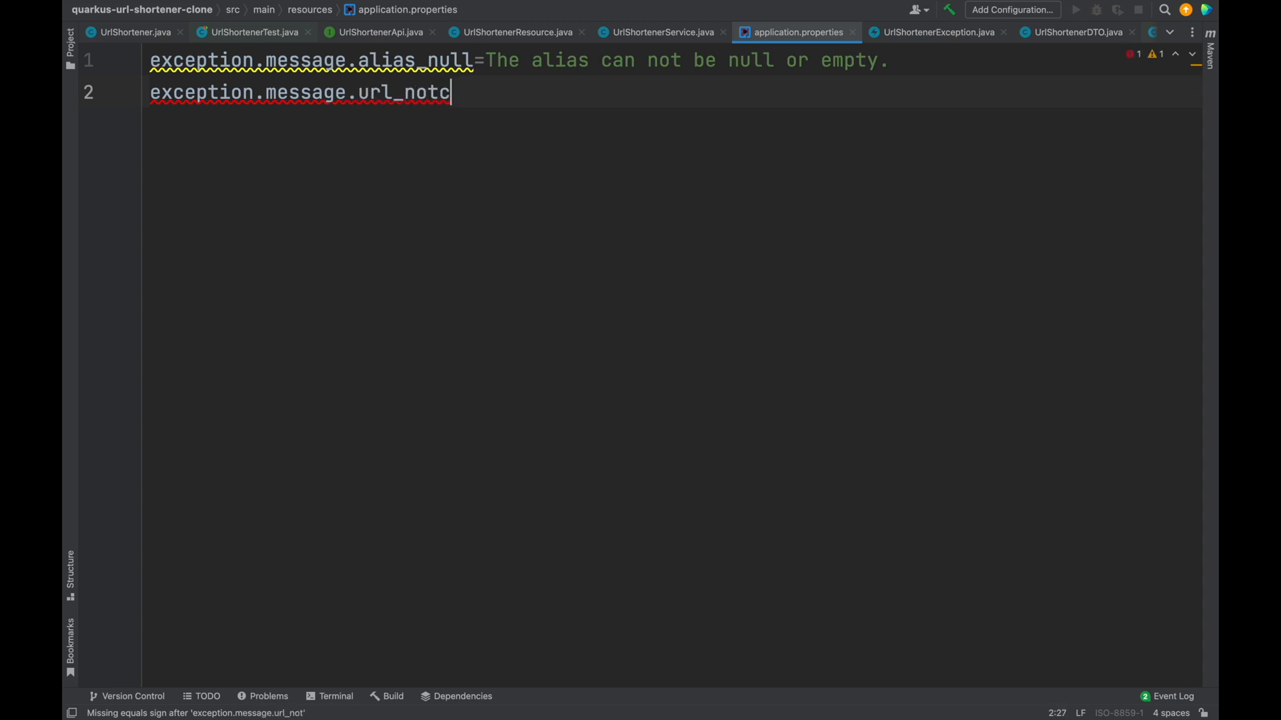
text(reated)
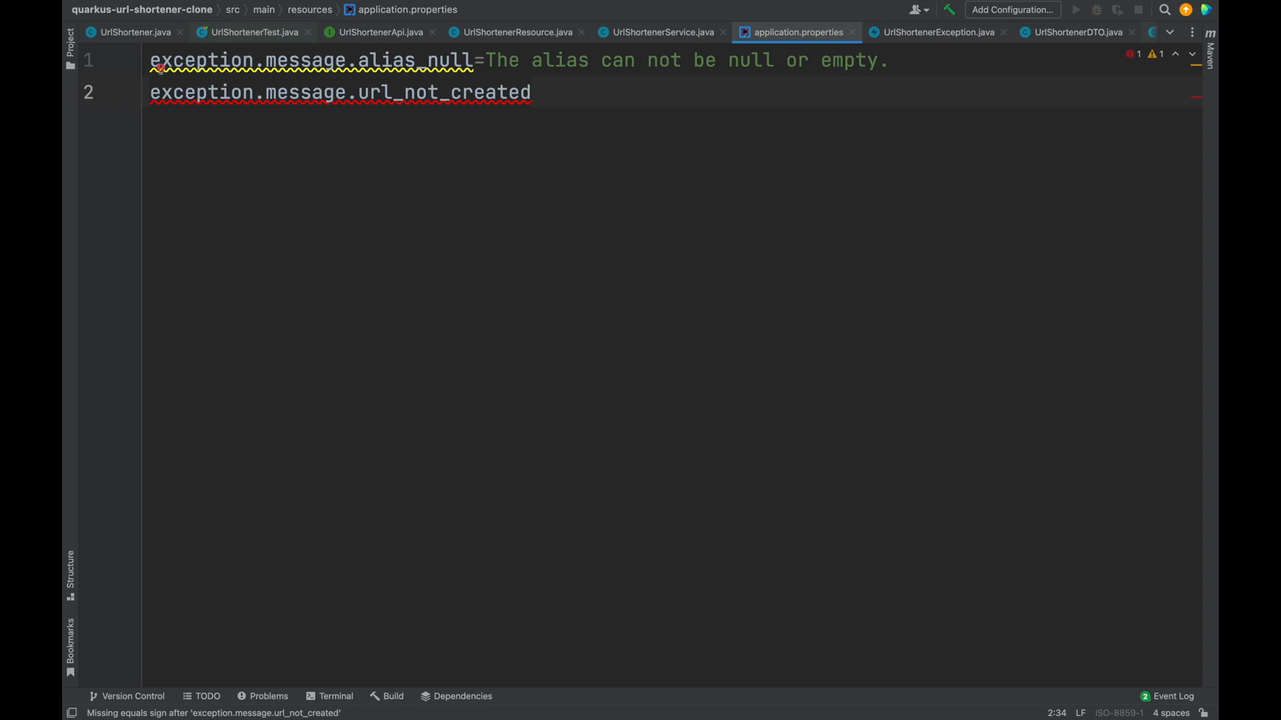
text(=The url)
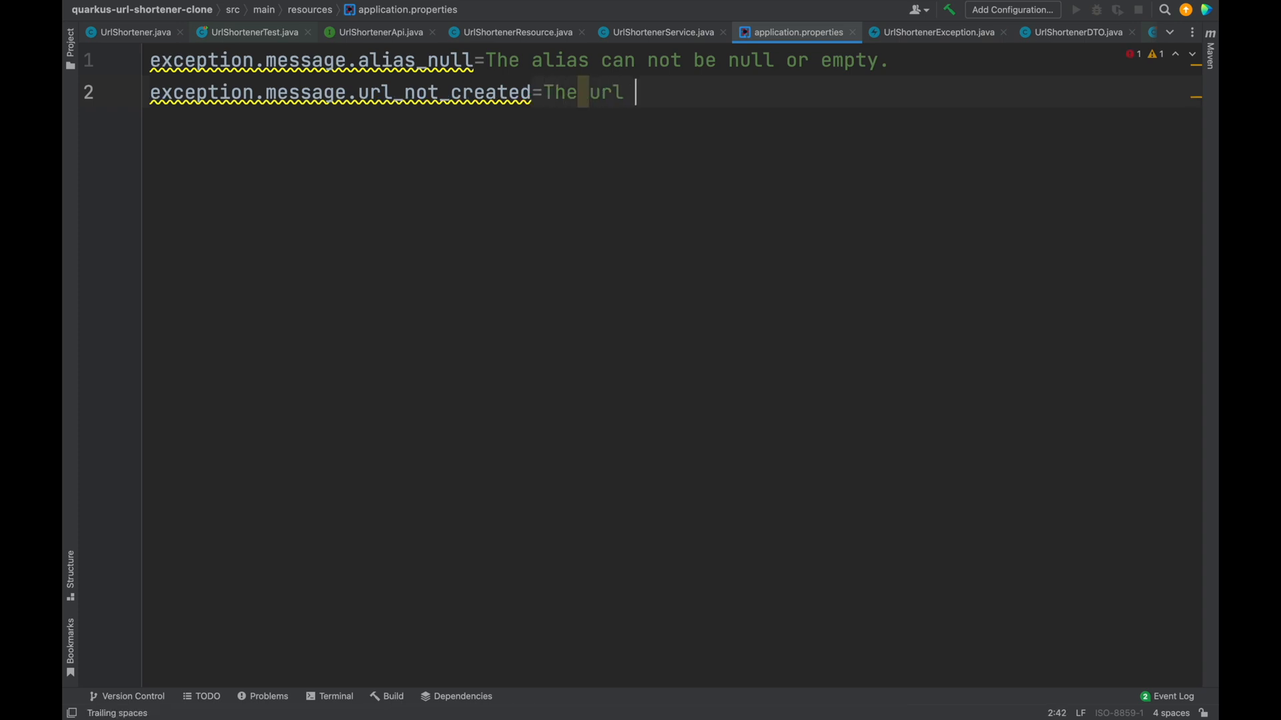
text(shortener c)
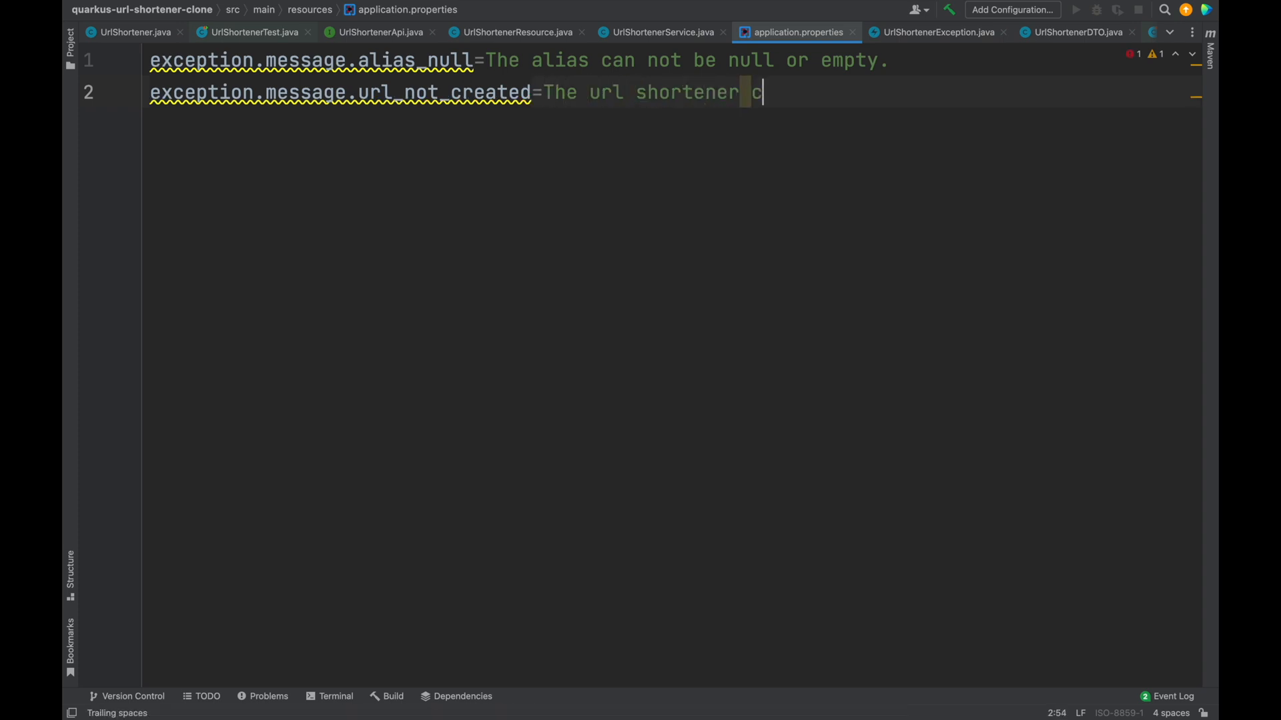
text(an not be created.)
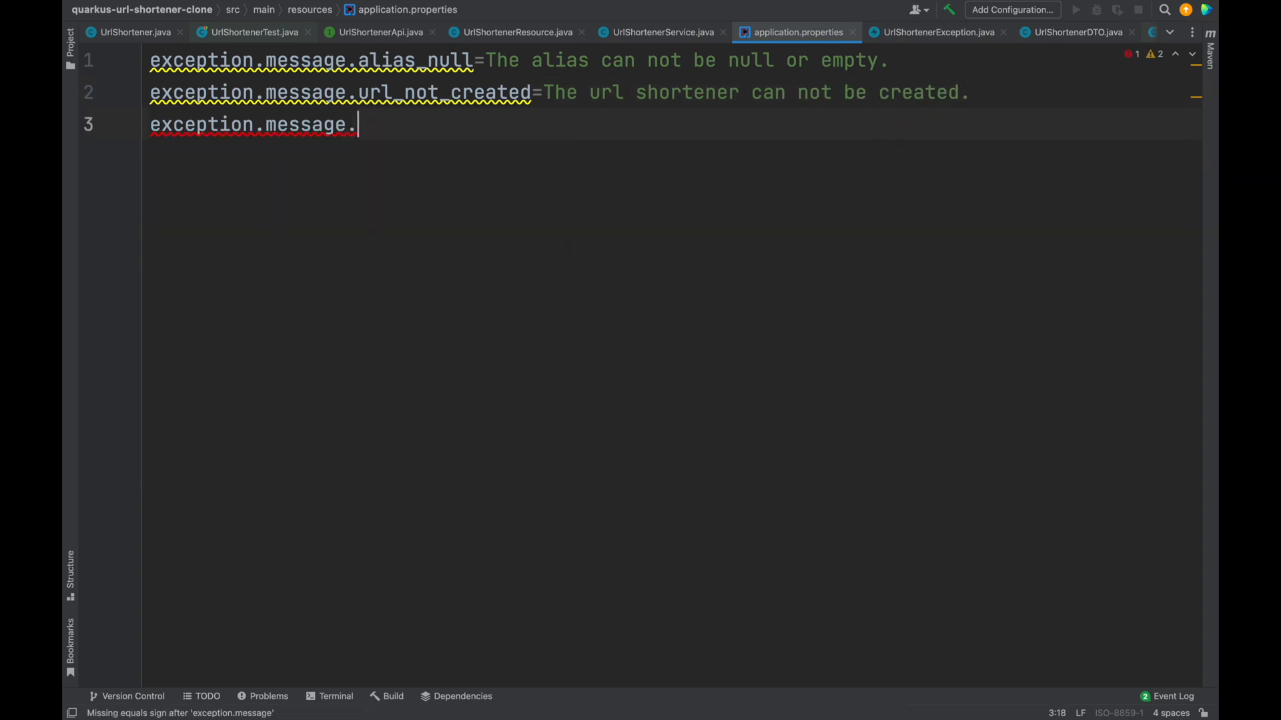
- Add exception.message.alias_already_exists with text 'The alias already exists.'
text(alias_a)
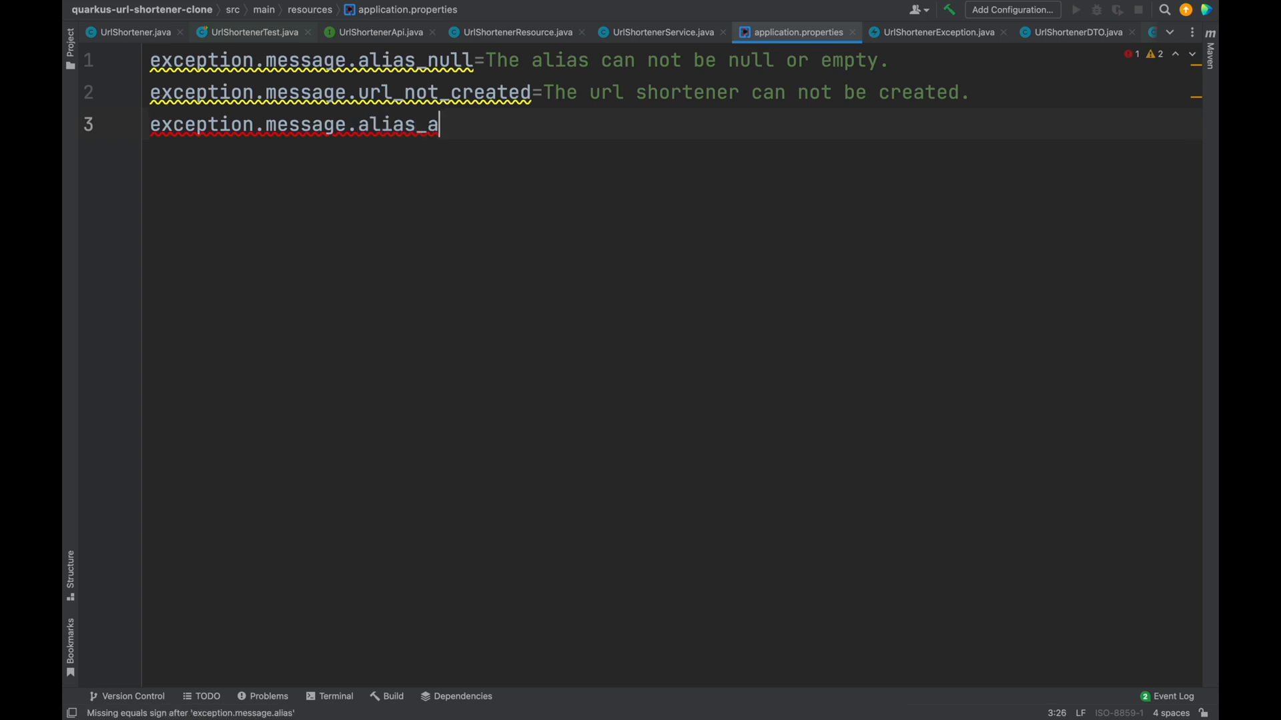
text(lready)
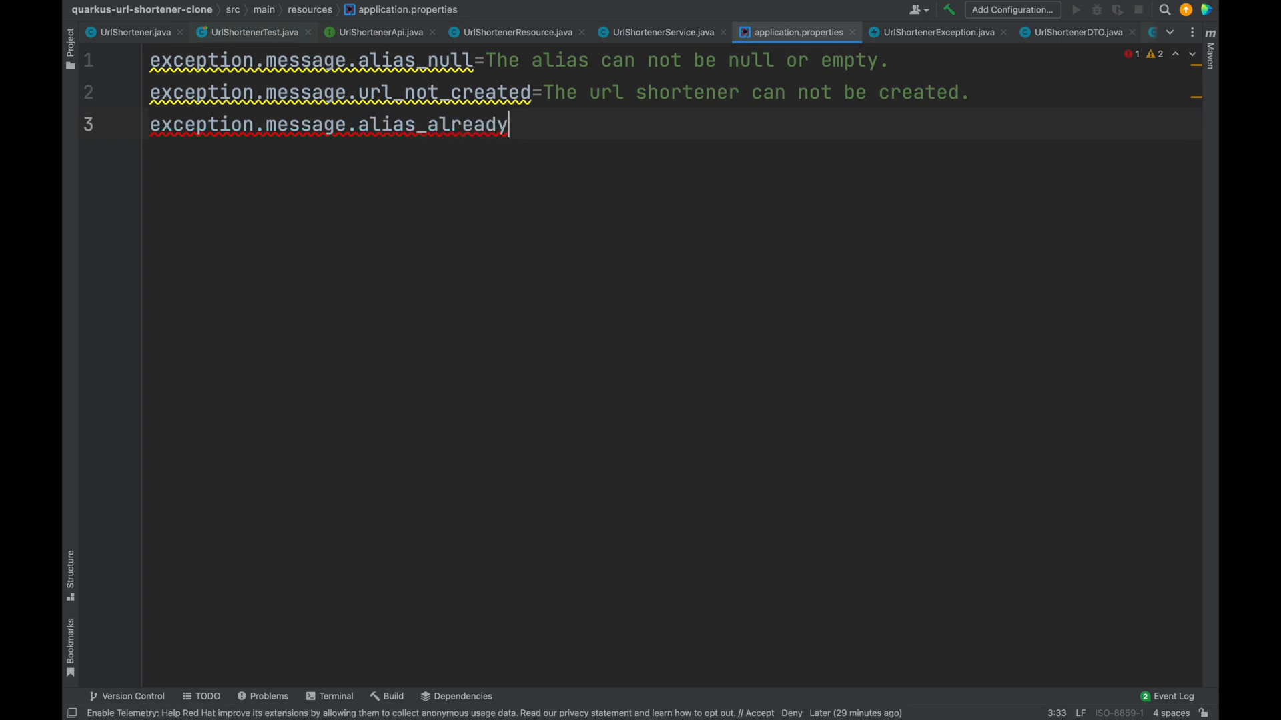
text(_exists=The)
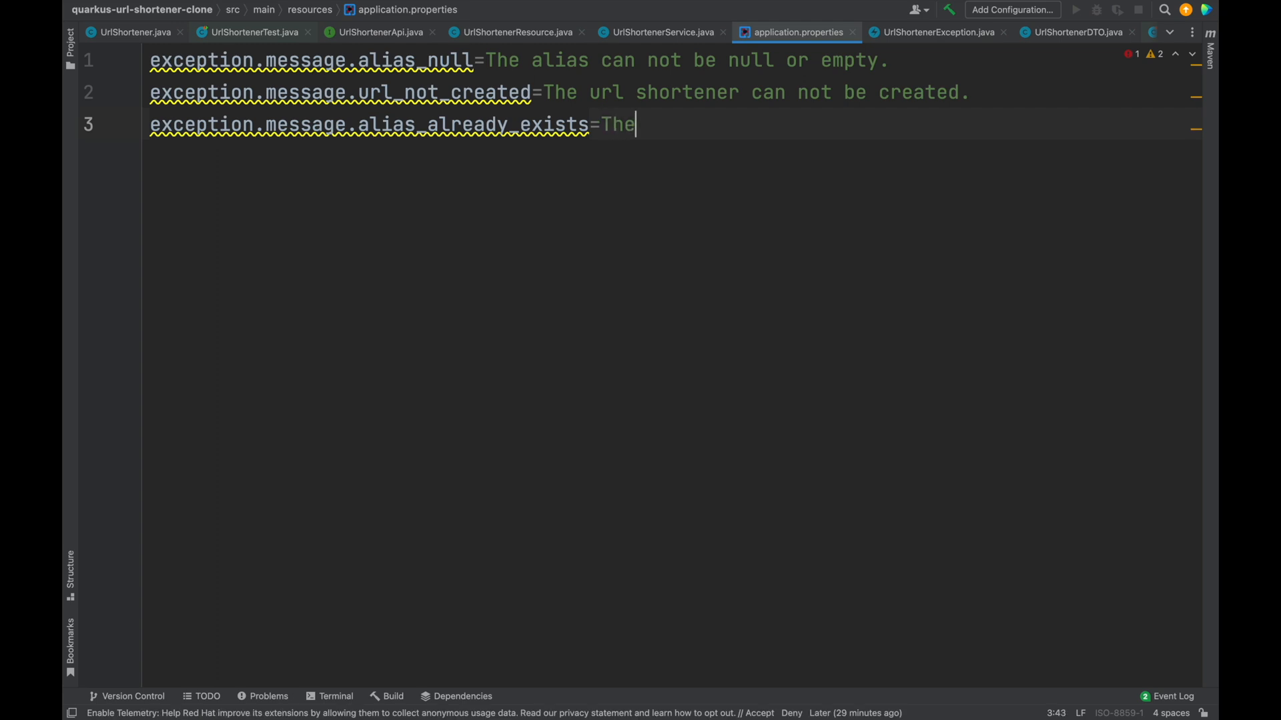
text(alias already e)
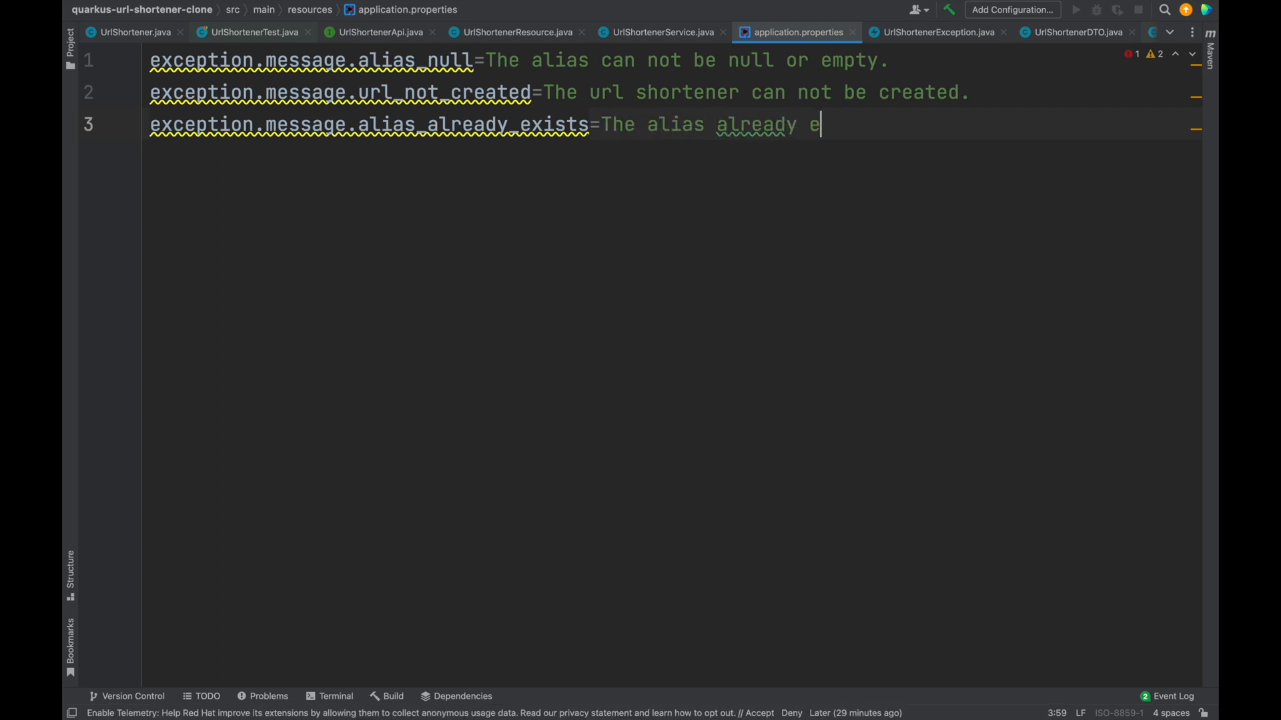
text(xists.)
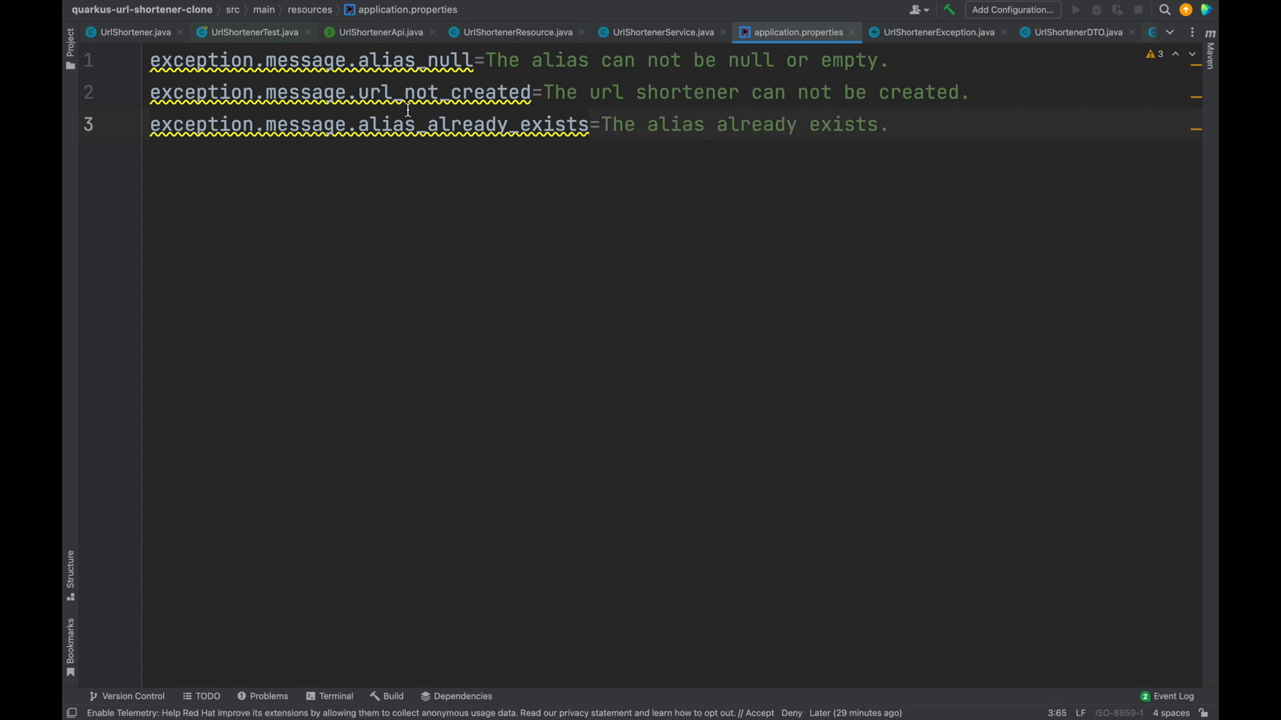
mouse_move(310, 92)
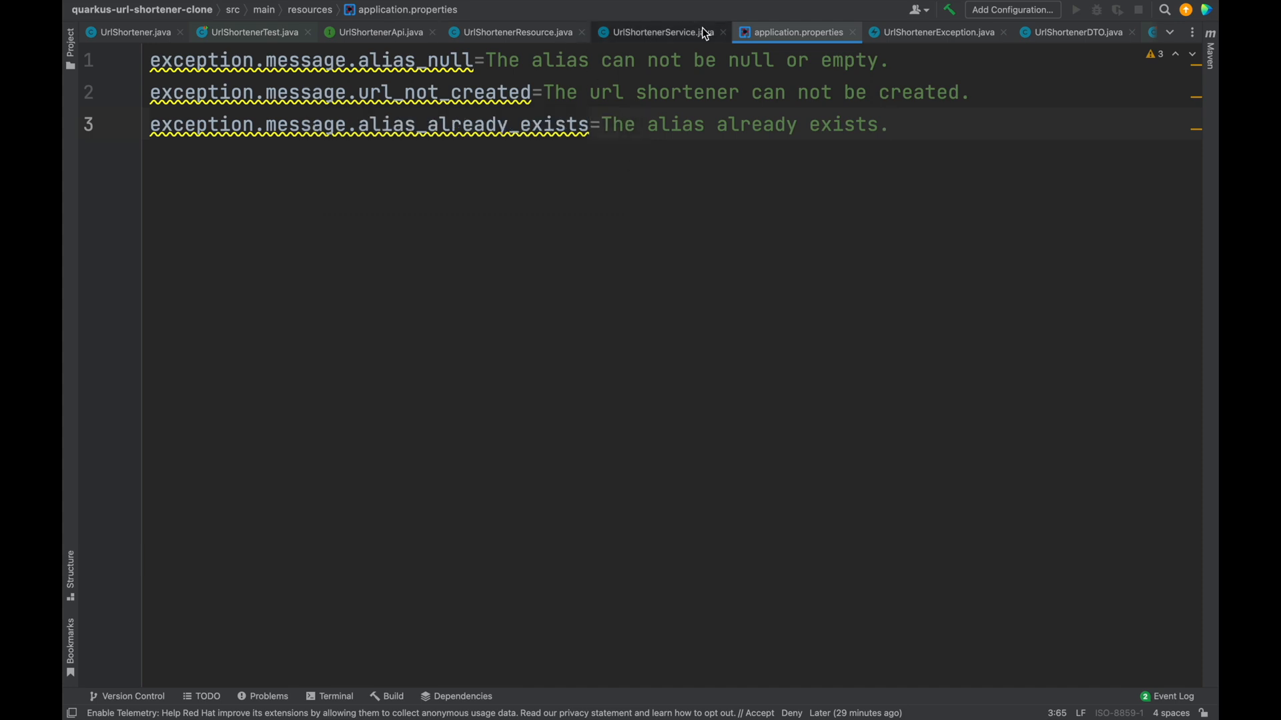
click(659, 32)
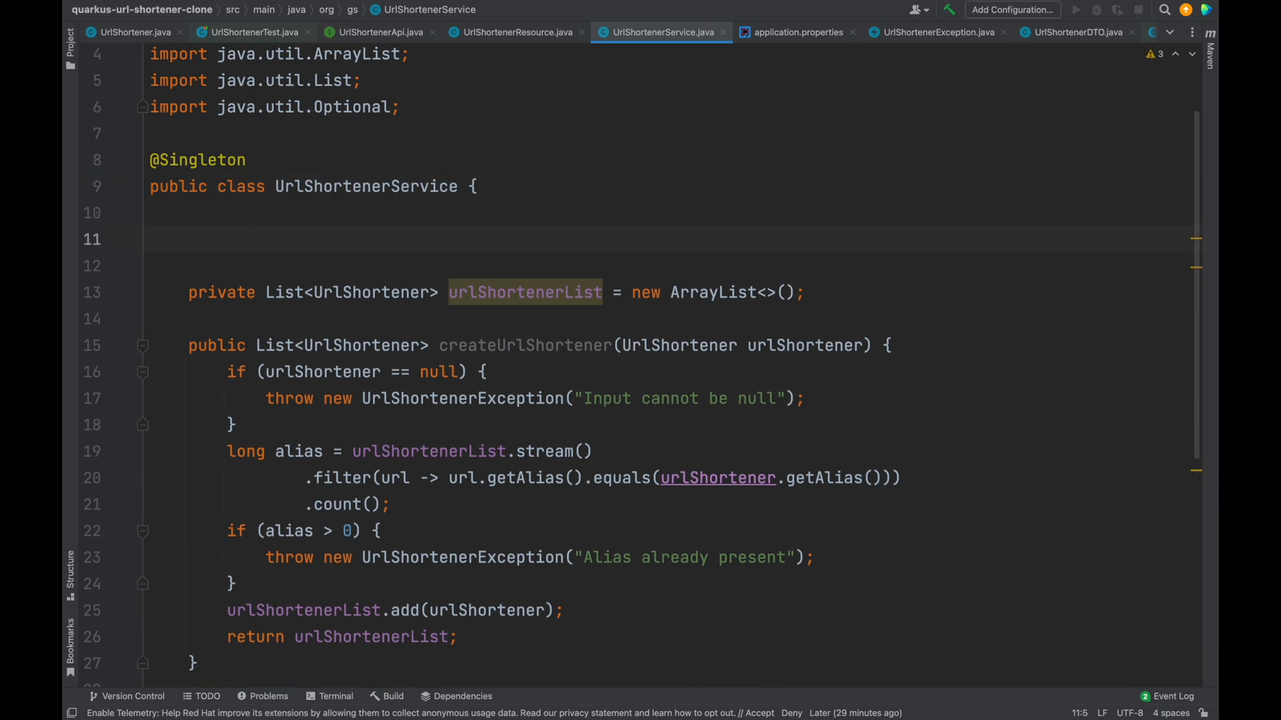
text(@)
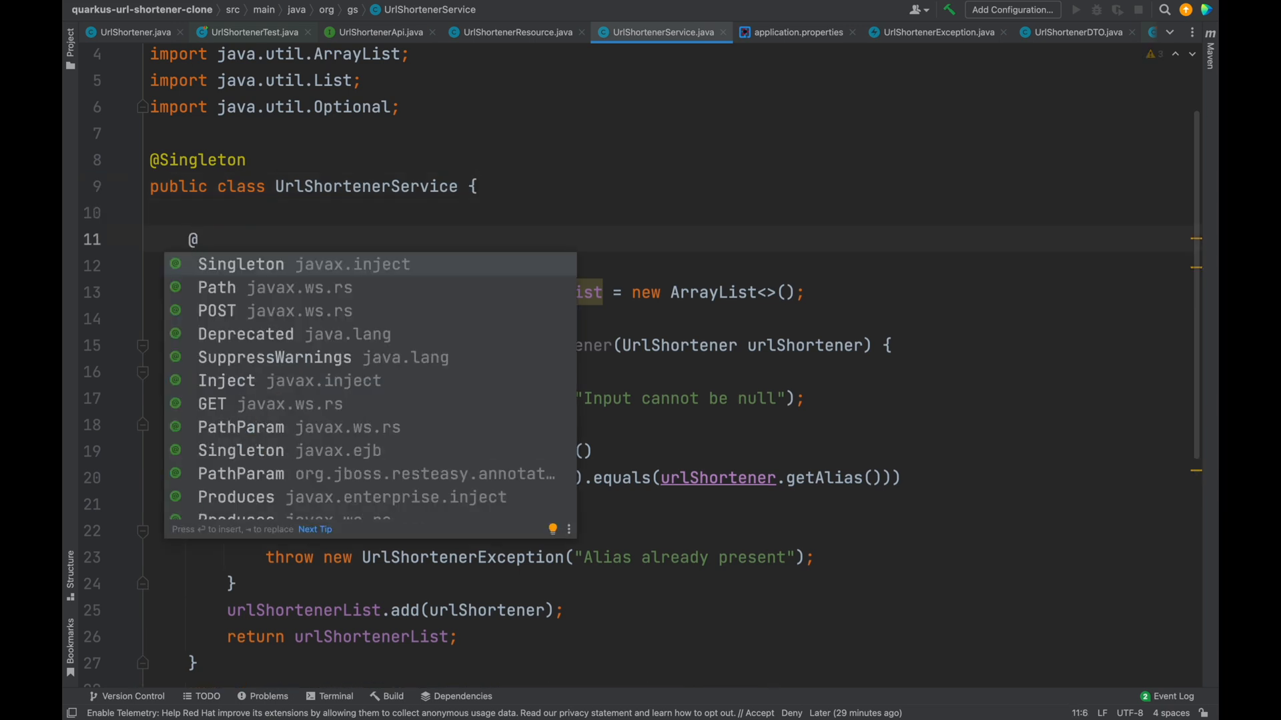
text(ConfigP)
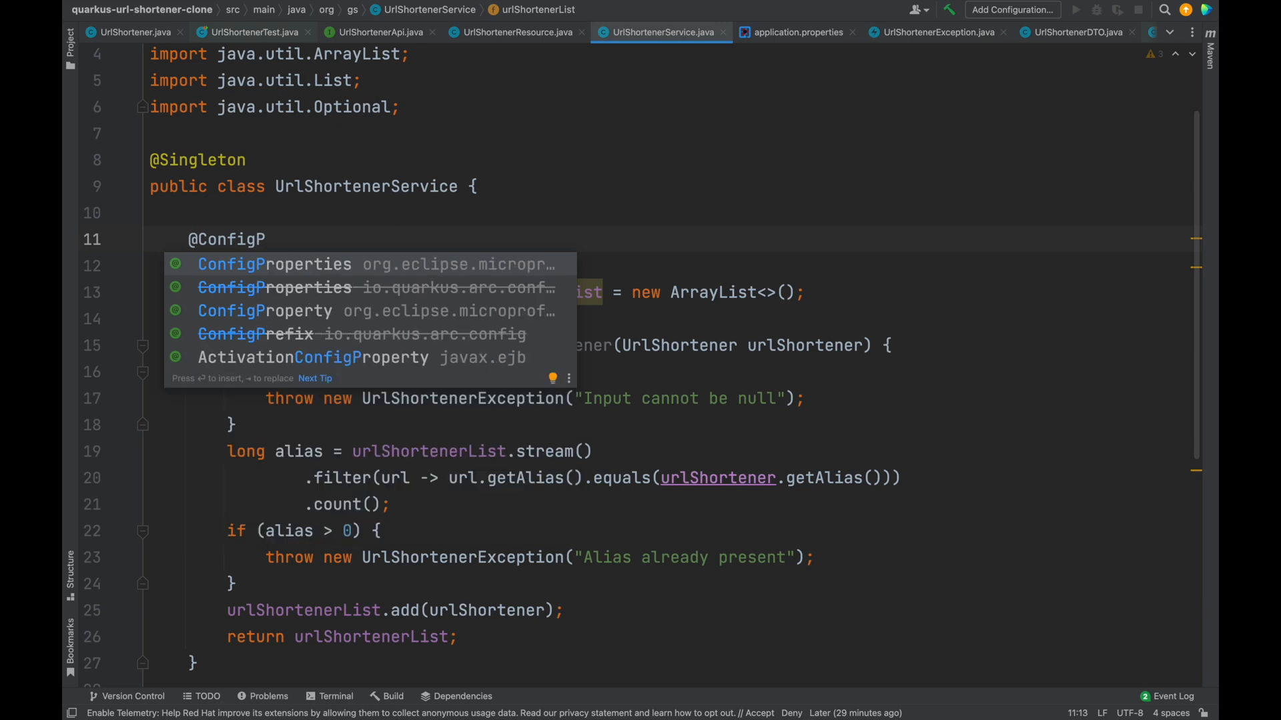
click(265, 311)
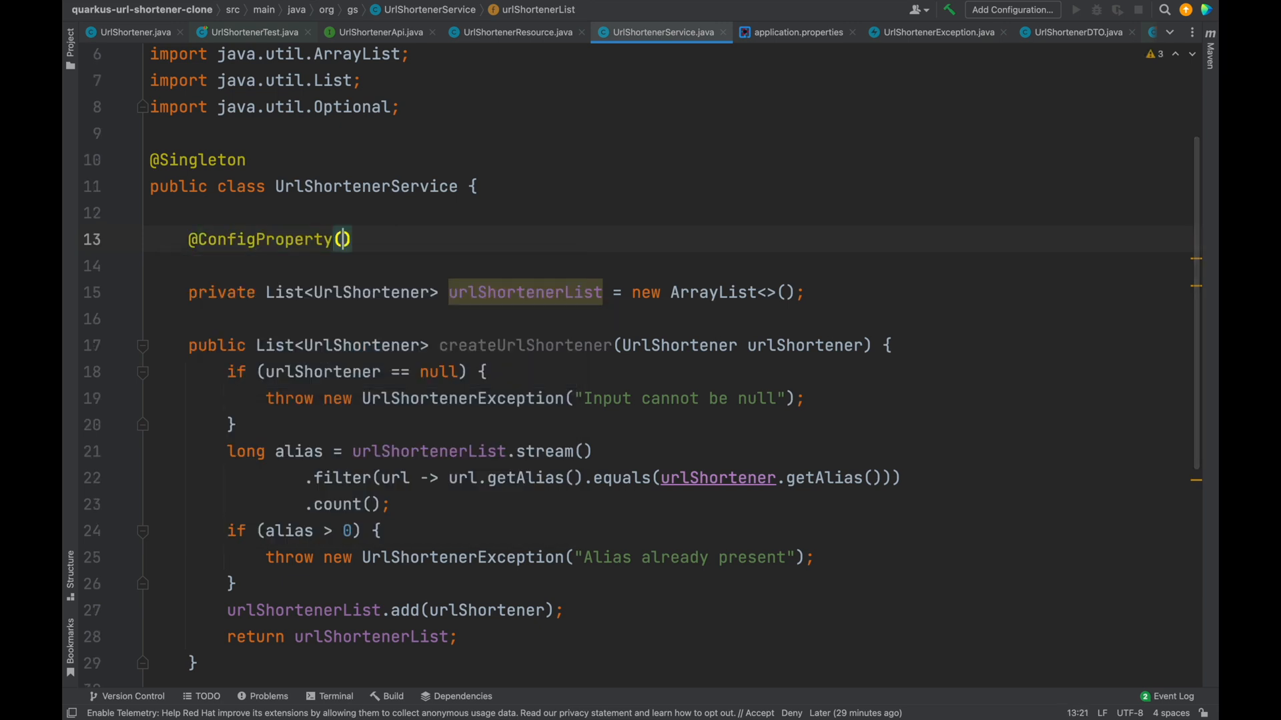
text(name = "exception.message.)
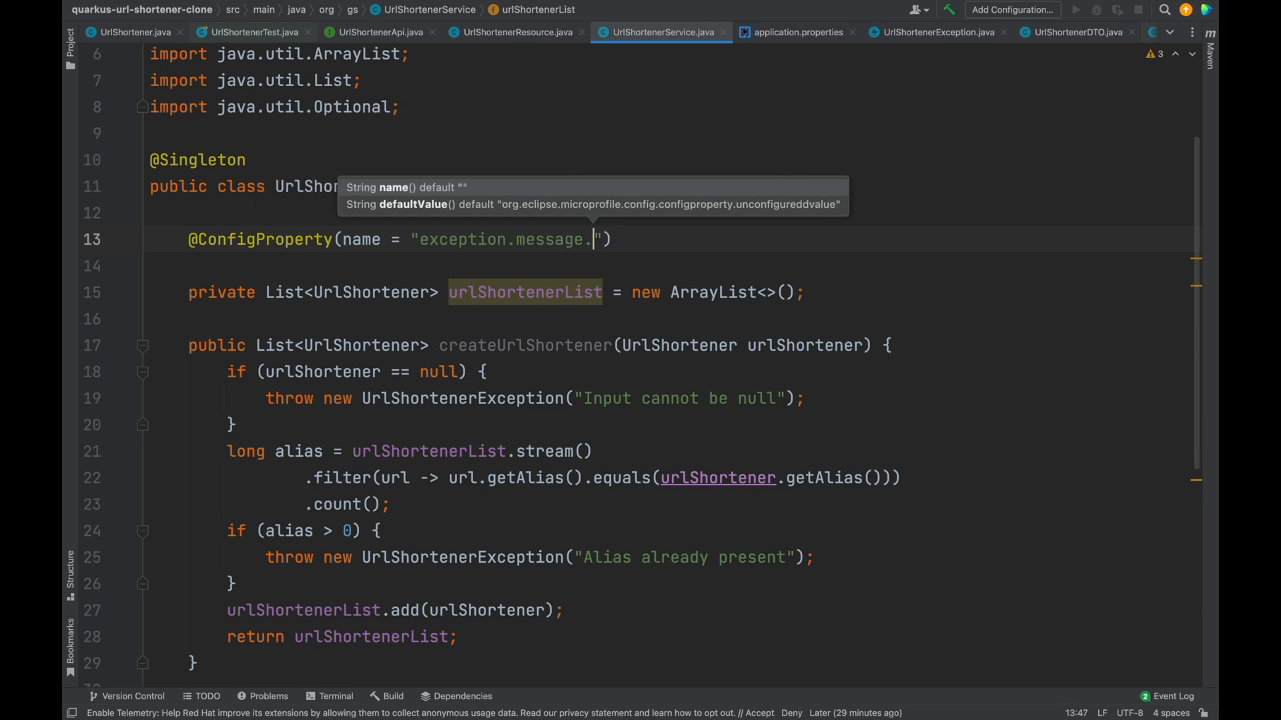
text(url_not_created)
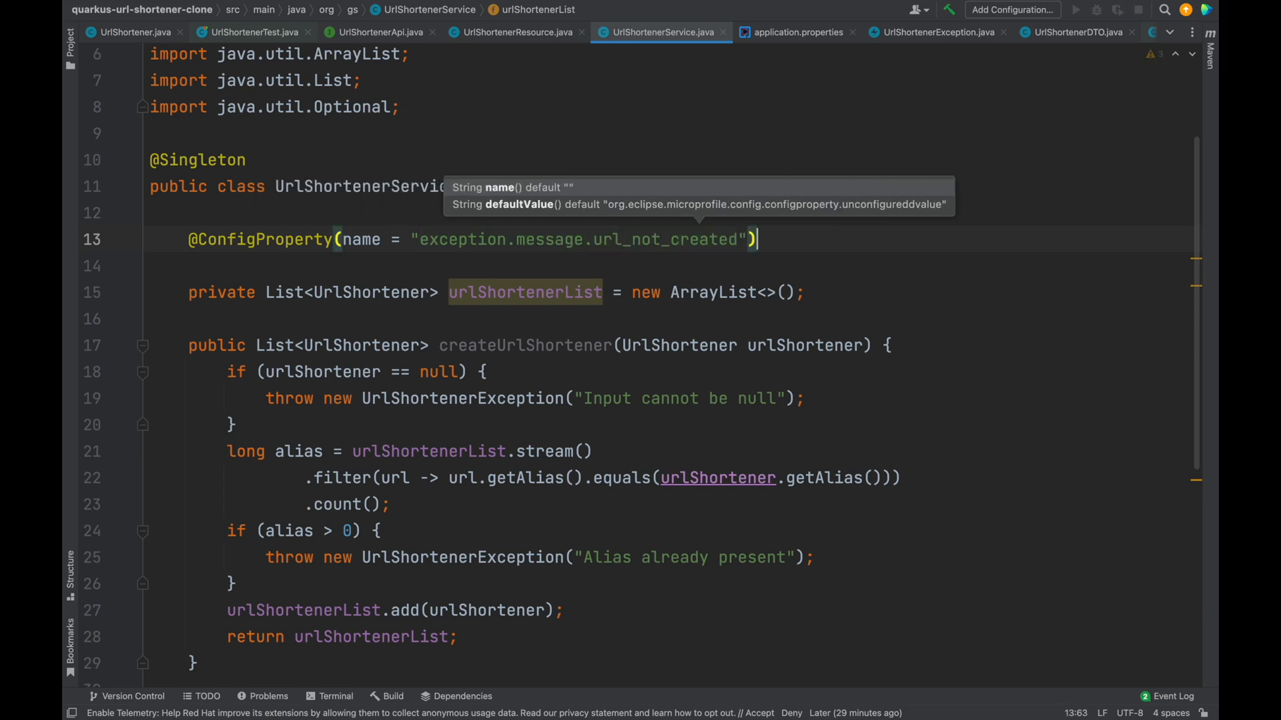
text(public String URL_NOT_CREATED;)
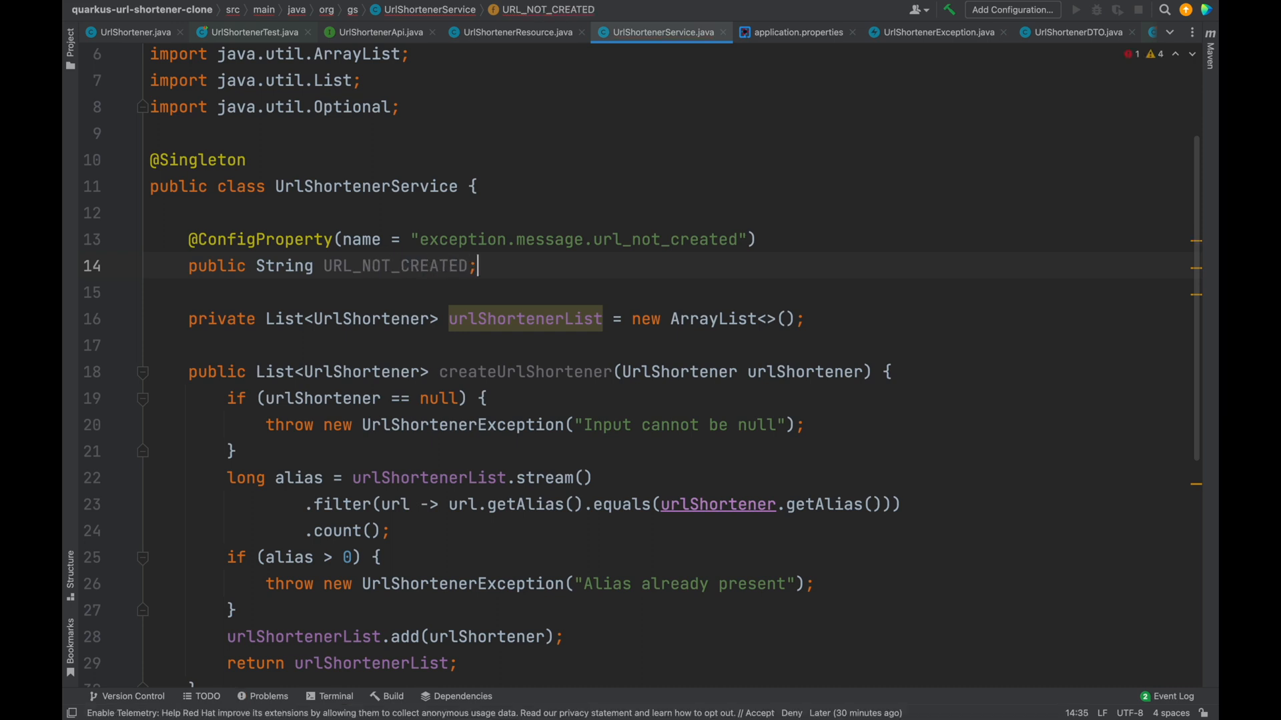
text(@ConfigProperty(name = "exception.message.alias_already_exists")
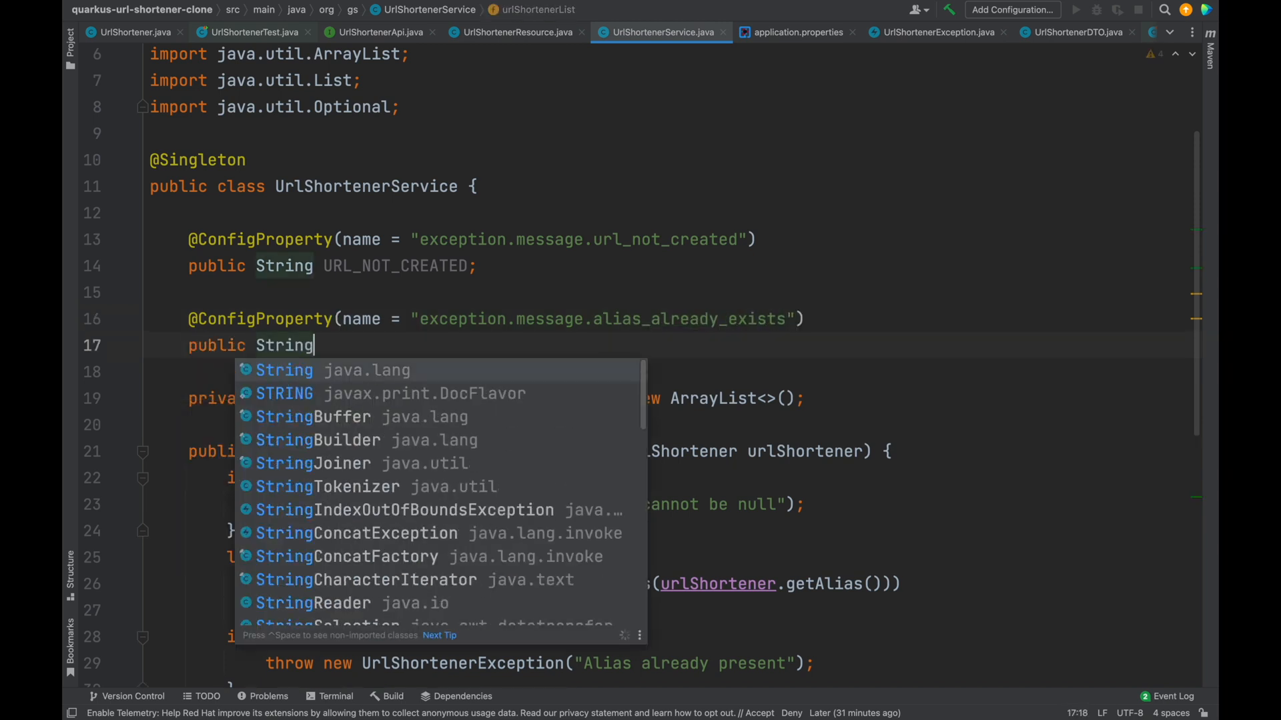
text(ALIAS_ALREADY_EXISTS;)
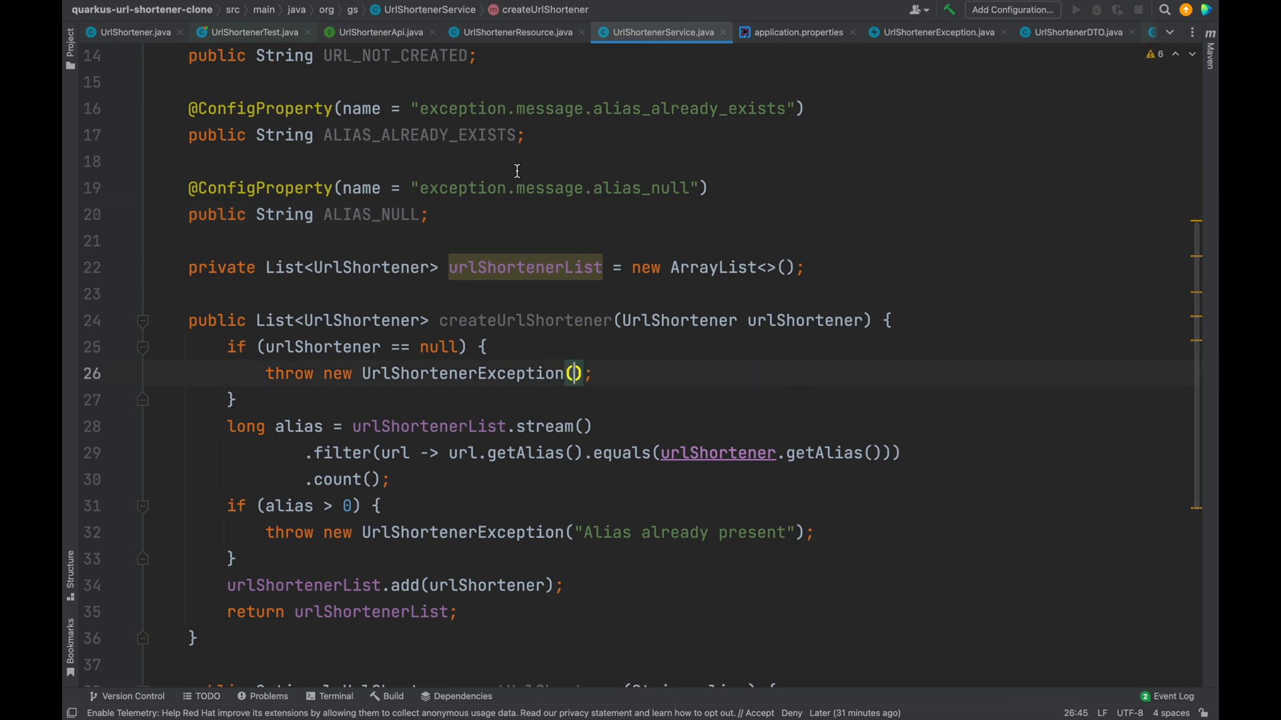
- Use URL_NOT_CREATED instead of 'Input cannot be null' in the null-input exception
text(URL_NOT_CREATED)
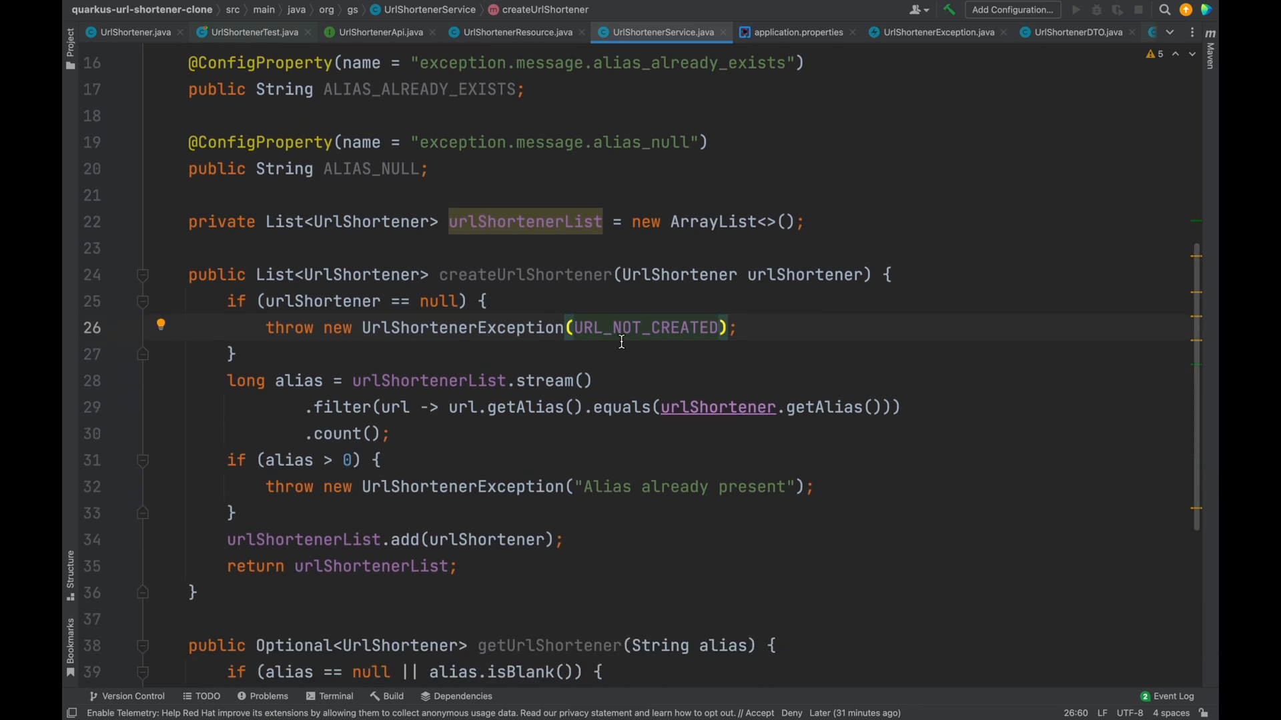
text(A)
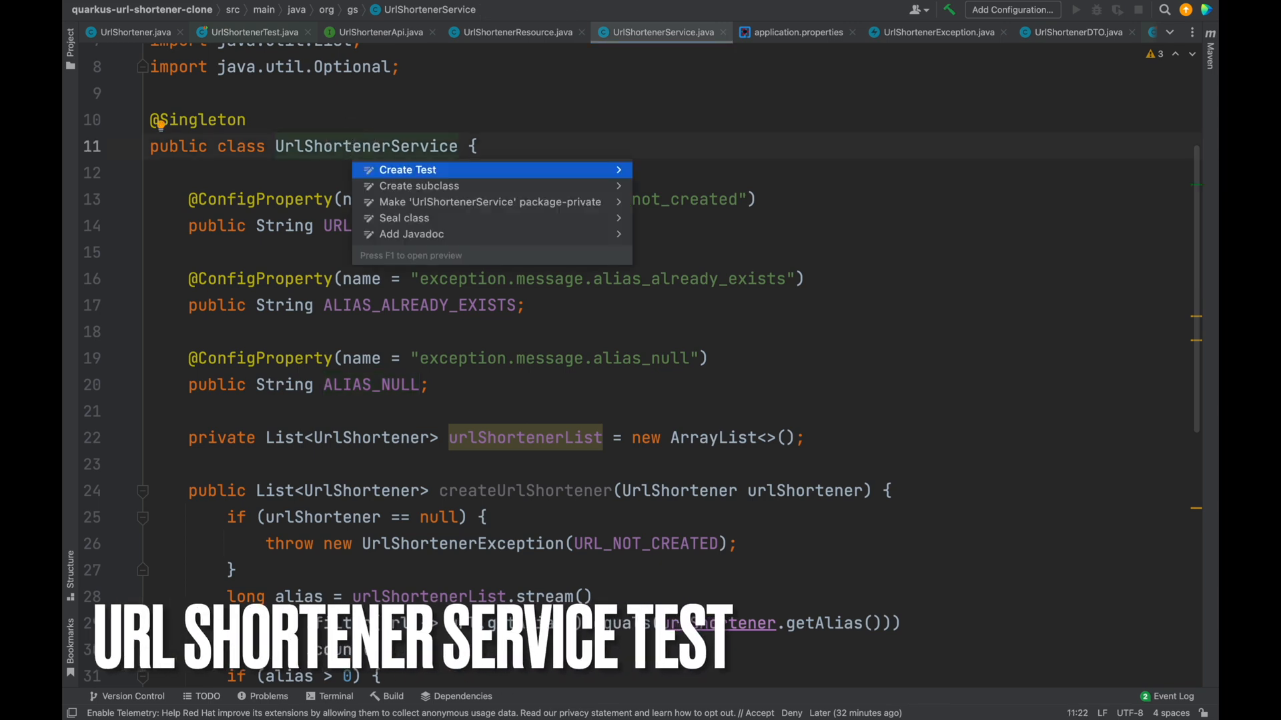
- Generate UrlShortenerServiceTest with setUp, createUrlShortener and getUrlShortener test methods
click(407, 170)
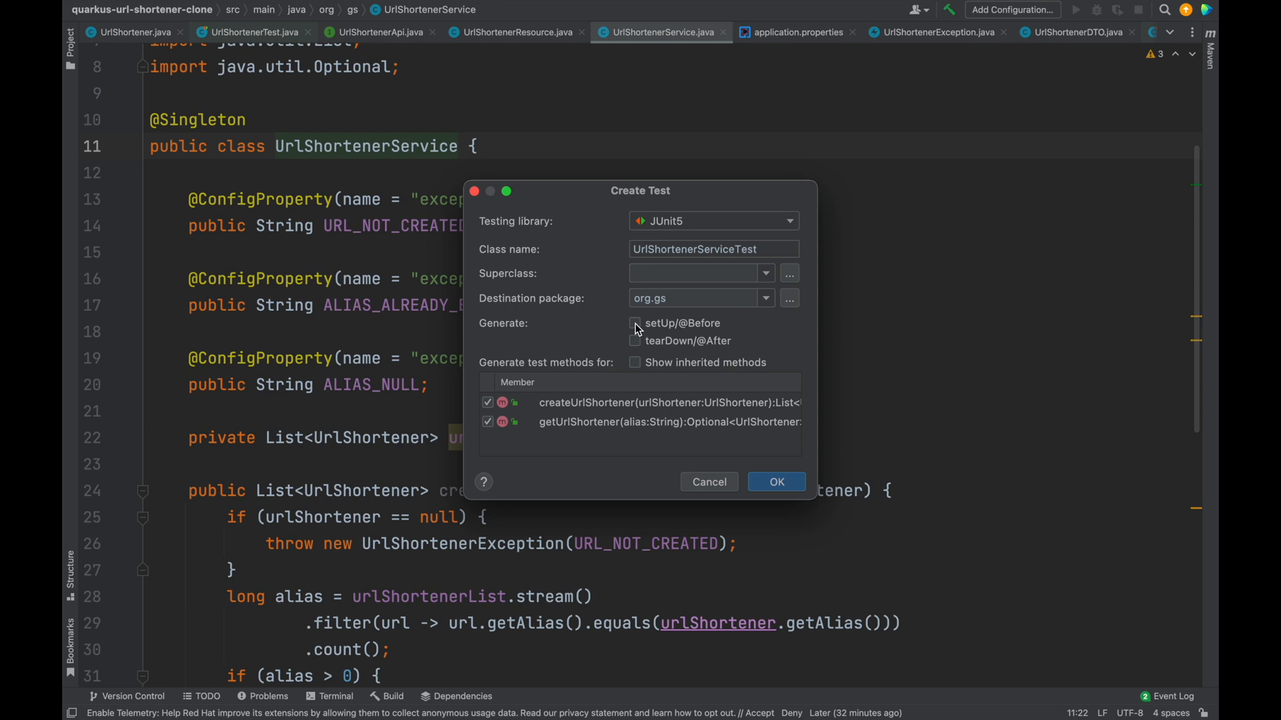
click(635, 323)
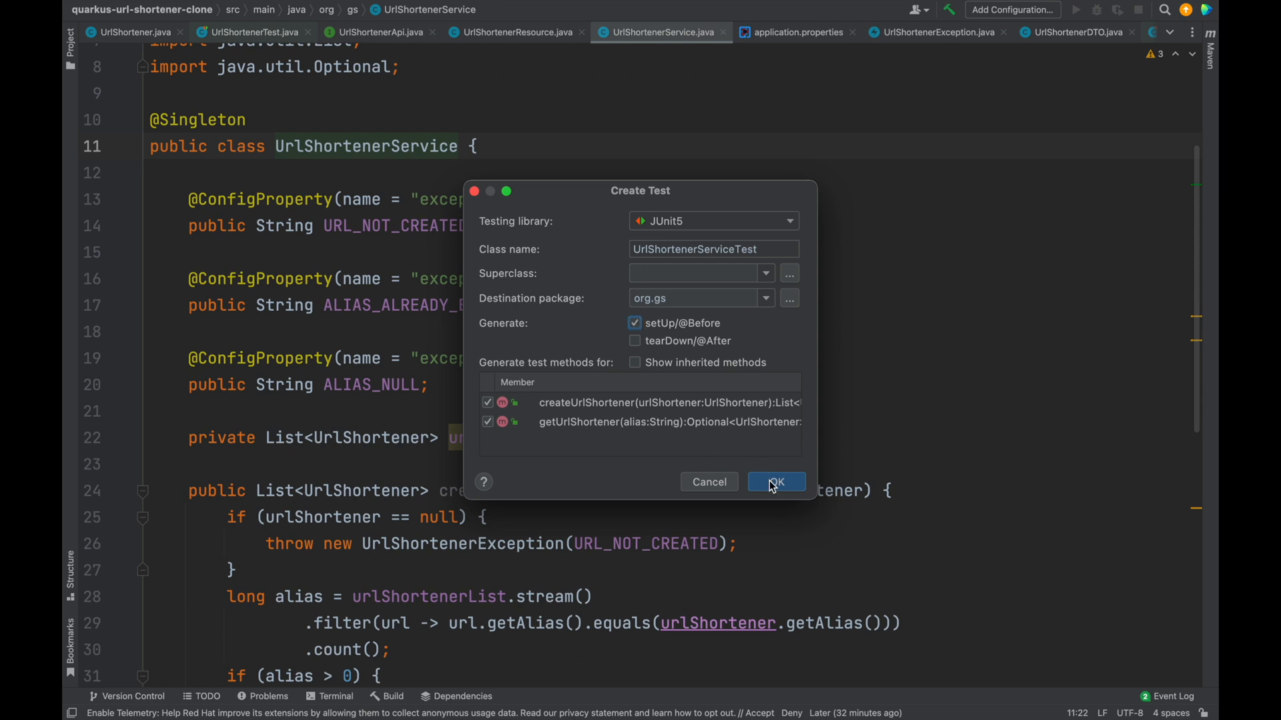
click(775, 481)
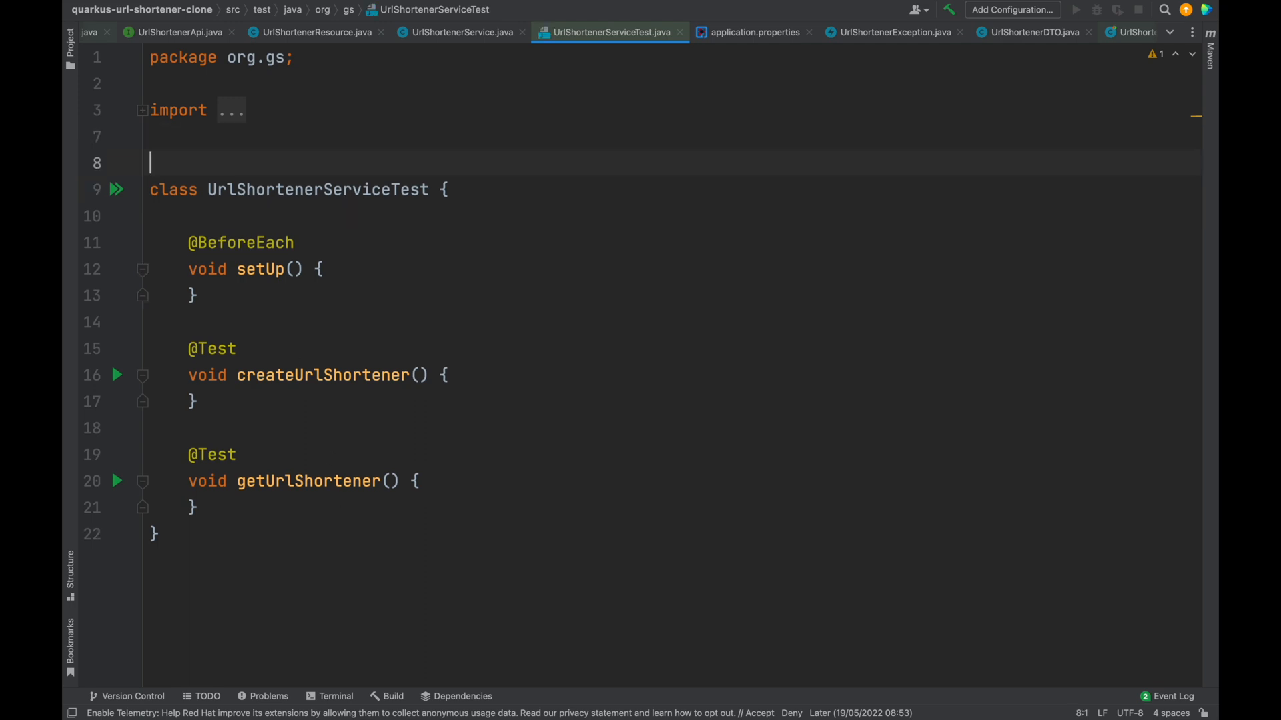
text(@QuarkusTest)
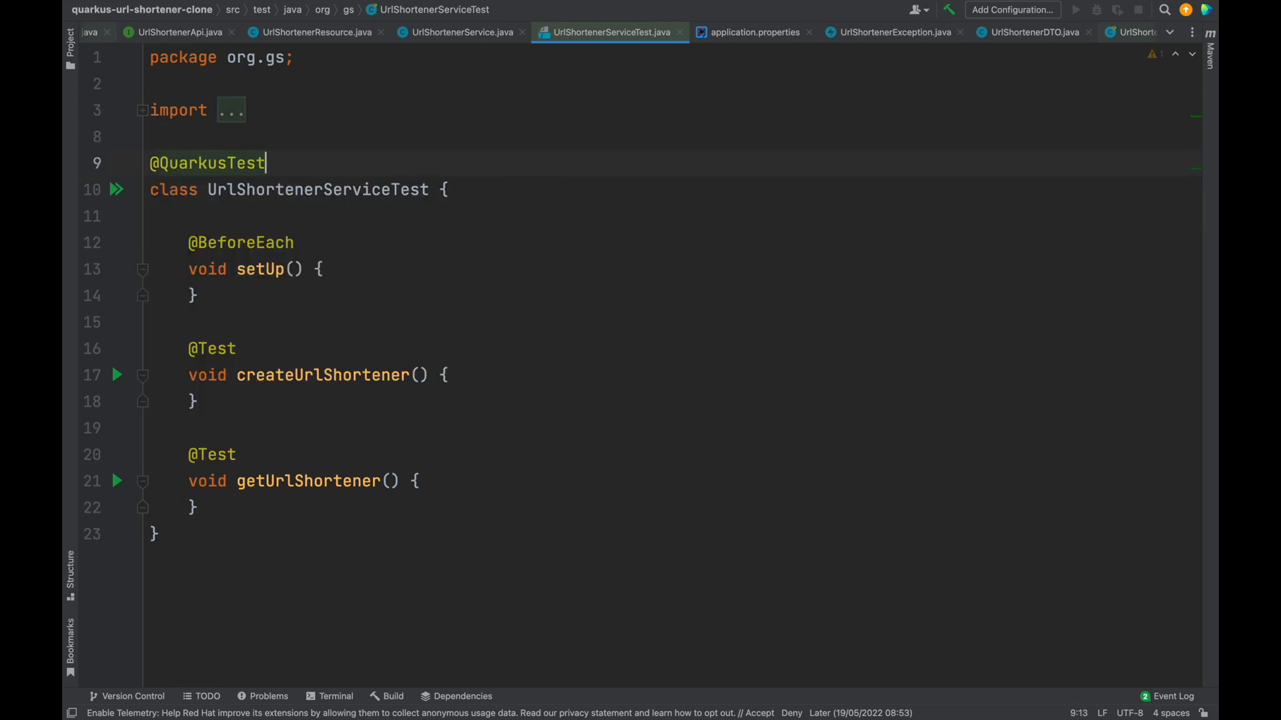
text(@TestMethodOrder()
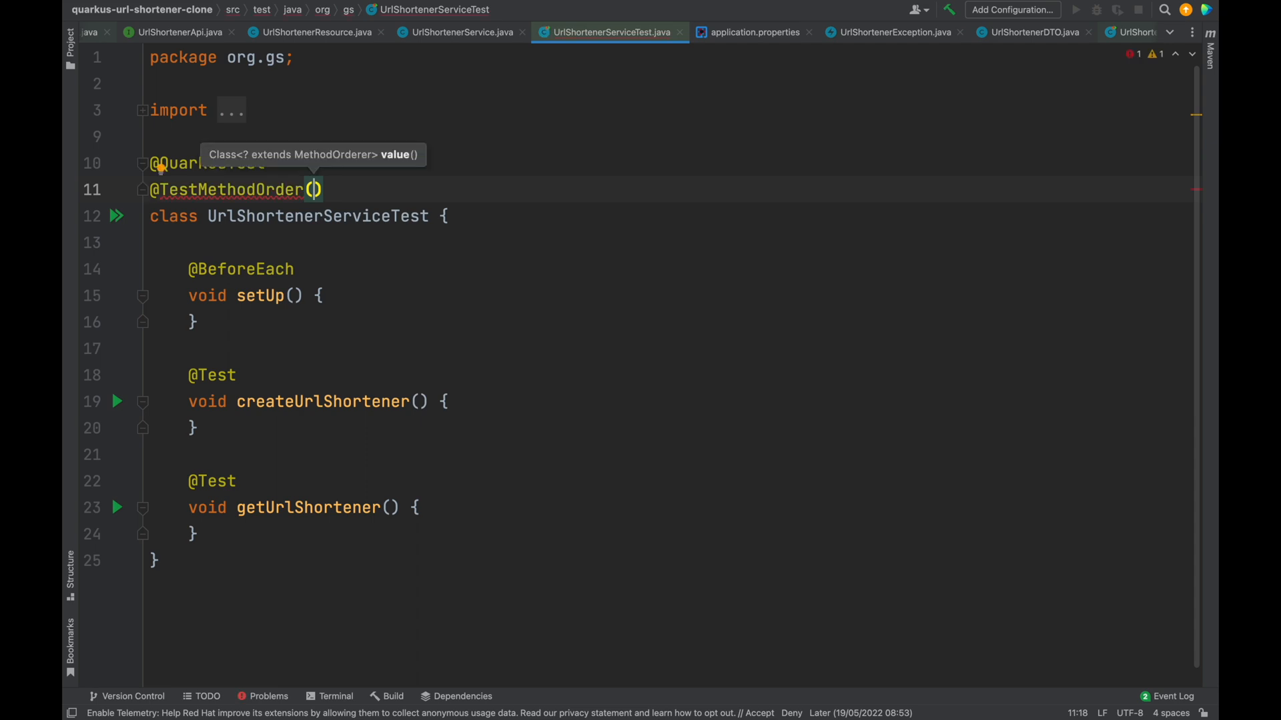
text(MethodOrderer.OrderAnnotation.class)
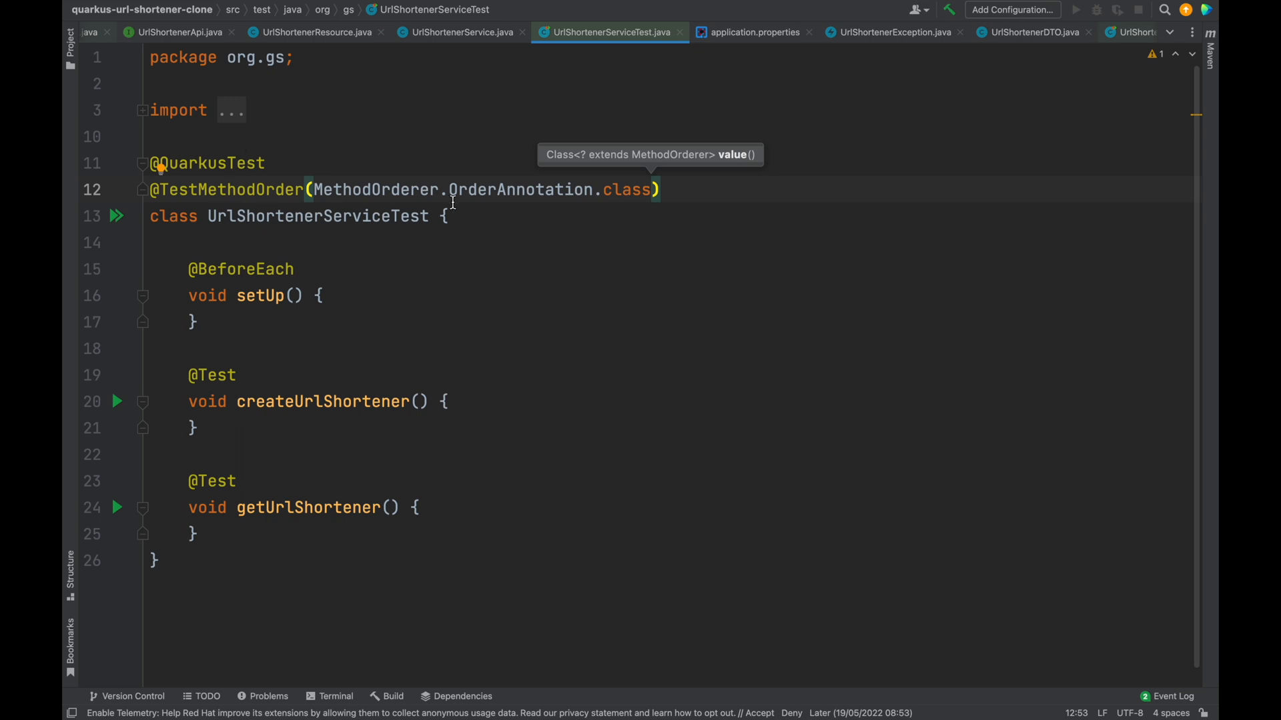
text(@Inject)
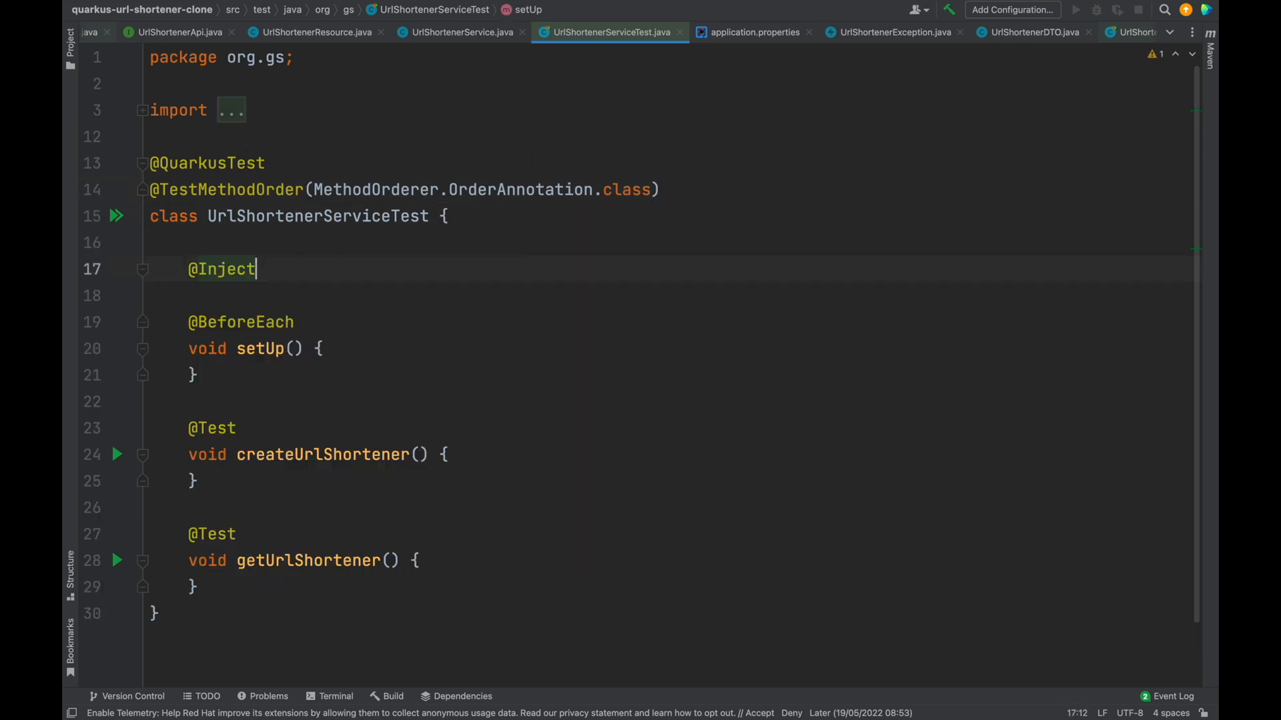
text(UrlShortenerService shortenerService;)
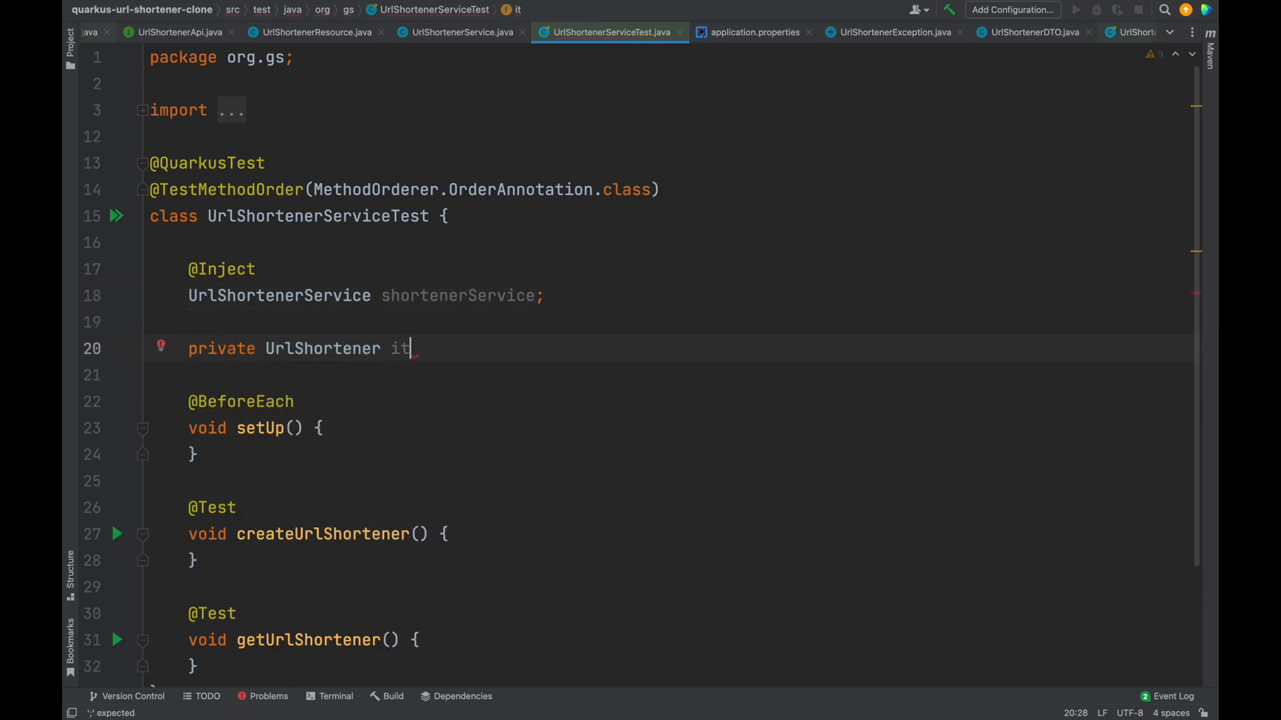
- In setUp, assign item a new UrlShortener with alias 'alias' and a new URI
text(item)
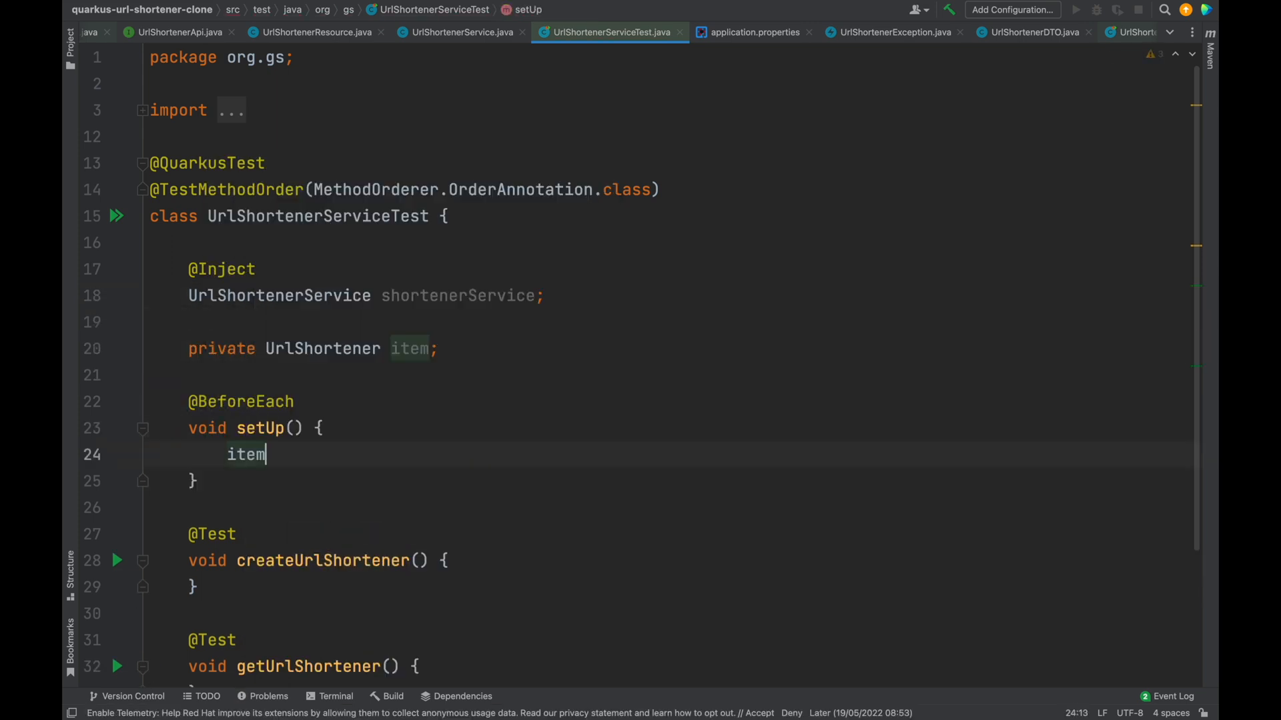
text(= new UrlShortener())
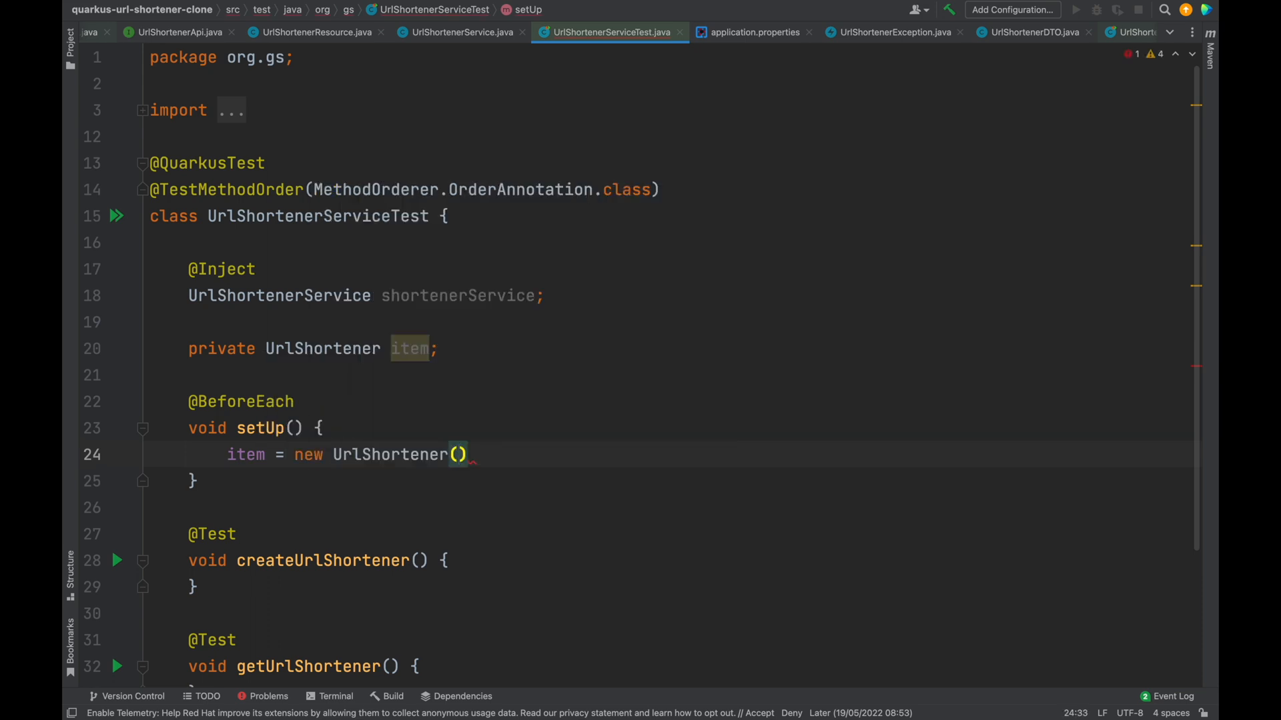
text(alias: "alias", new URI( str: "http://myurl)
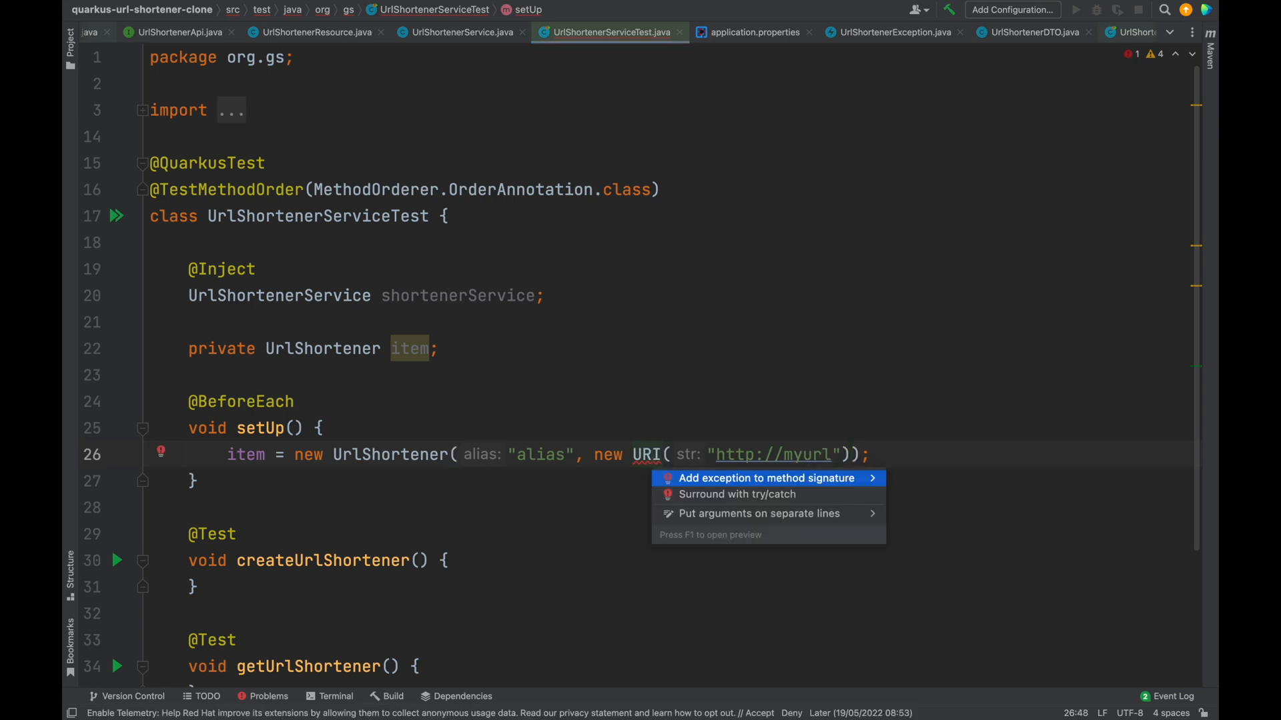
- Add throws URISyntaxException to setUp; Order 1 test calls createUrlShortener(item) with assertNotNull
click(759, 478)
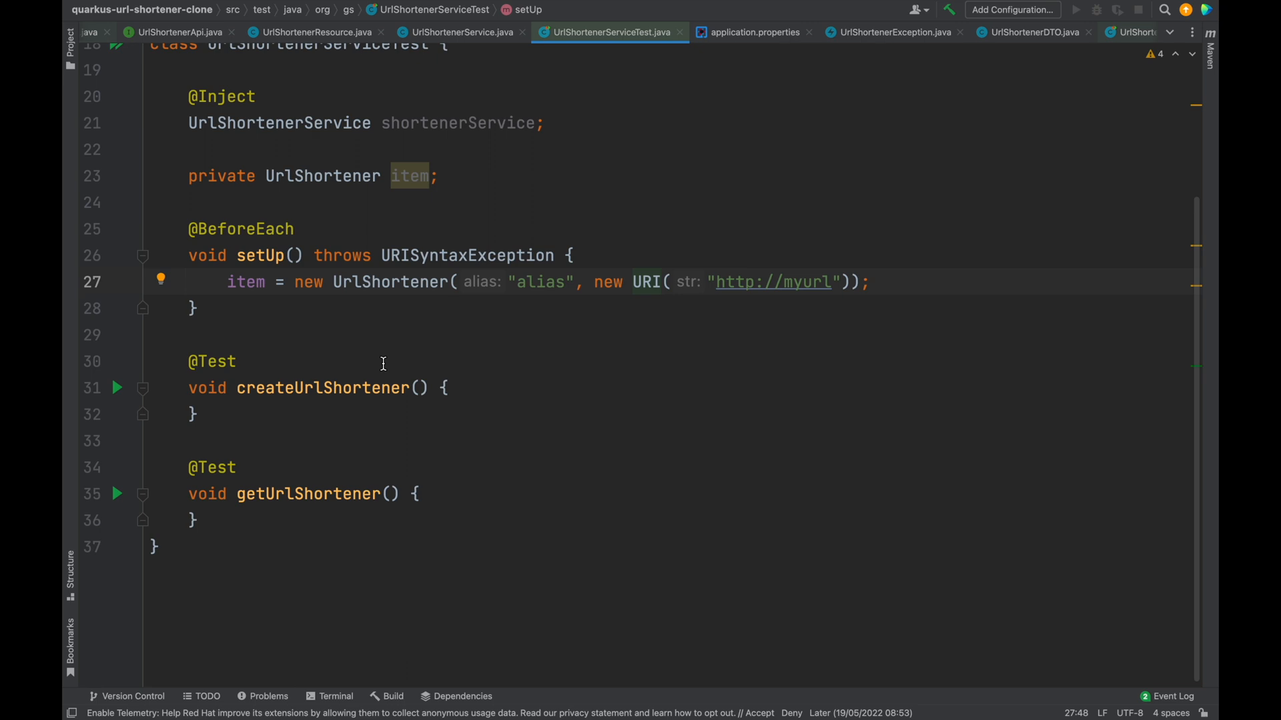
text(sh)
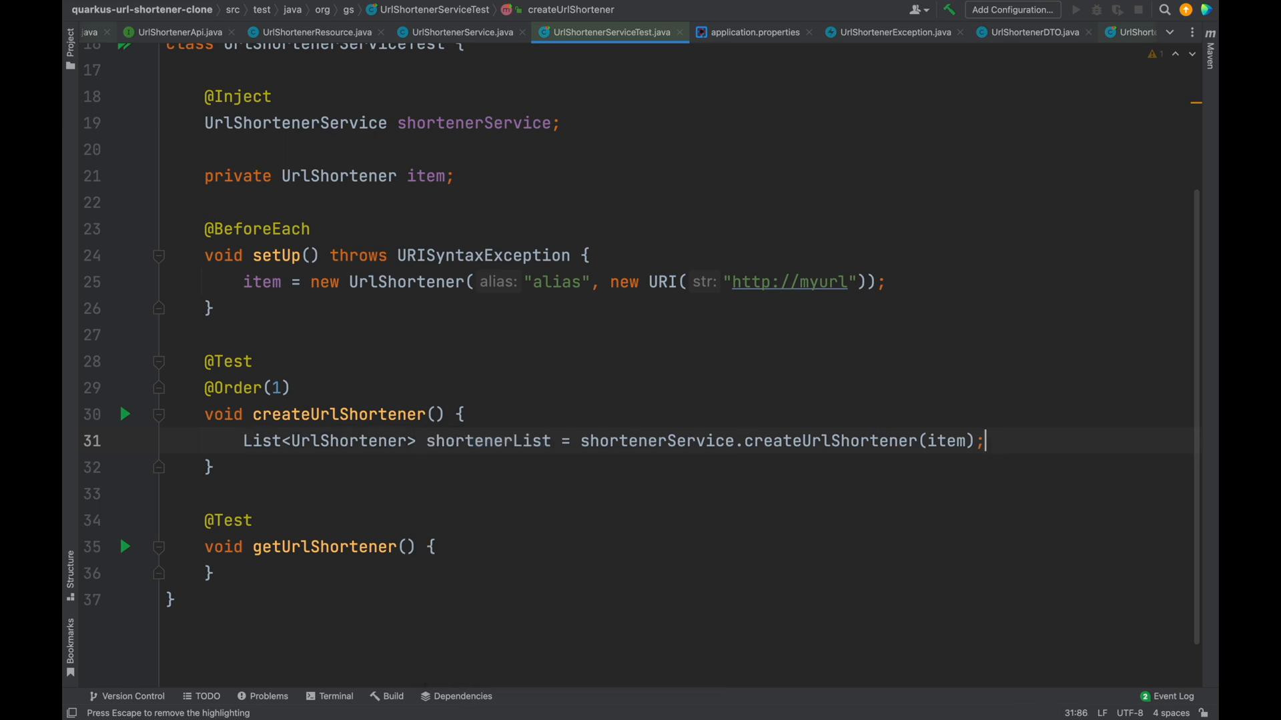
text(assert)
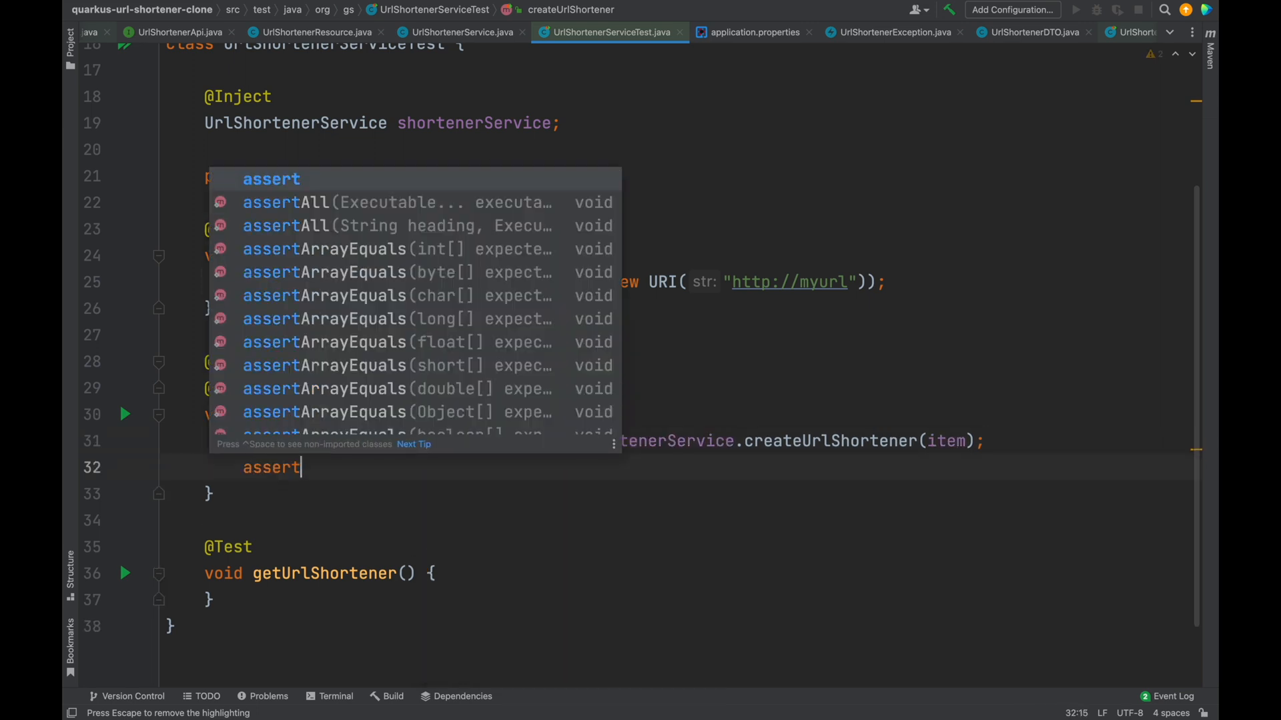
text(NotN)
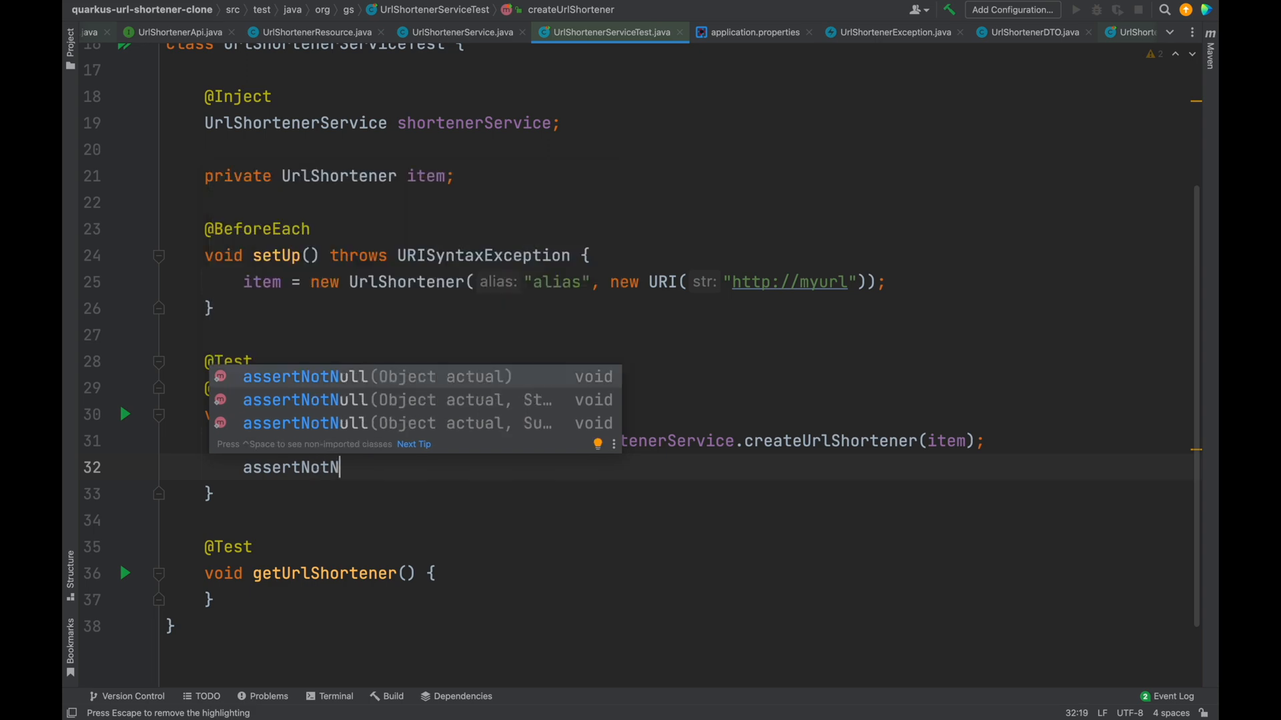
click(306, 377)
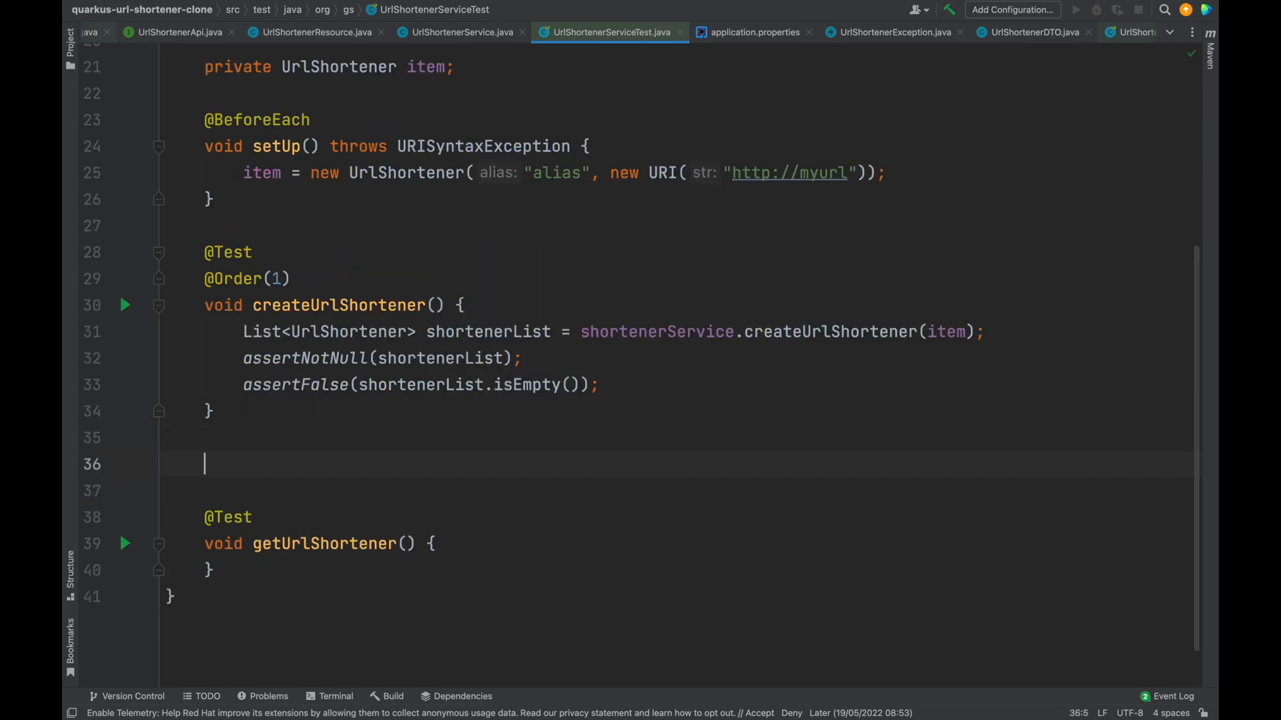
- Add an Order 1 createUrlShortenerInputNull test asserting UrlShortenerException is thrown
text(@Test)
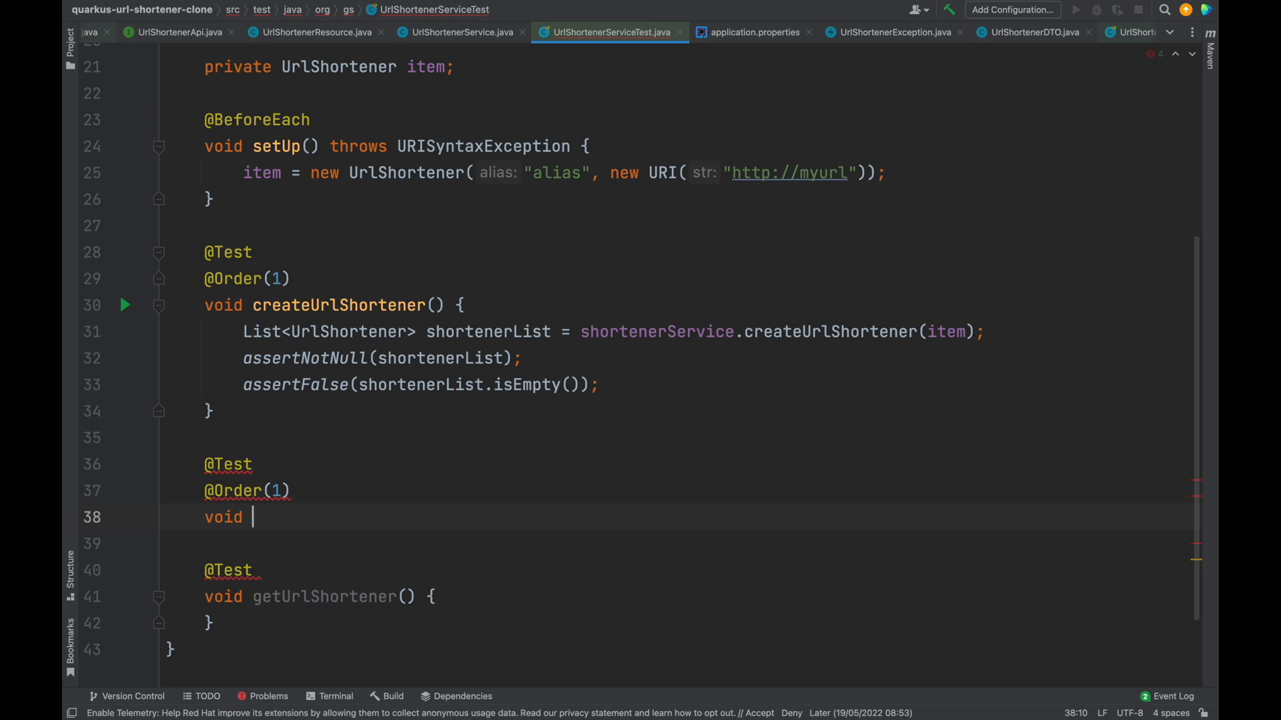
text(createUrlShortenerInputNull() {)
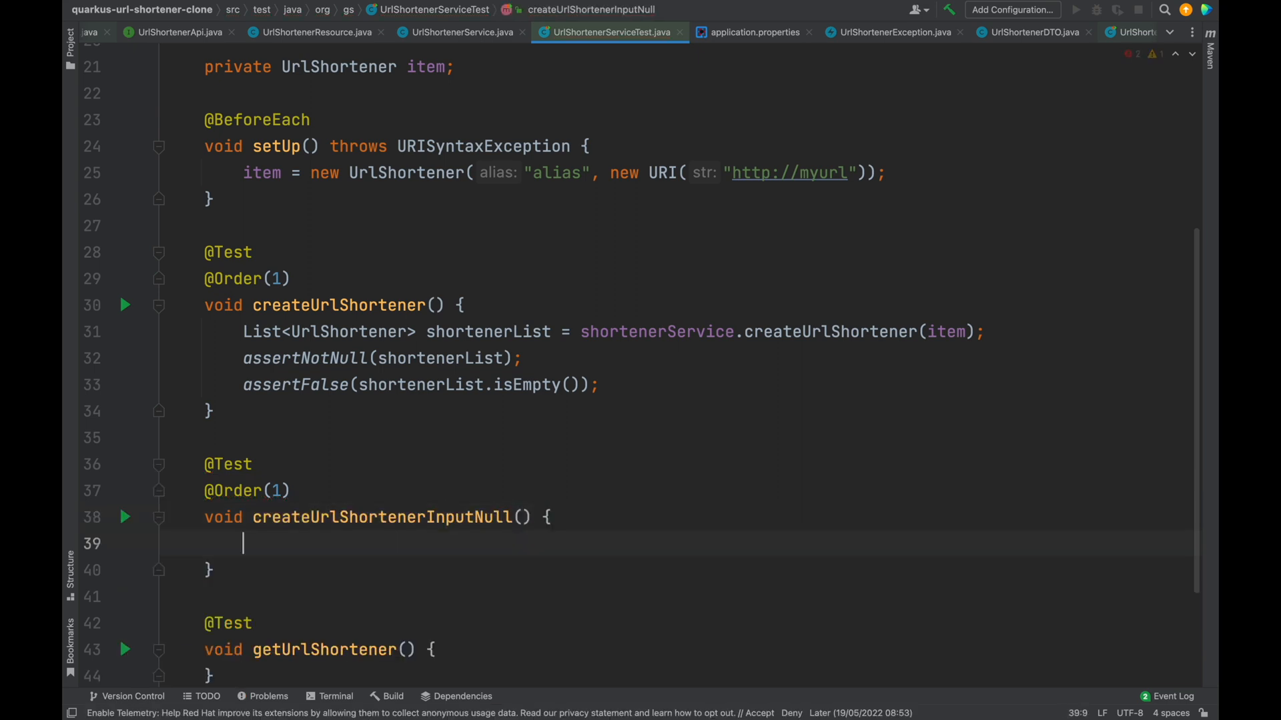
text(assertT)
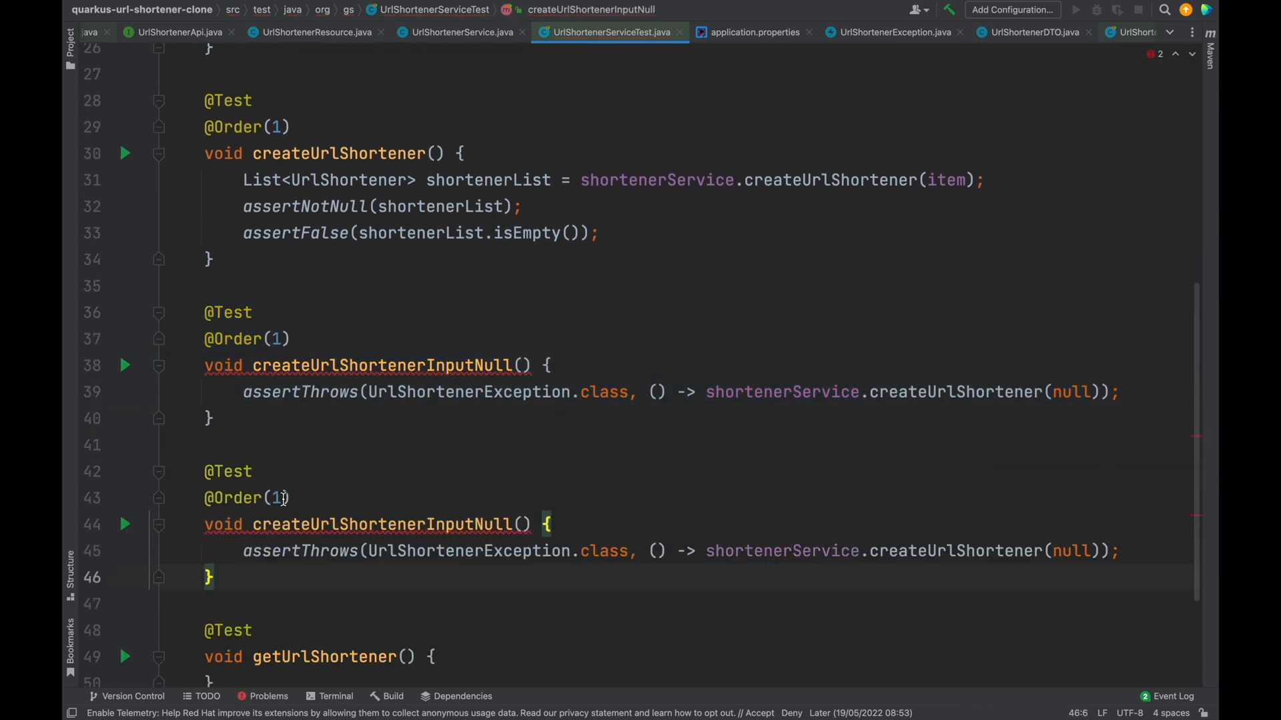
- Turn the copied test into Order 2 createUrlShortenerInputAlreadyExists, passing item
click(281, 499)
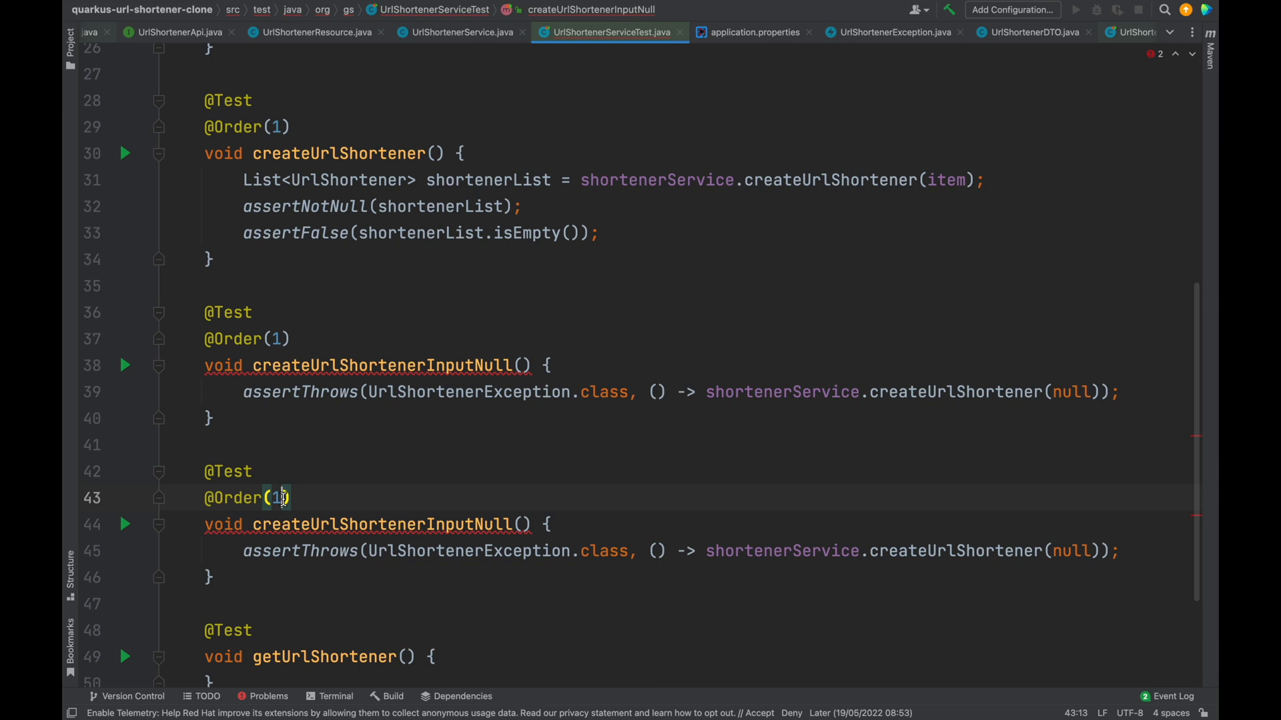
text(2)
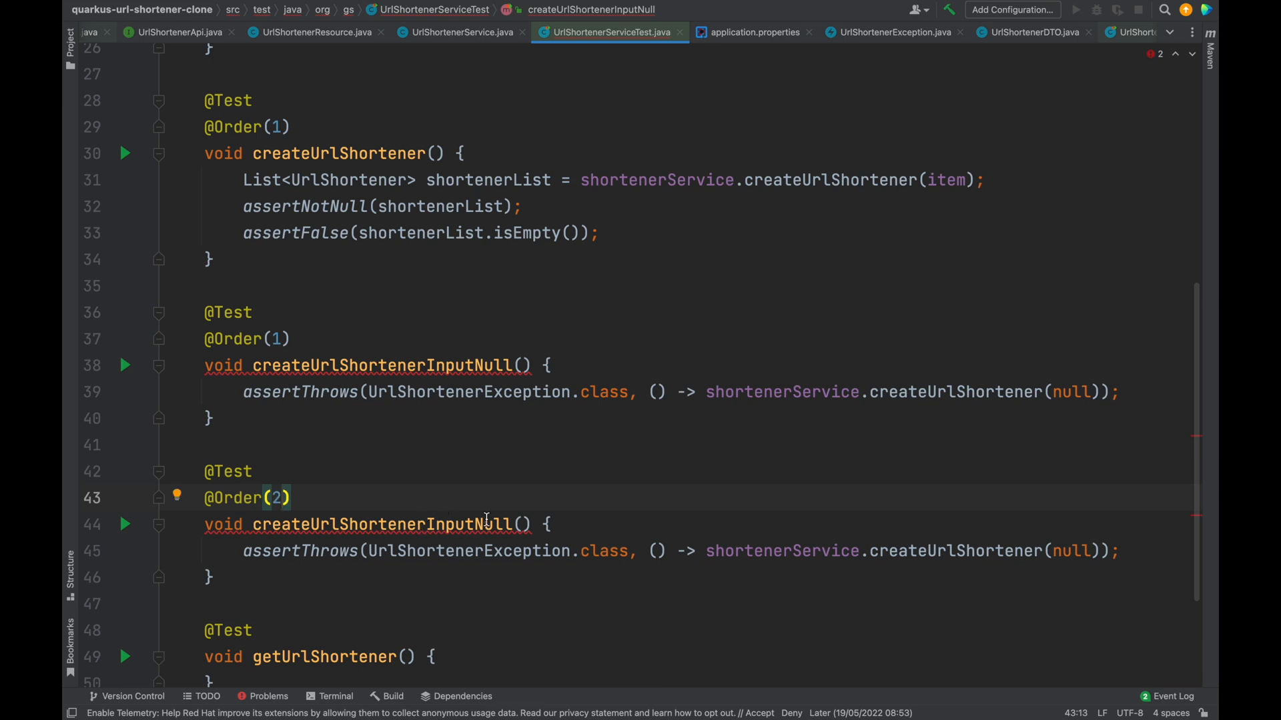
text(AlreadyExists)
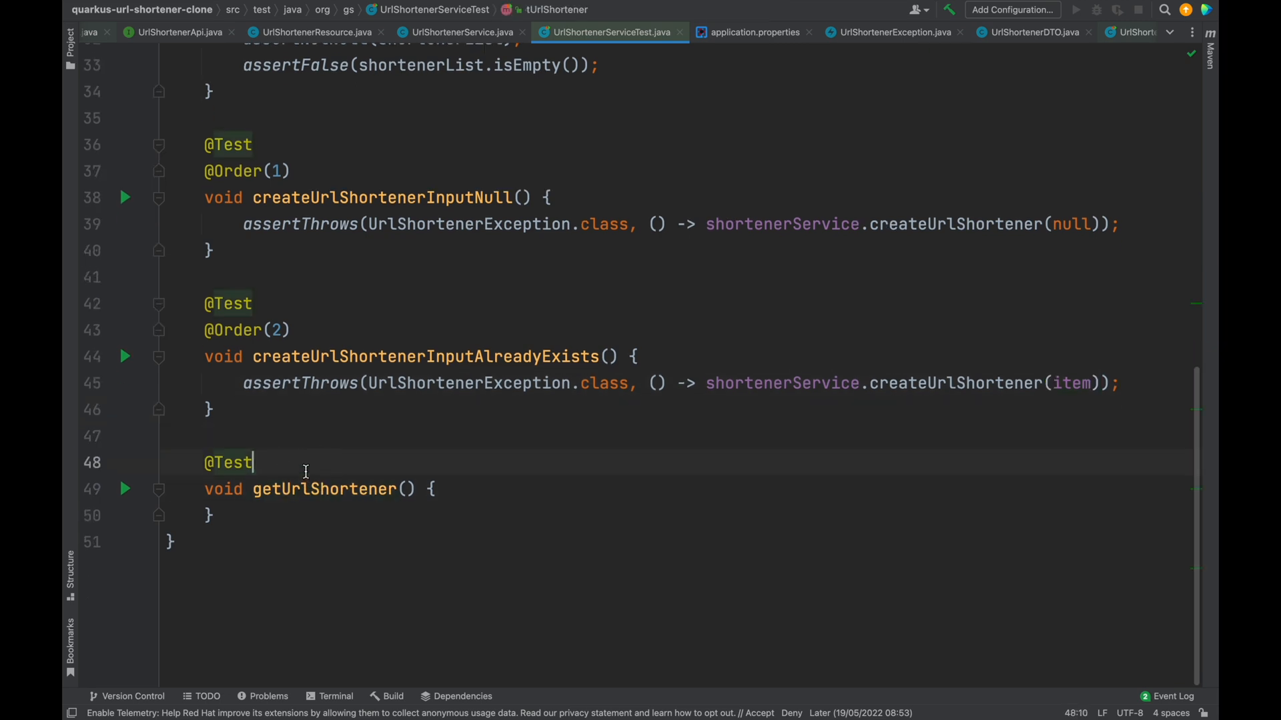
text(@Order(3))
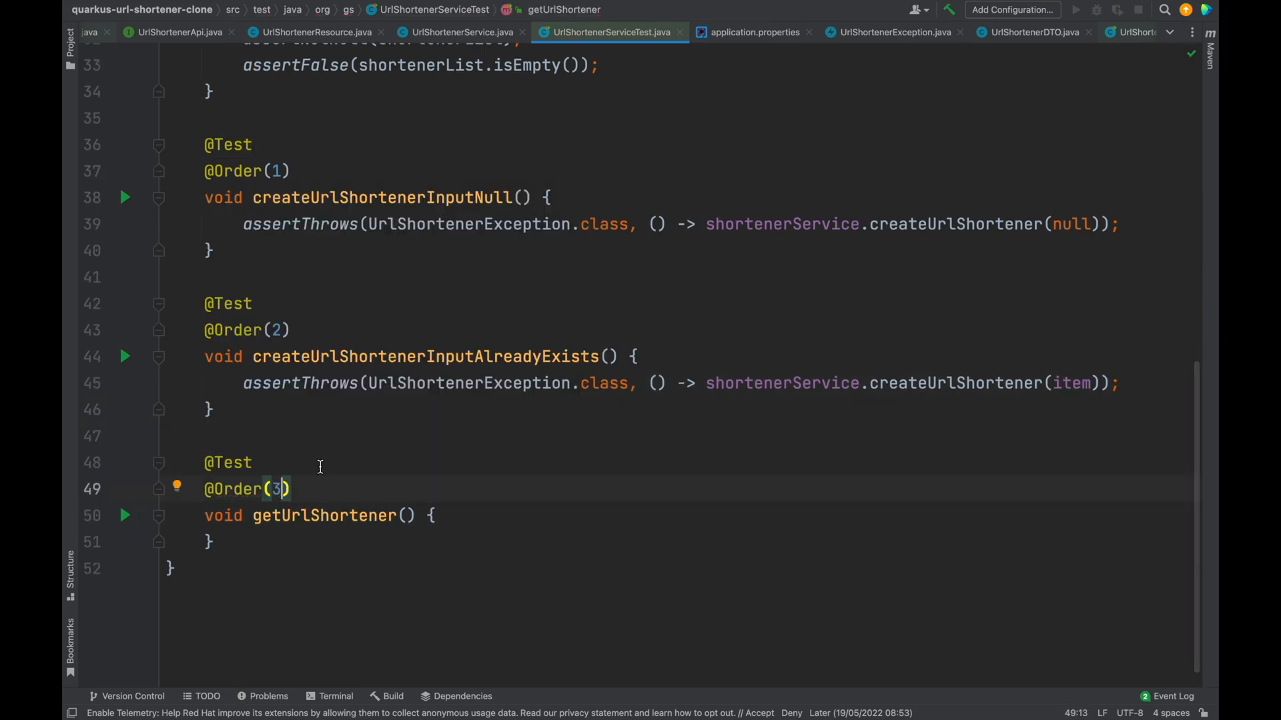
text(shortenerService)
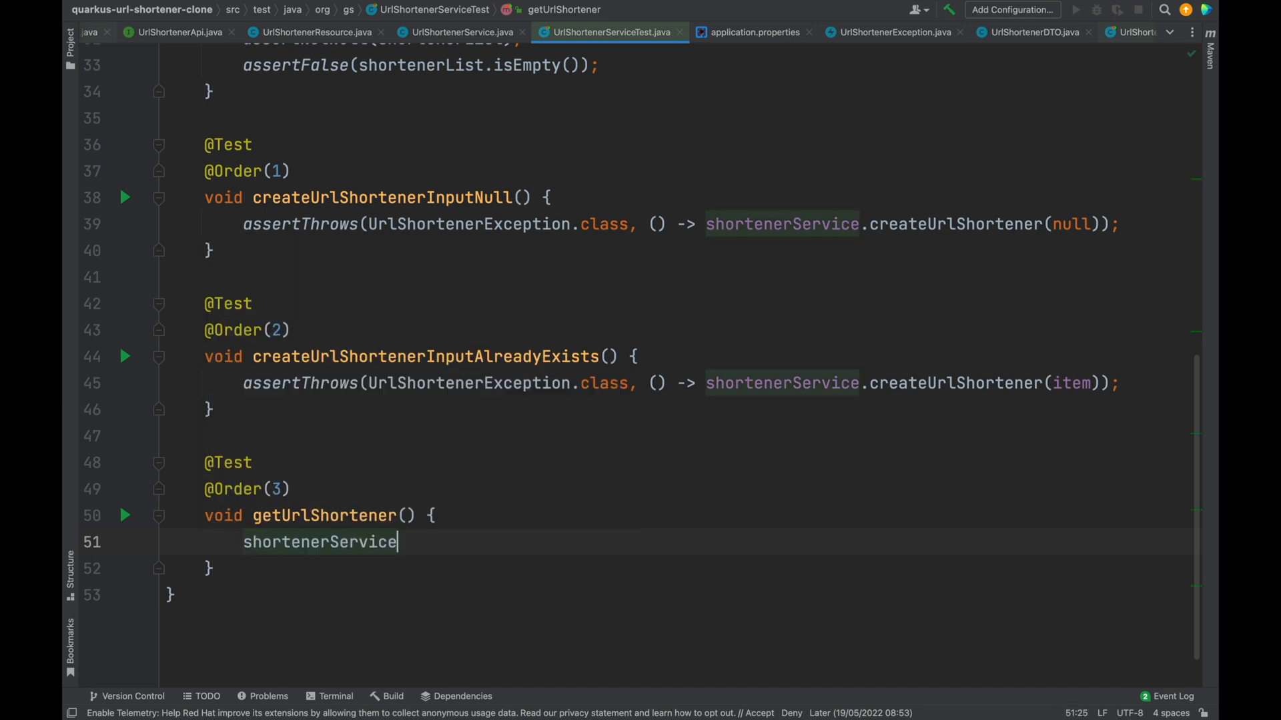
text(.getUrlShortener(item,)
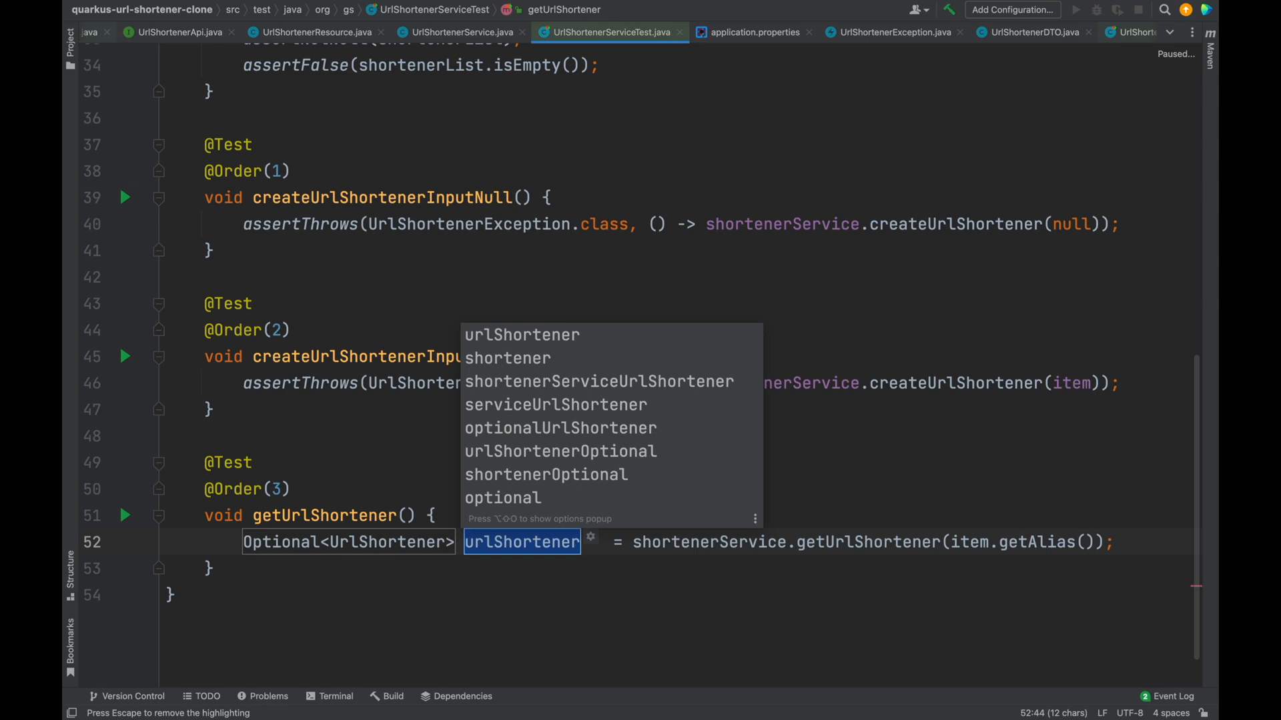
- Assert the result is non-null and non-empty and matches the item's URL and alias
text(assertNotNull(result);)
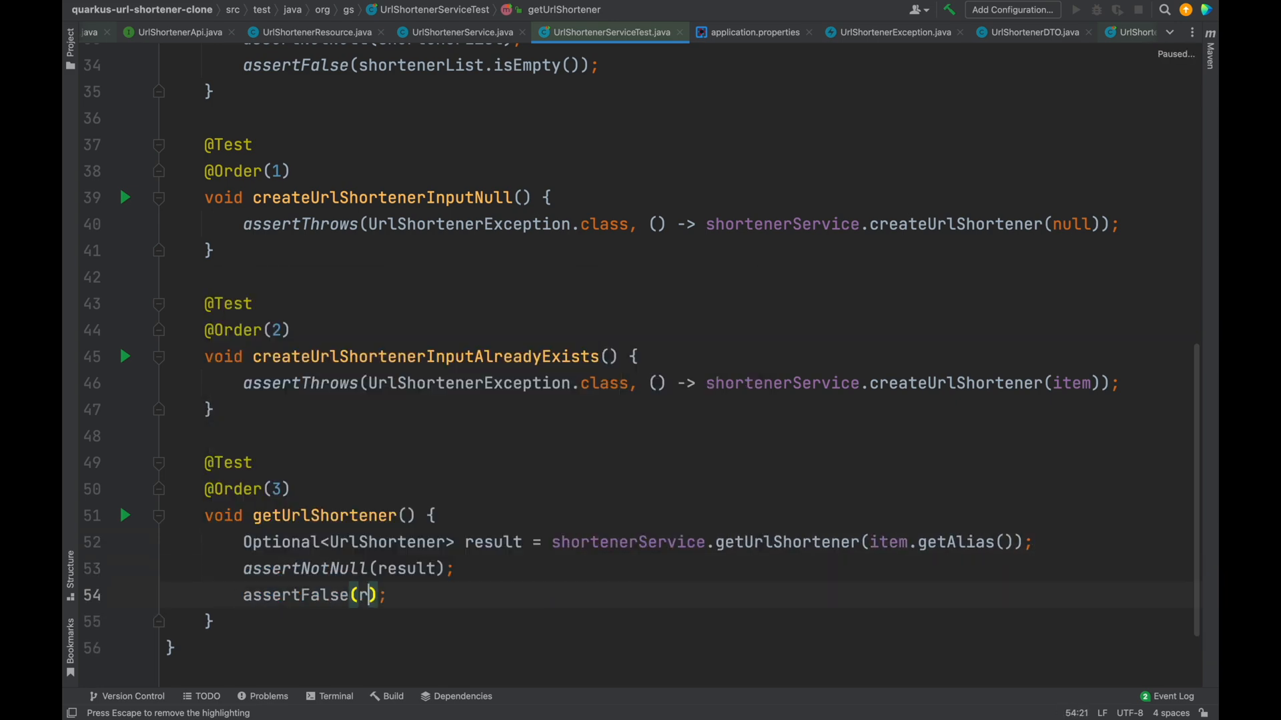
text(result.ifPresent(url);)
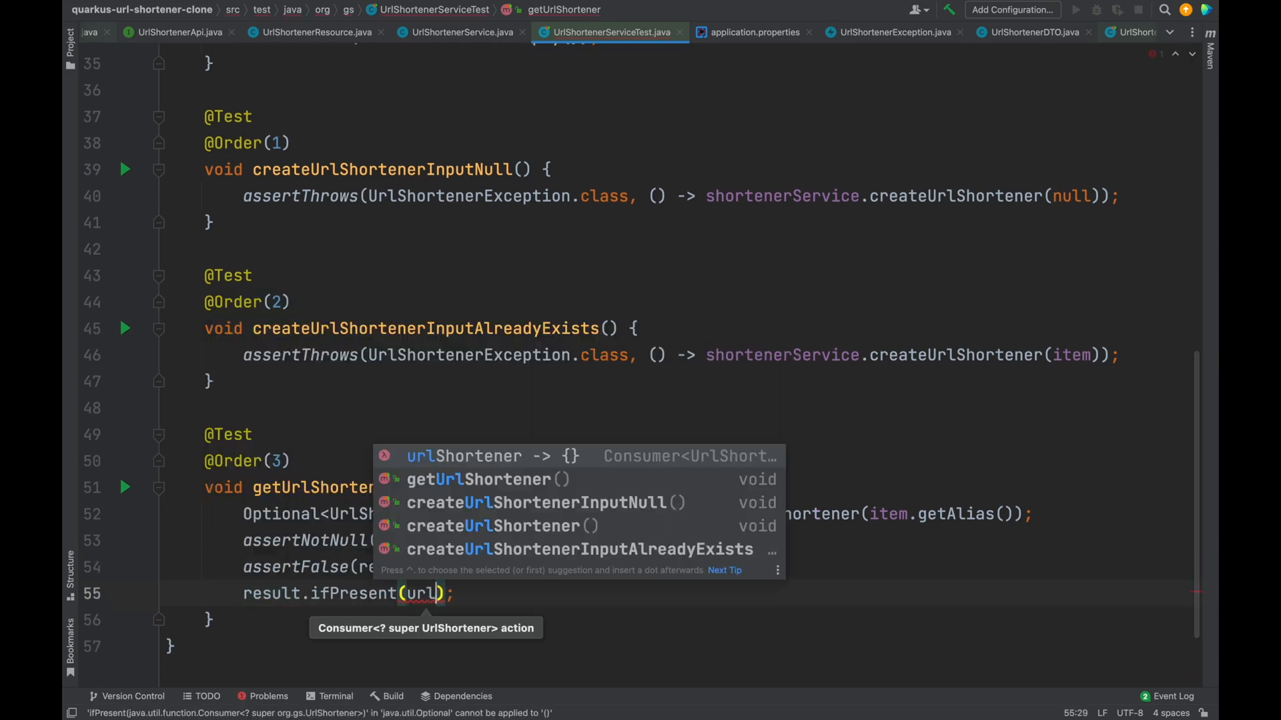
text(assertEquals(item.getAlias(), url.getAlias());)
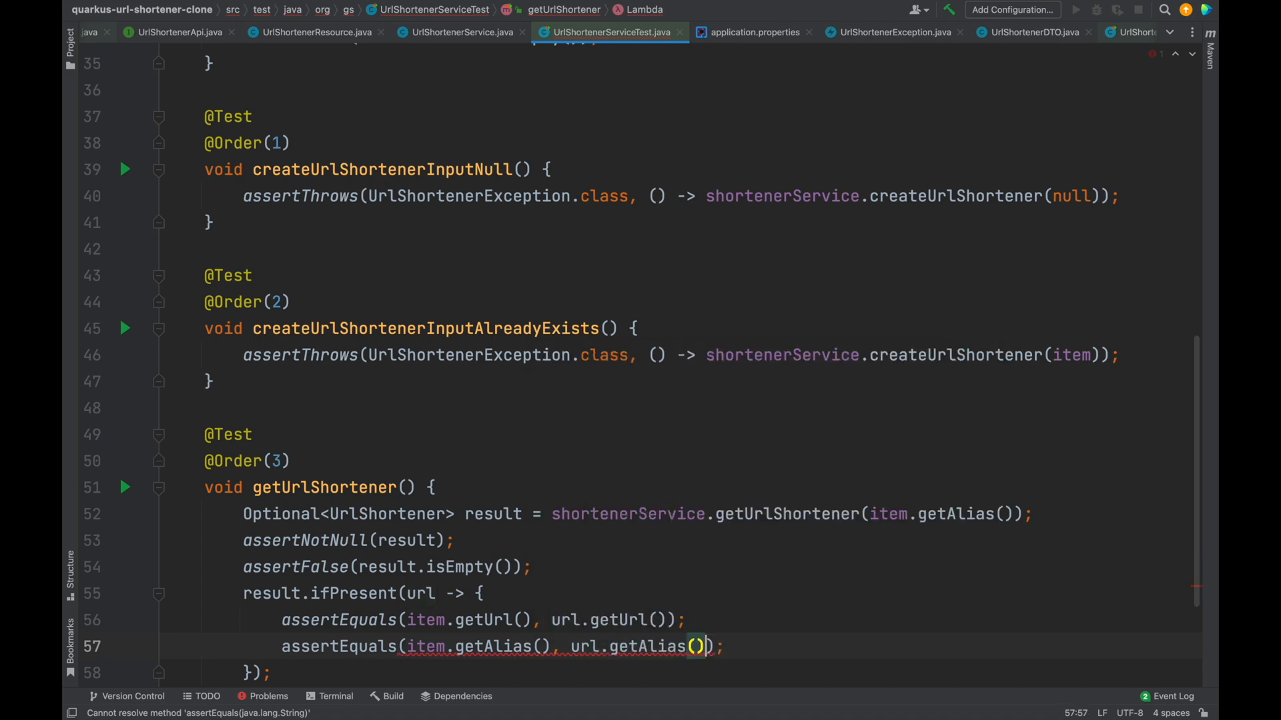
text(@Test)
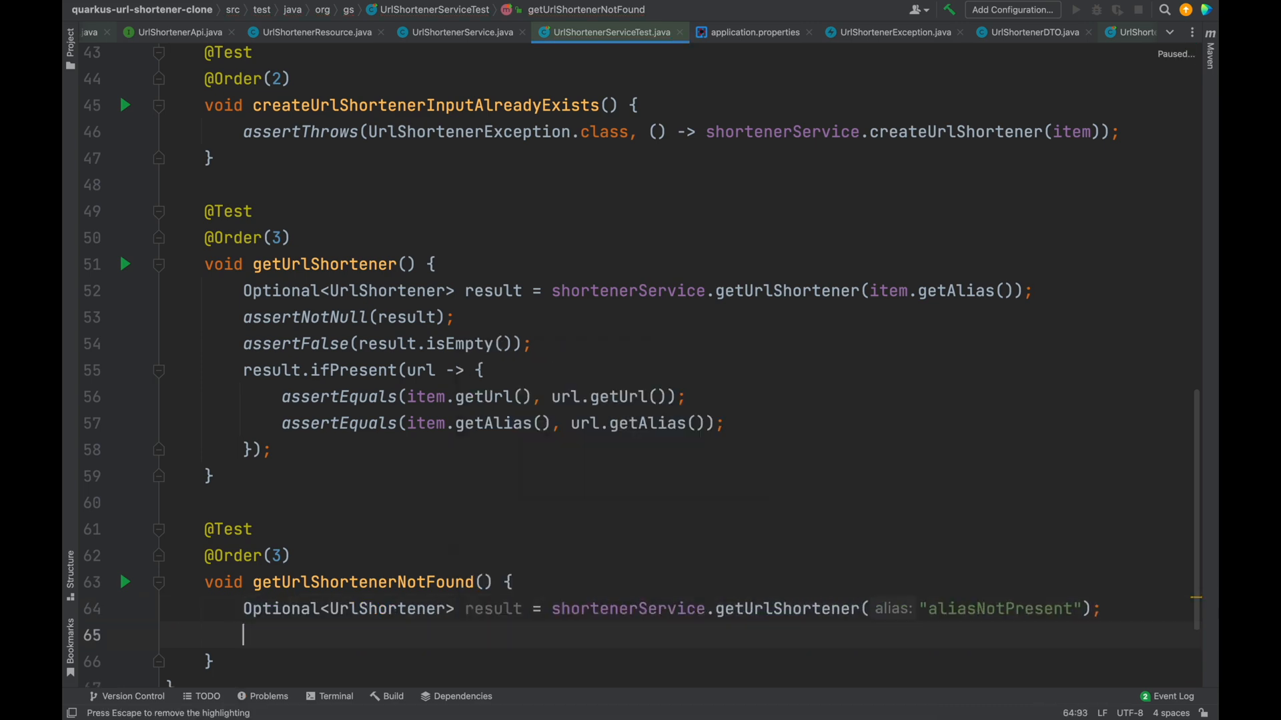
text(assertTrue(result.isEmpty());)
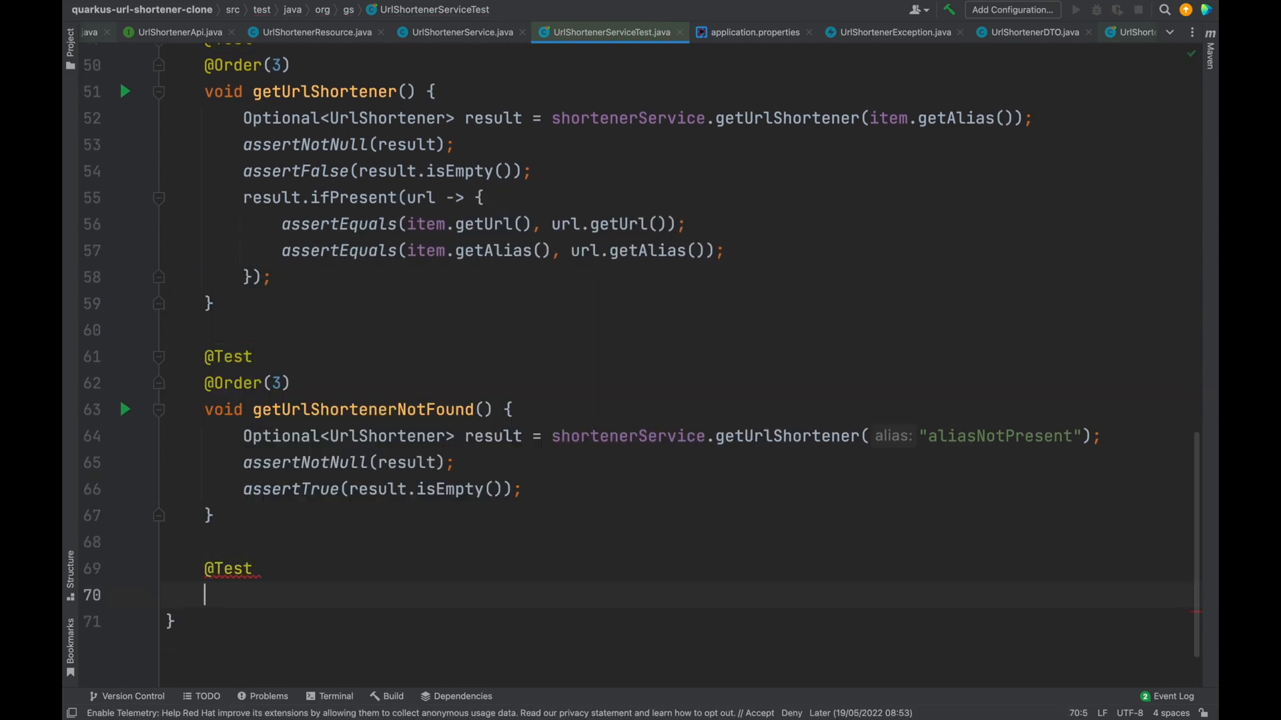
text(@Order(3))
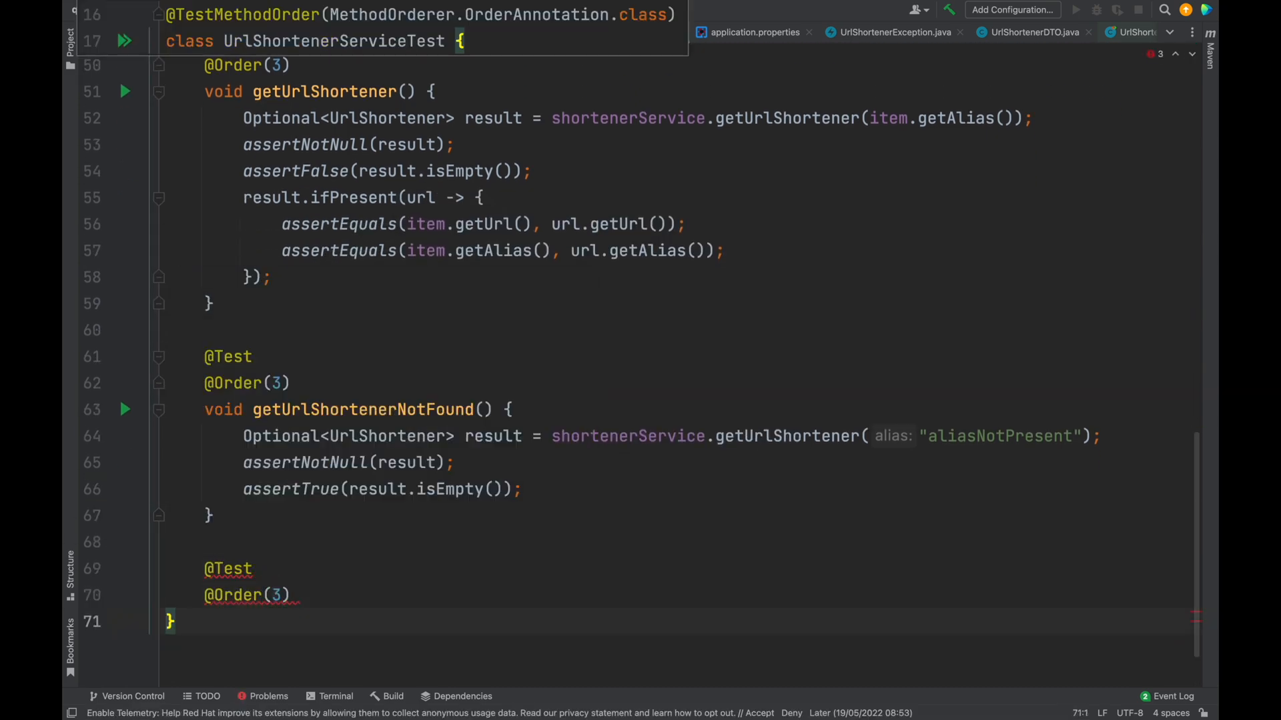
text(void getU)
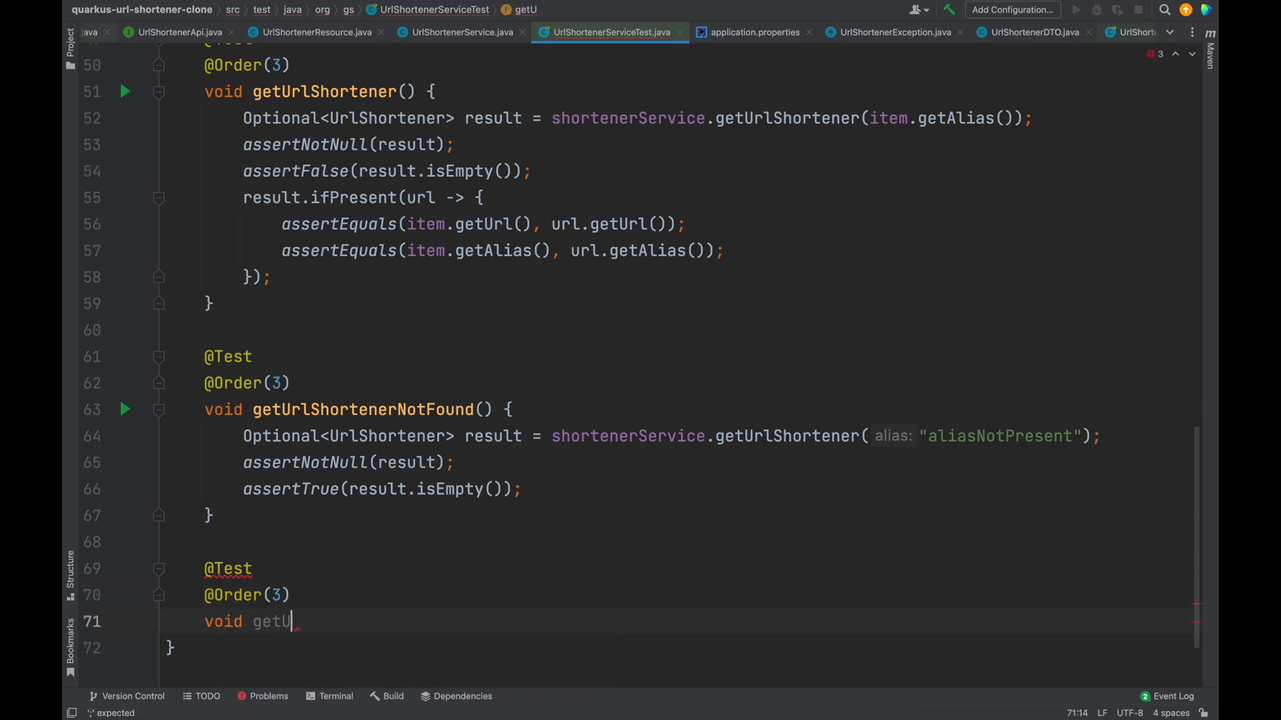
text(rlShortener)
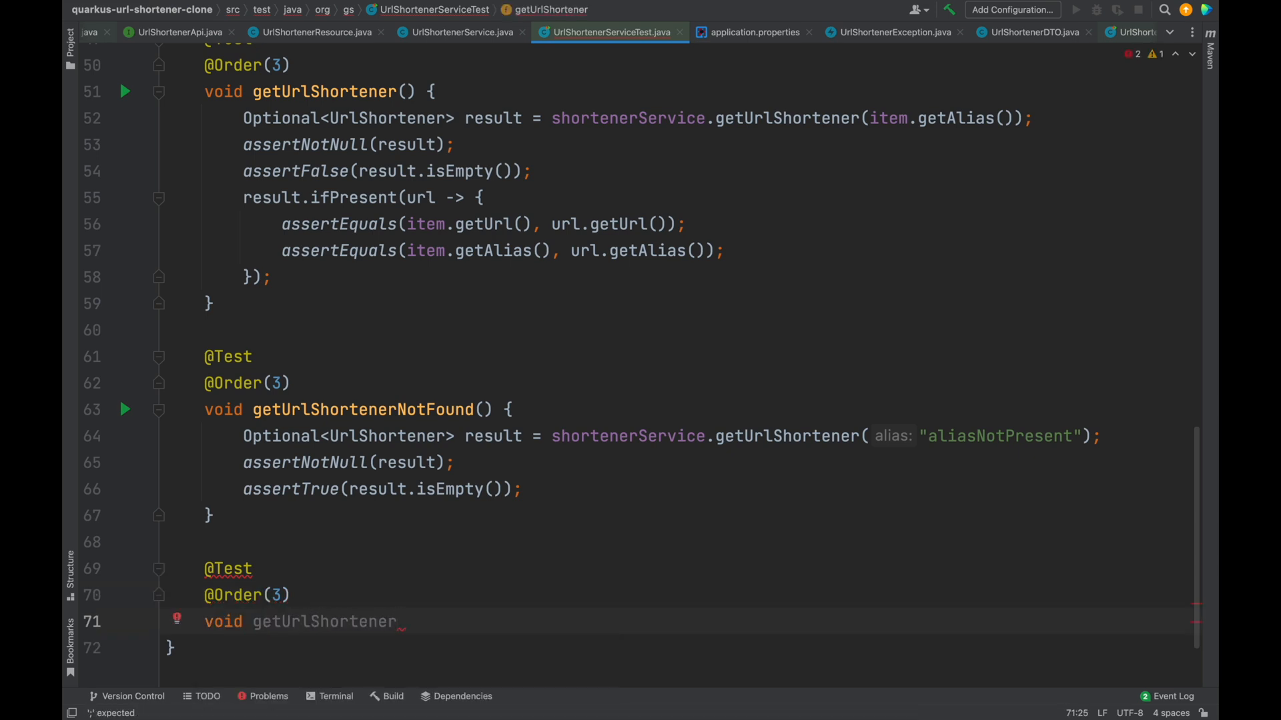
text(InputNull() {)
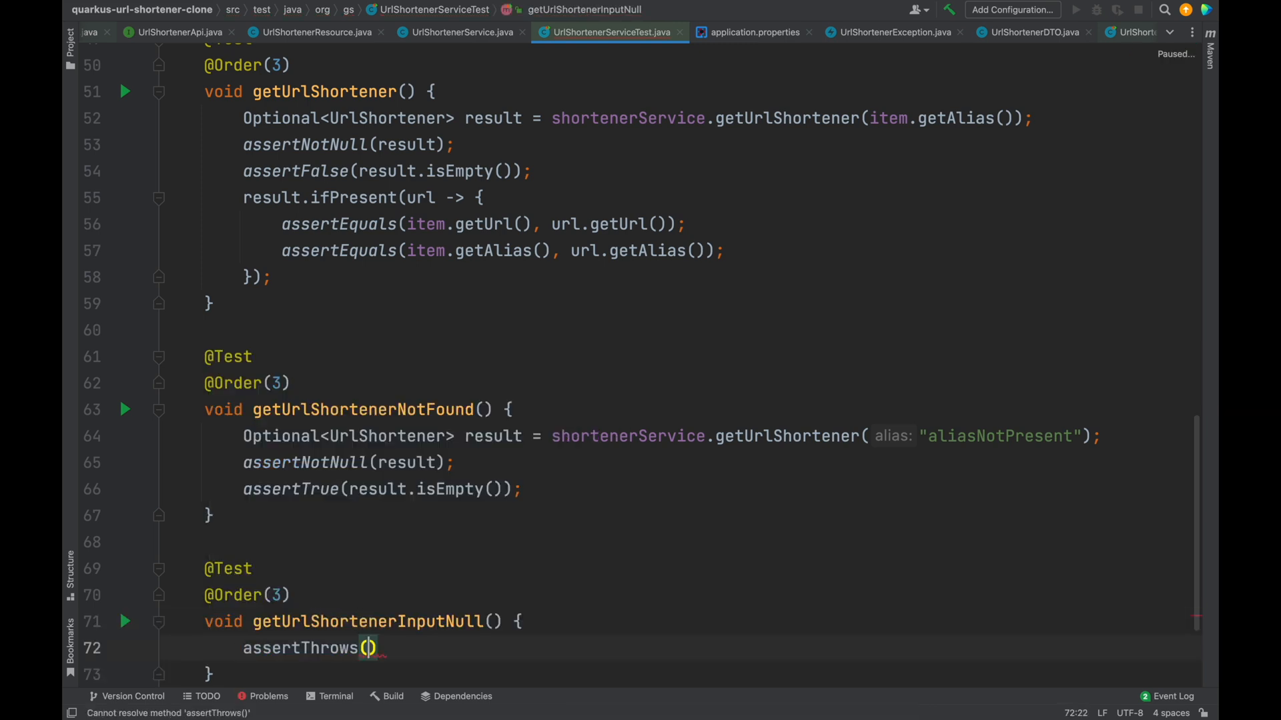
text(UrlShortenerException.class, () ->)
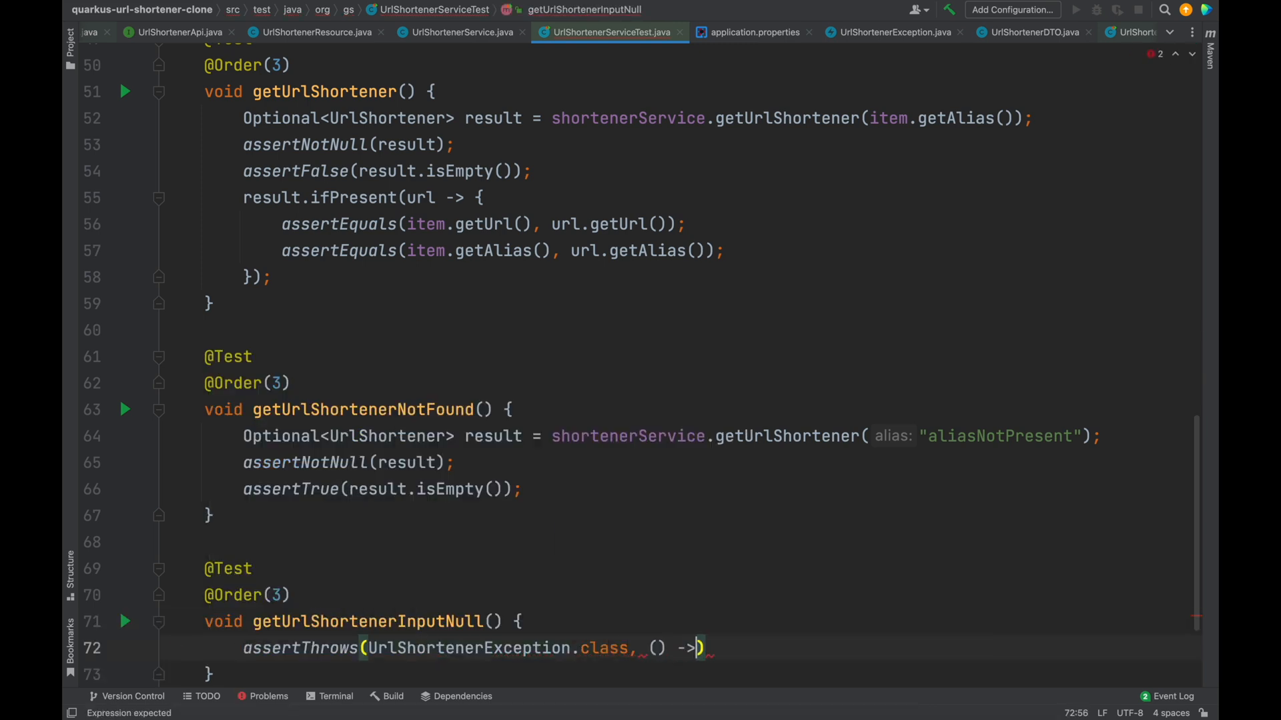
text(shortenerService.)
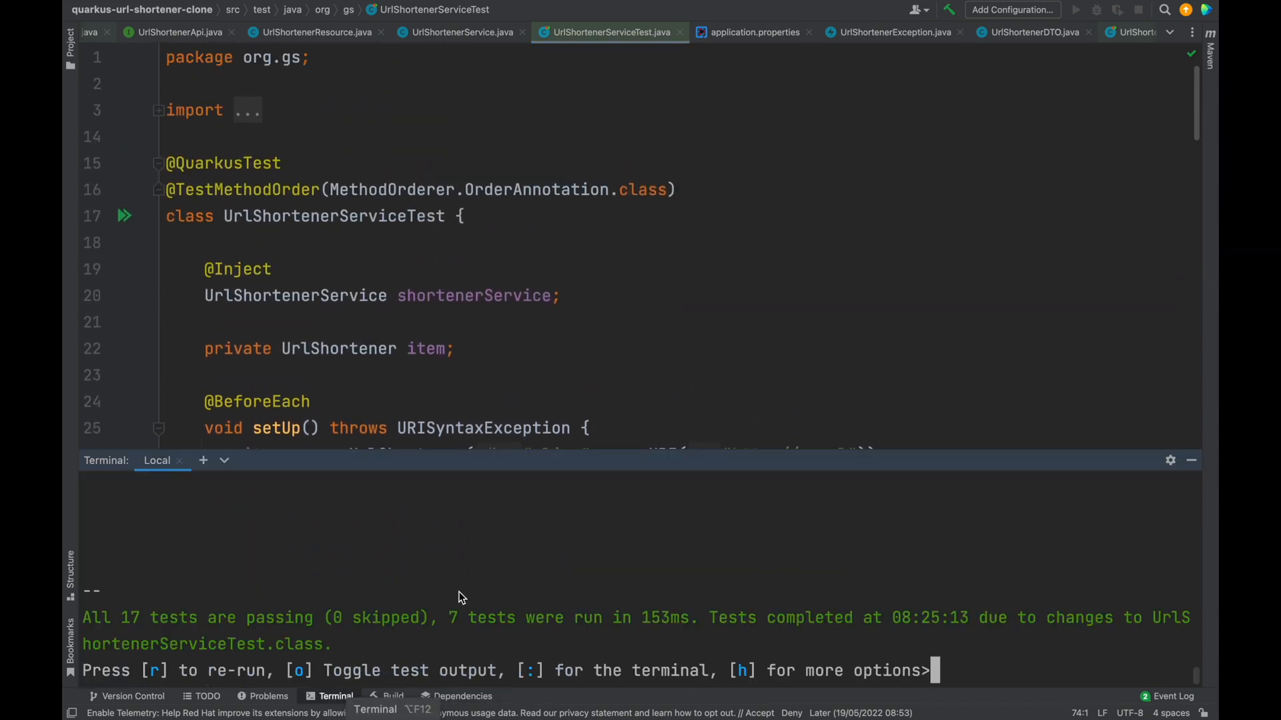
mouse_move(590, 540)
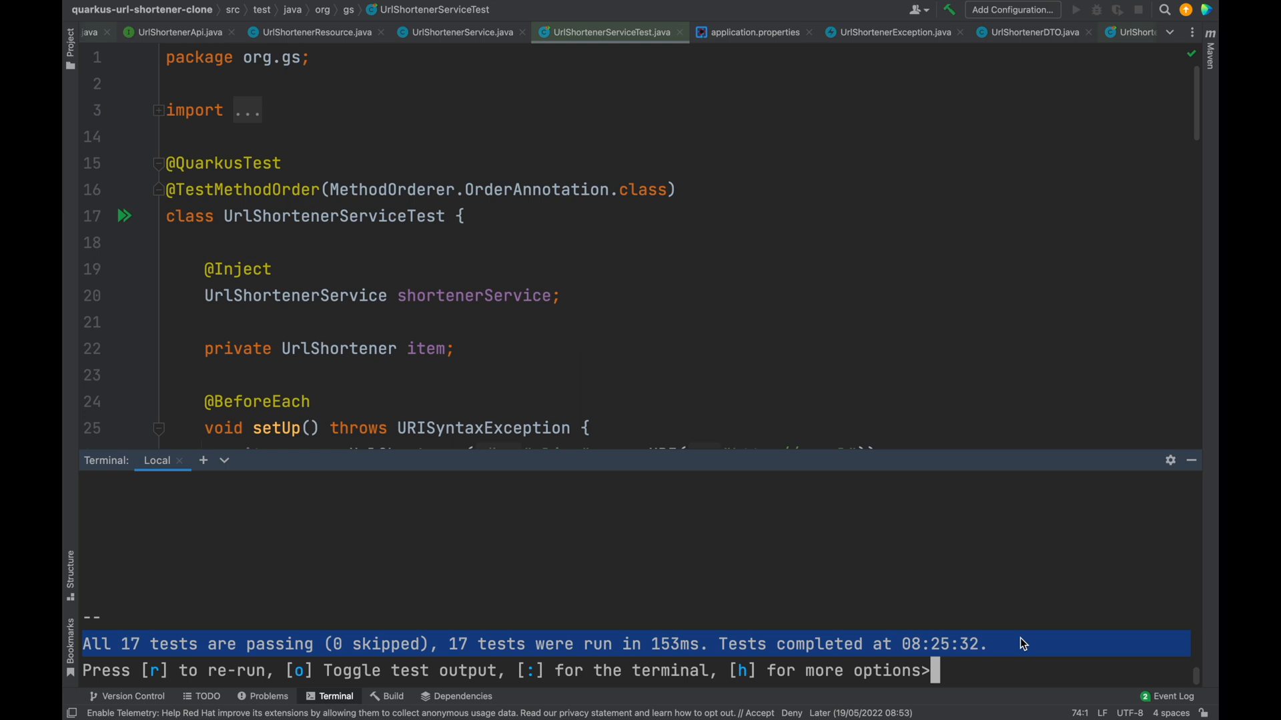
mouse_move(936, 551)
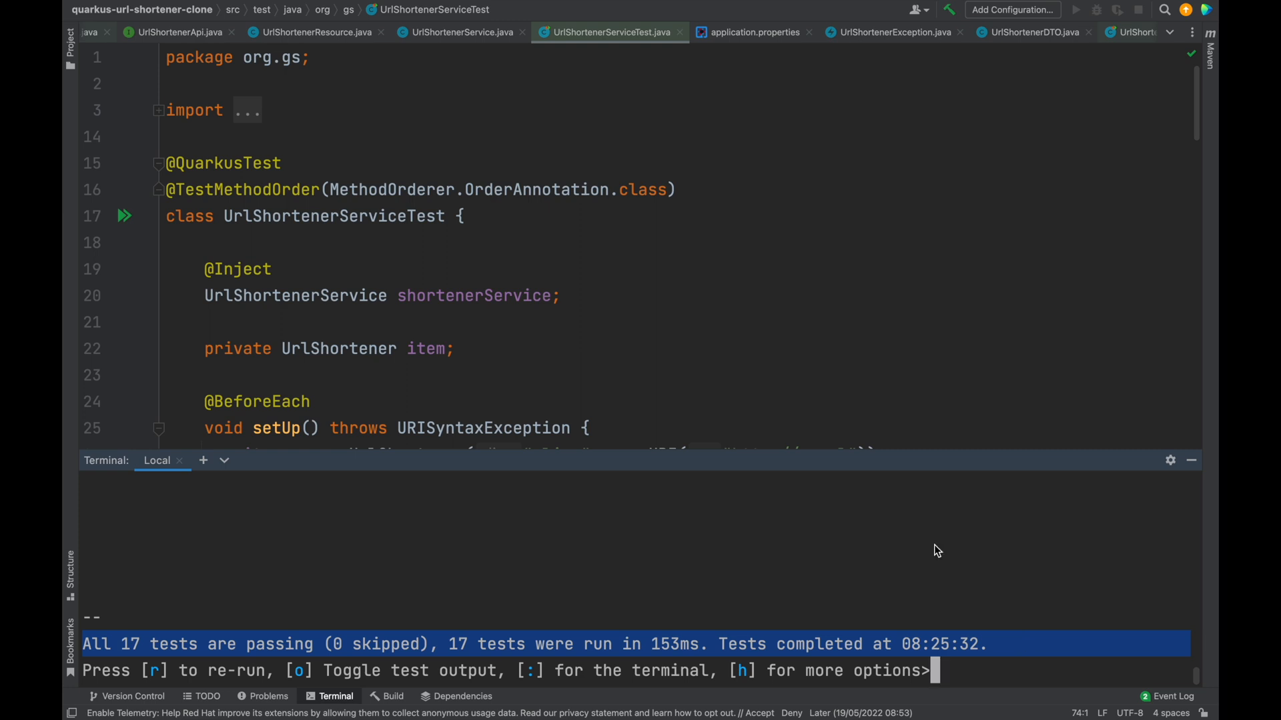
- Confirm the terminal shows 17 tests passing, then return to UrlShortenerService
click(69, 42)
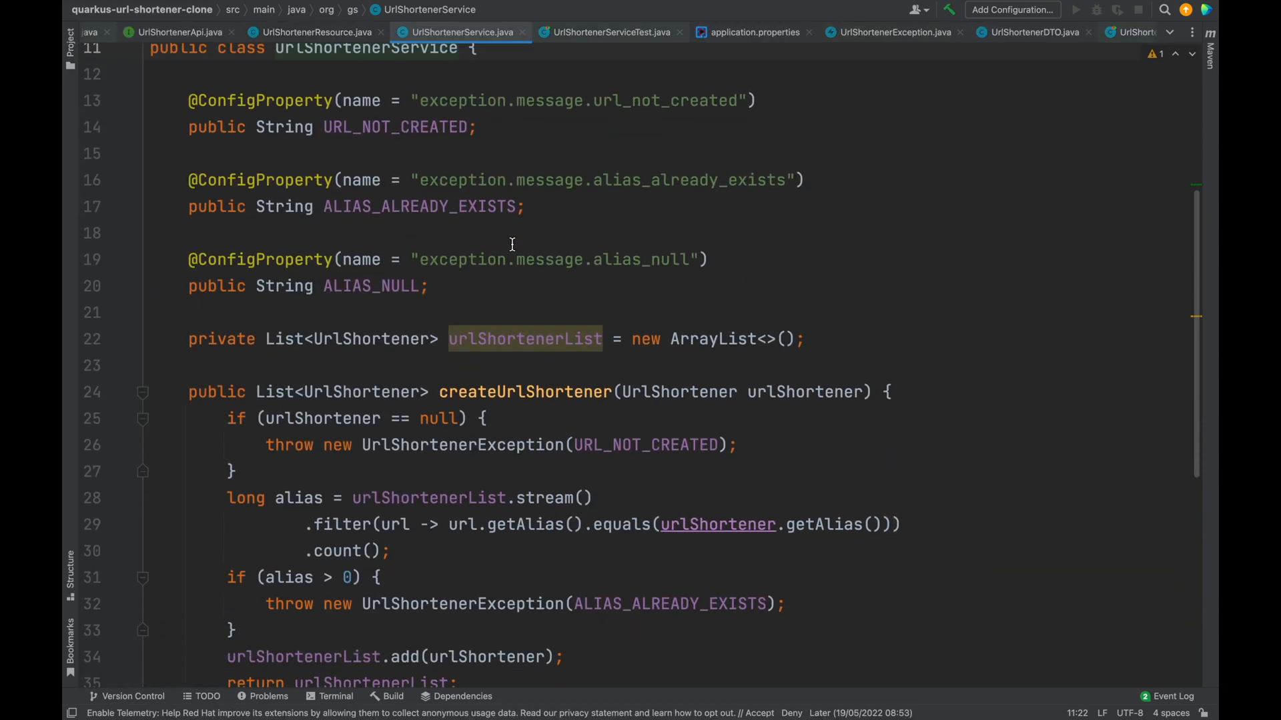
- Scroll down to getUrlShortener, which throws UrlShortenerException with ALIAS_NULL for blank aliases
scroll(down, 3)
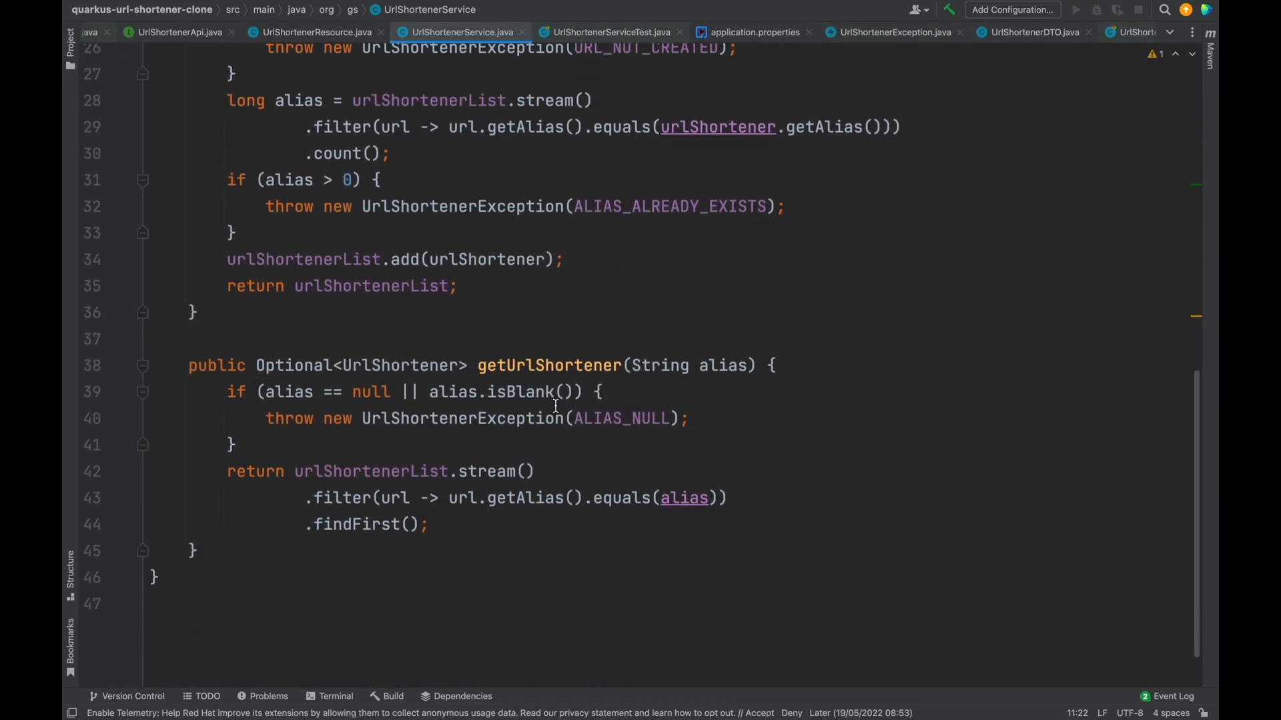